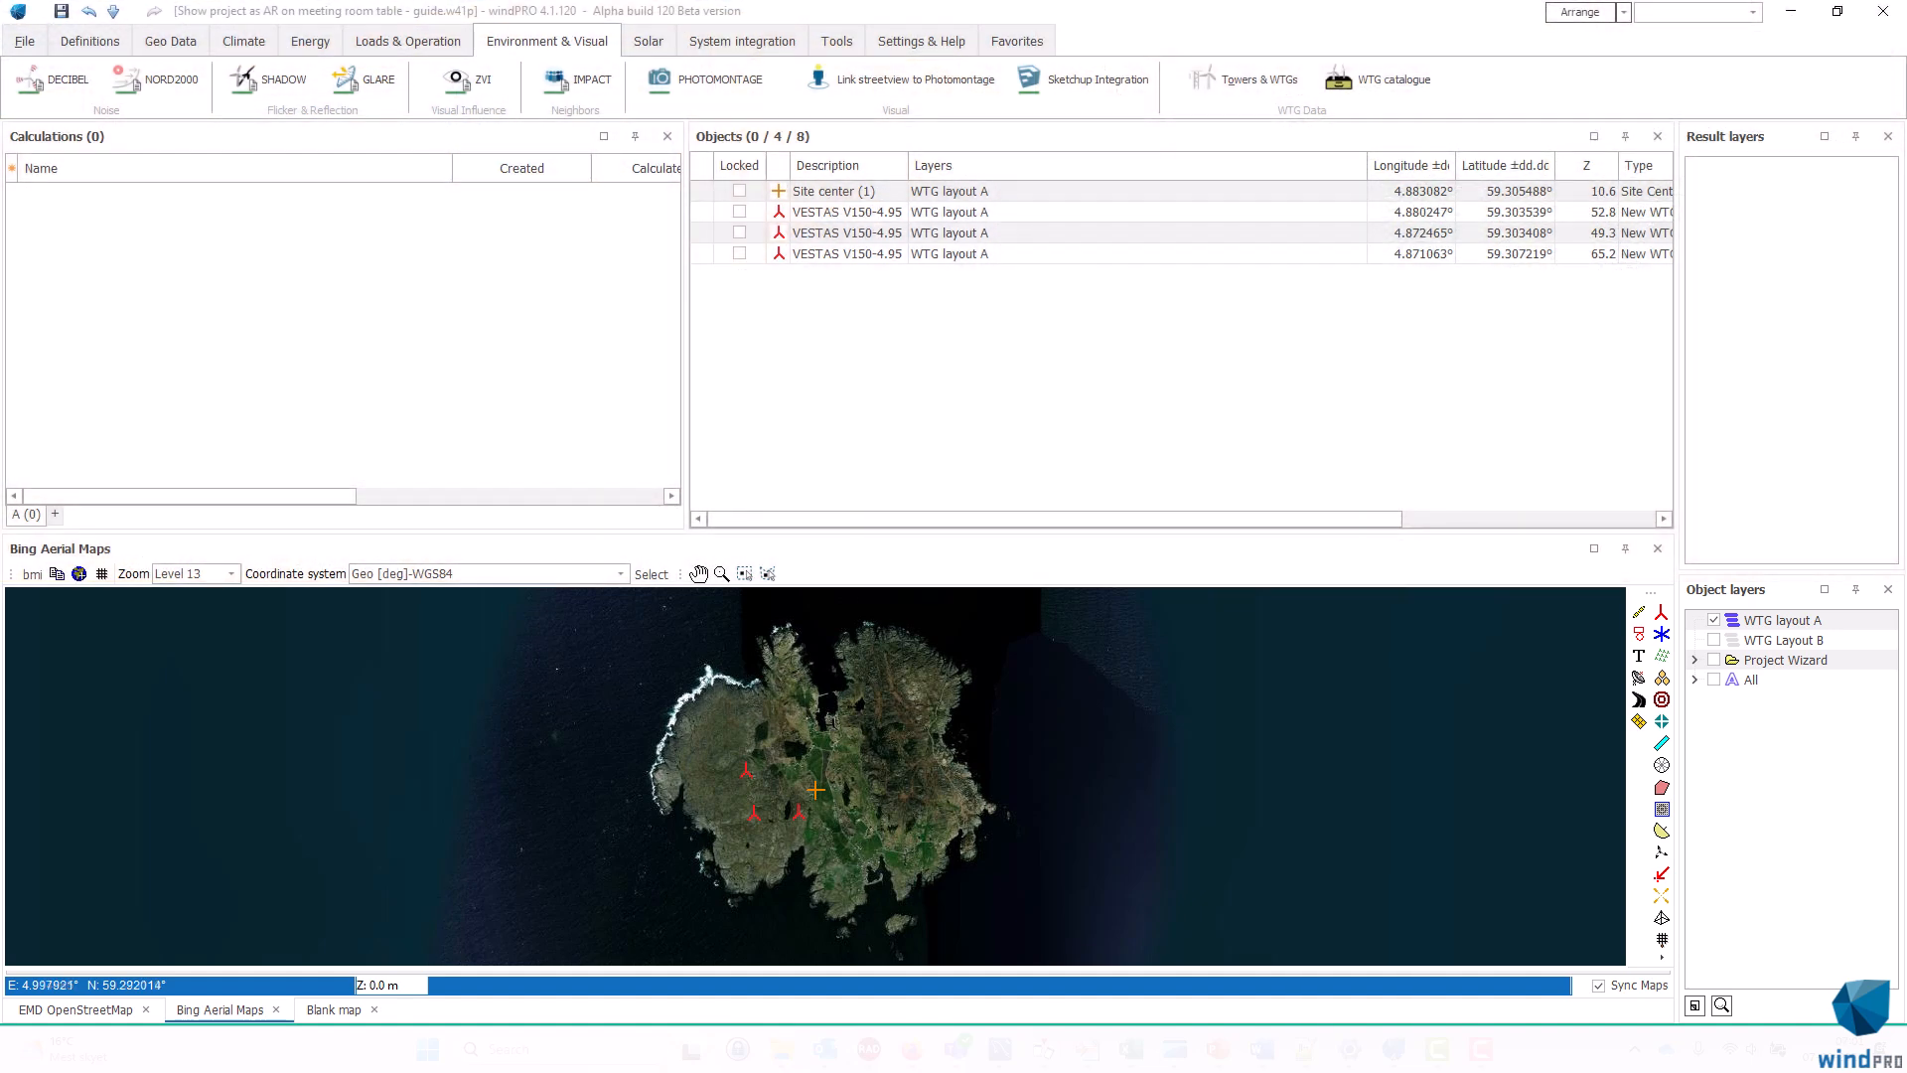
mouse_move(1053, 768)
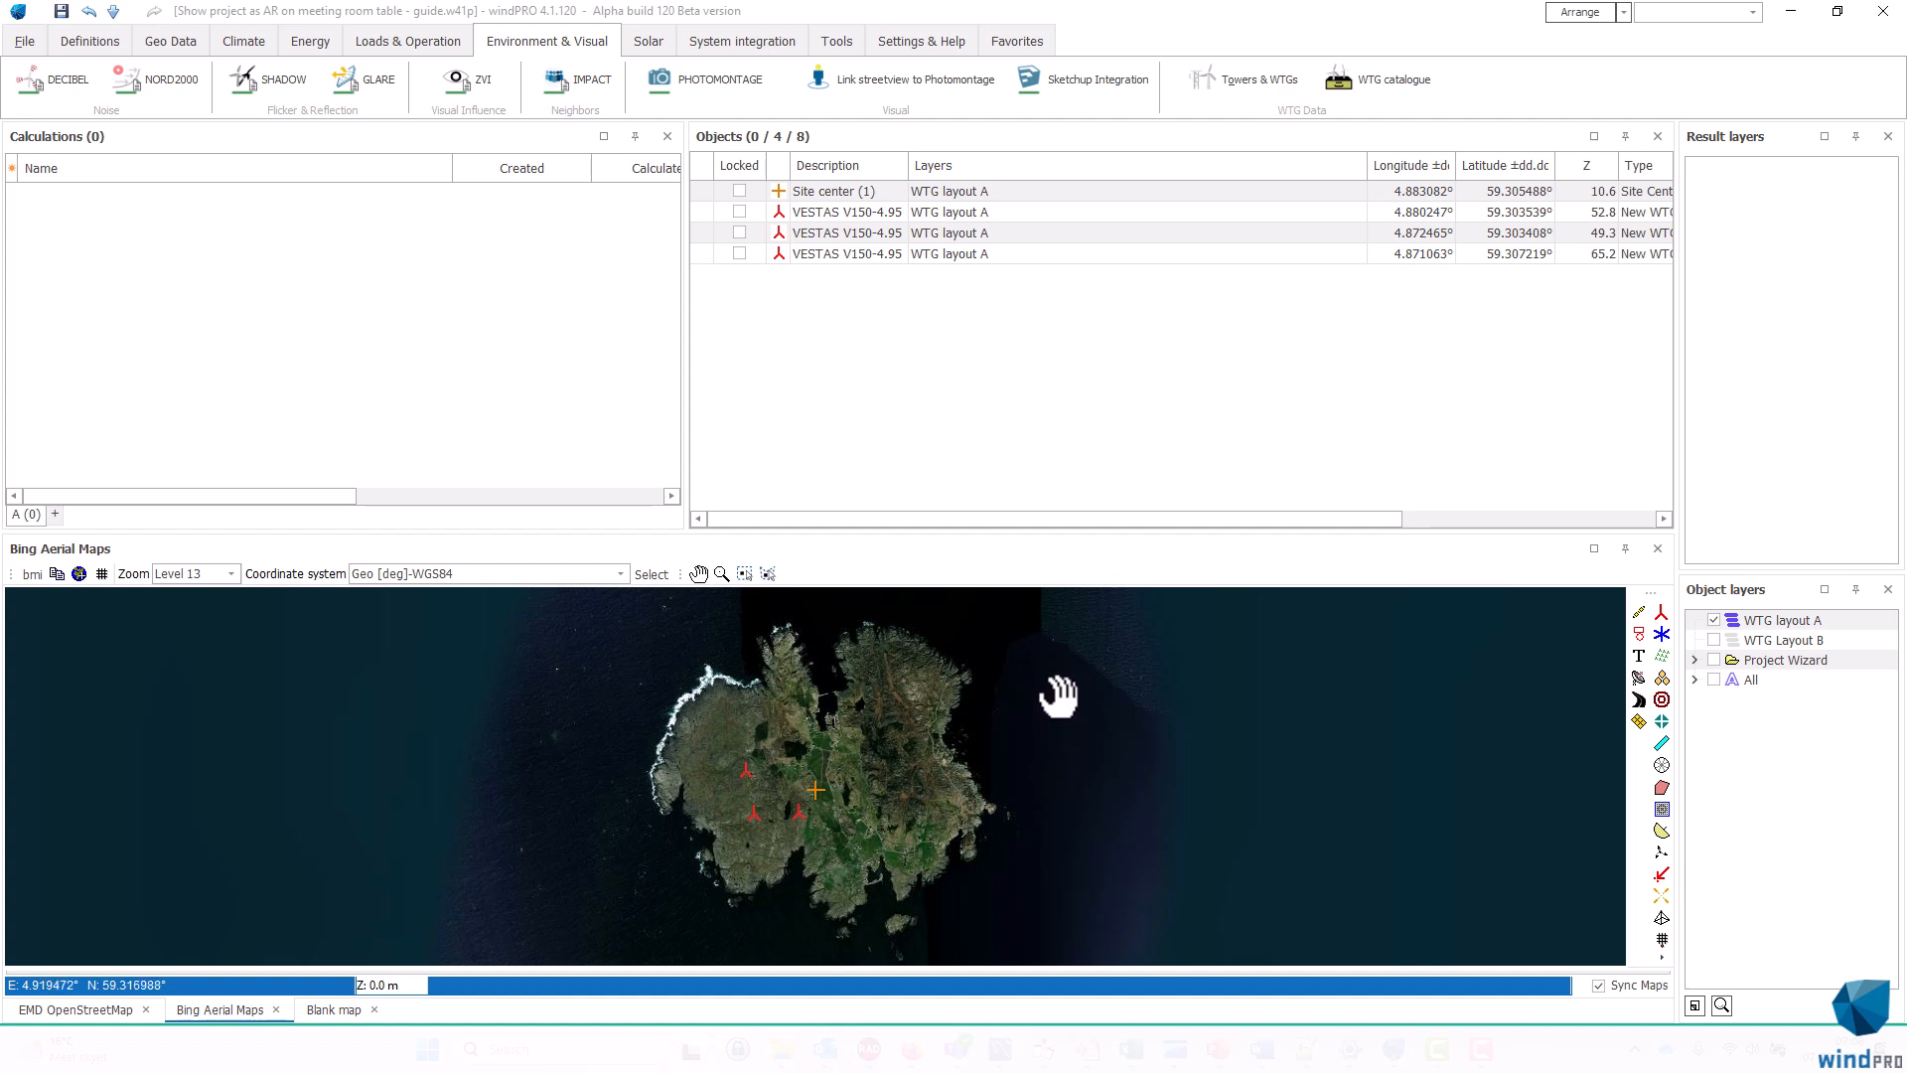
mouse_move(1046, 681)
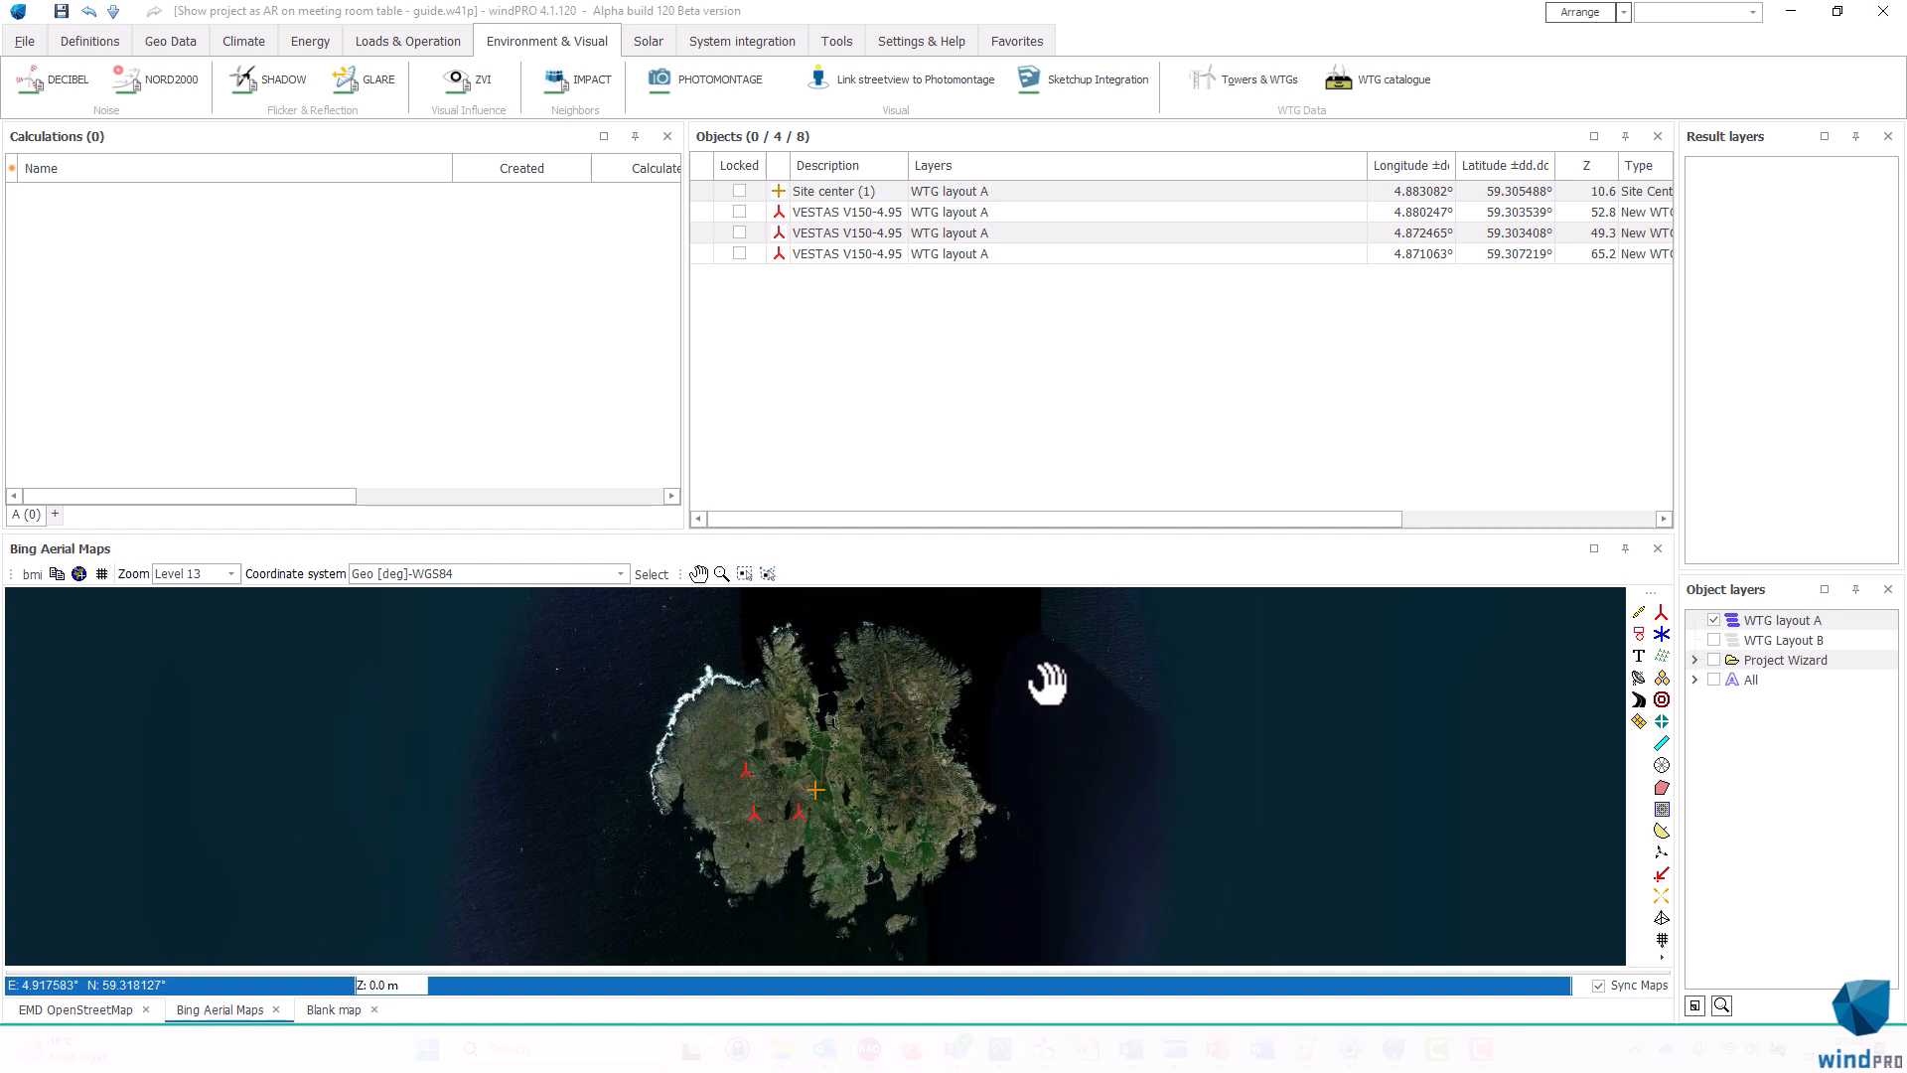
mouse_move(937, 693)
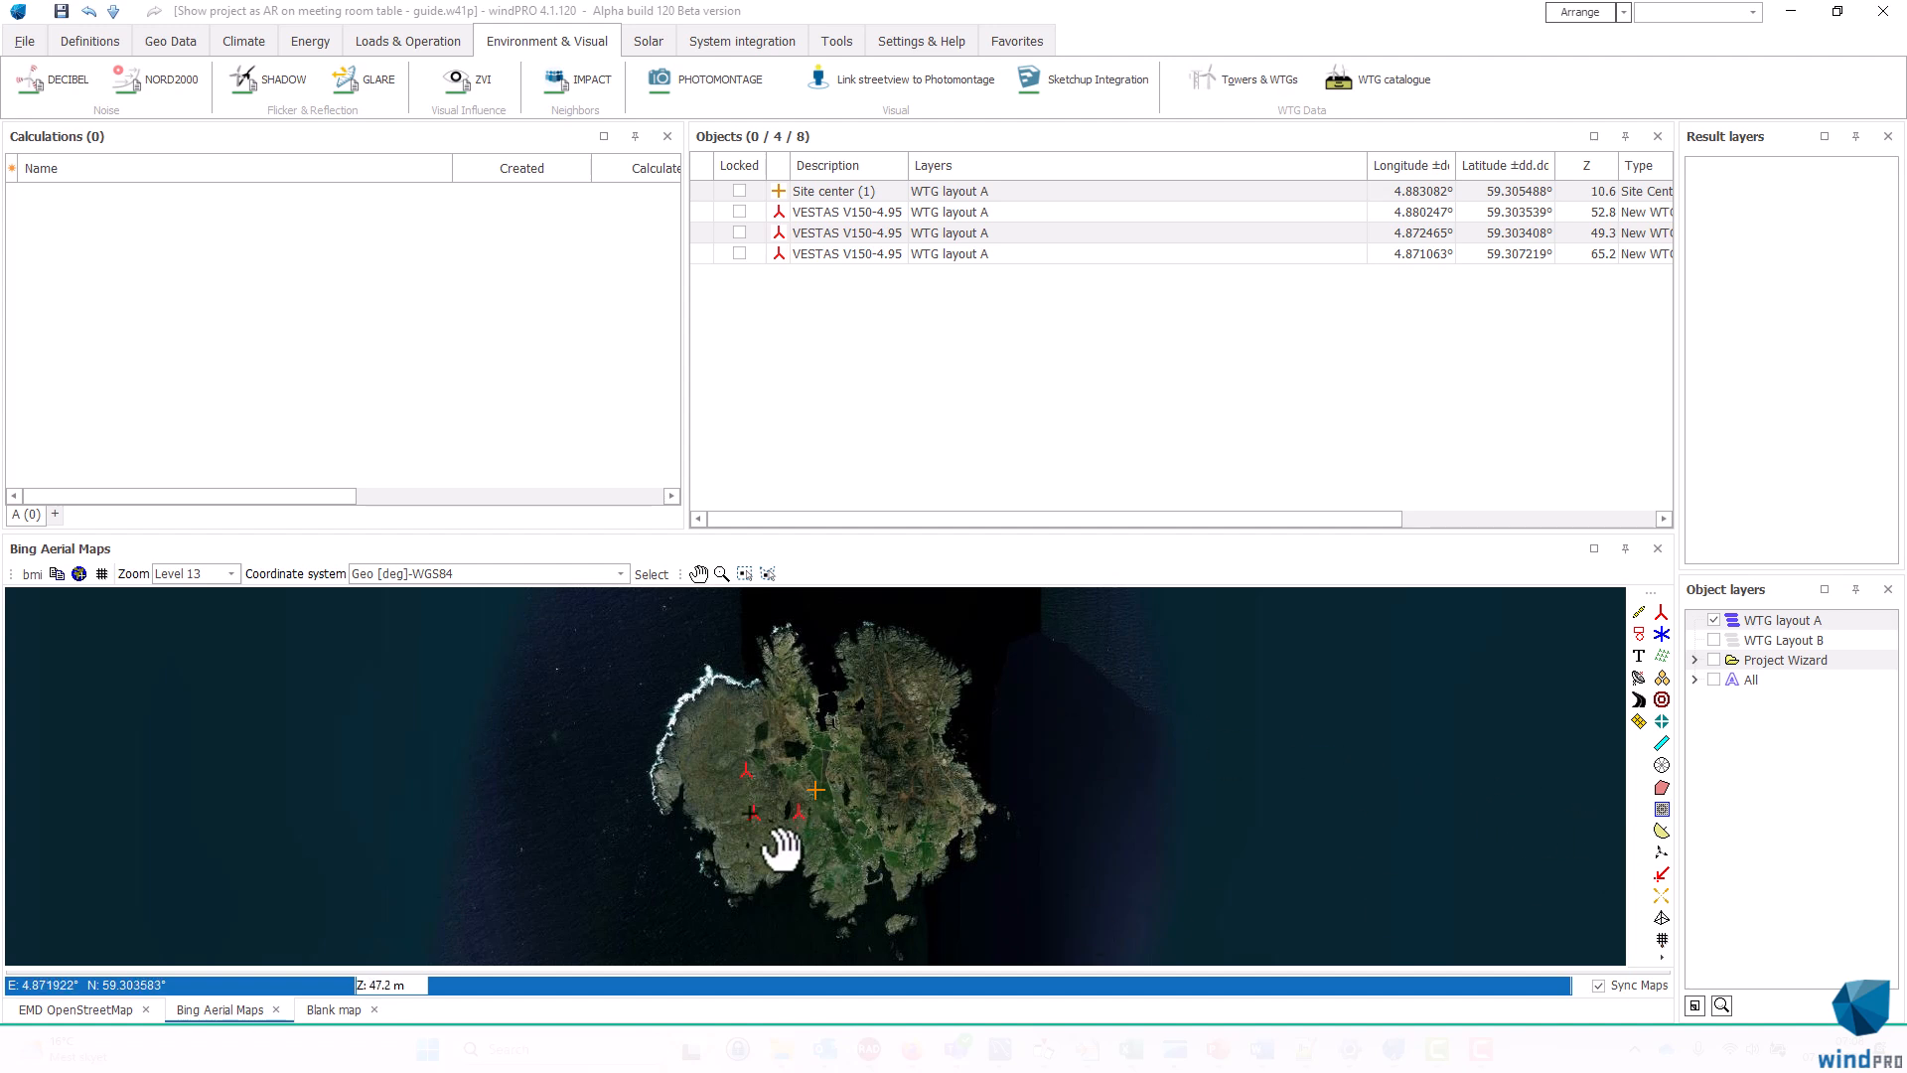
mouse_move(1344, 852)
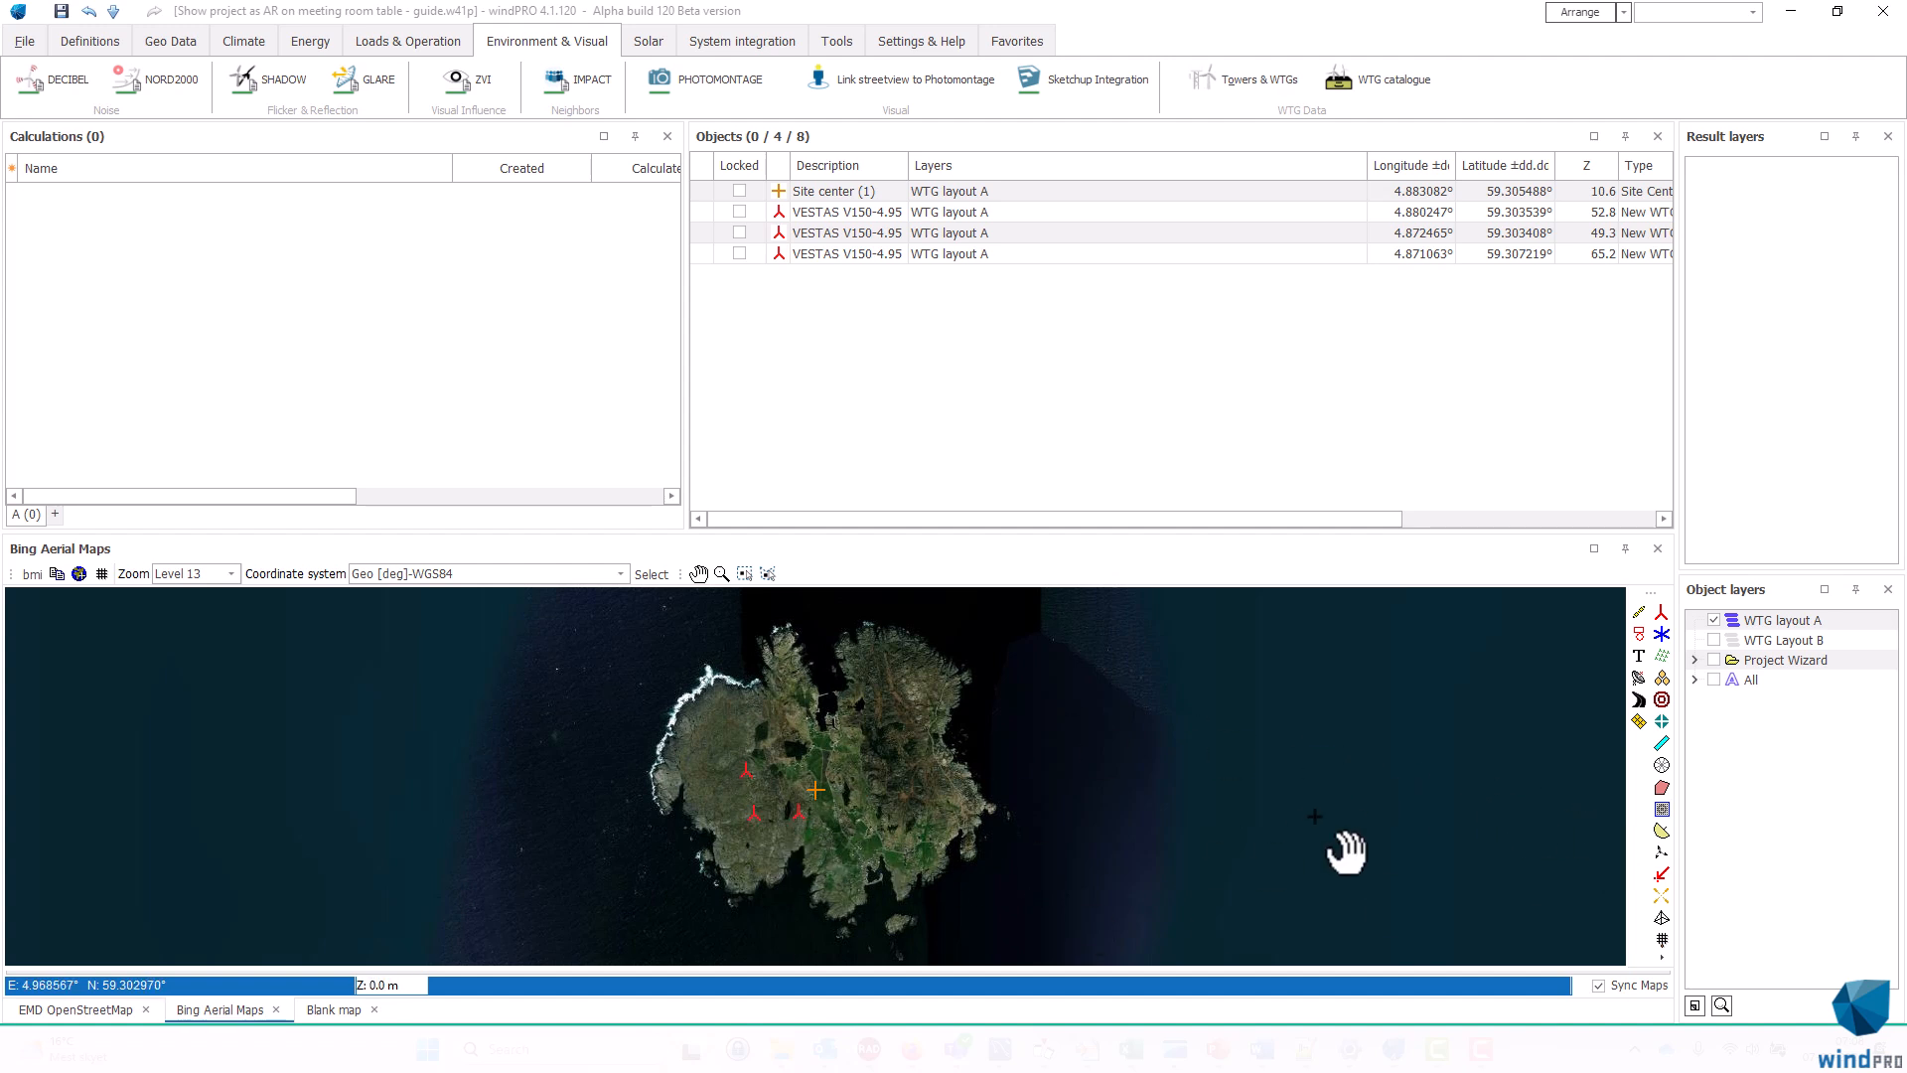
mouse_move(1326, 833)
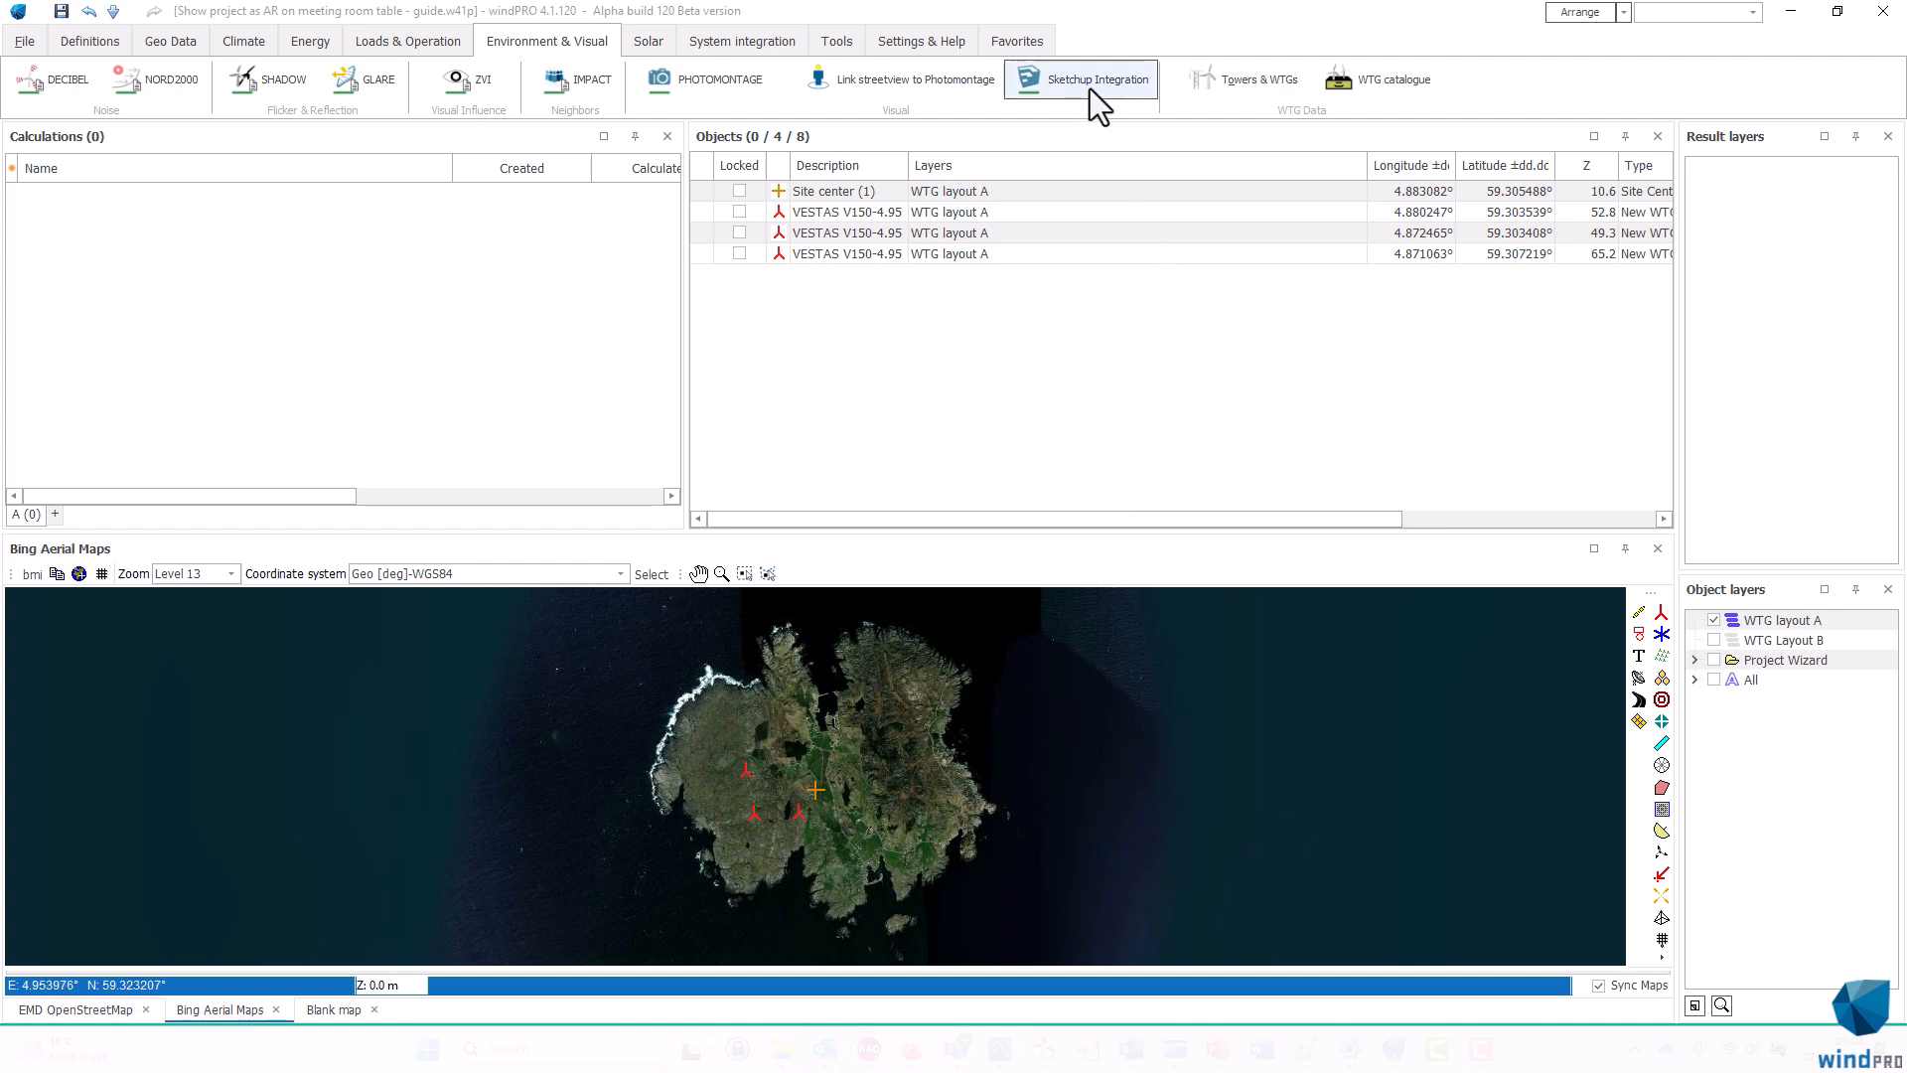
mouse_move(1117, 72)
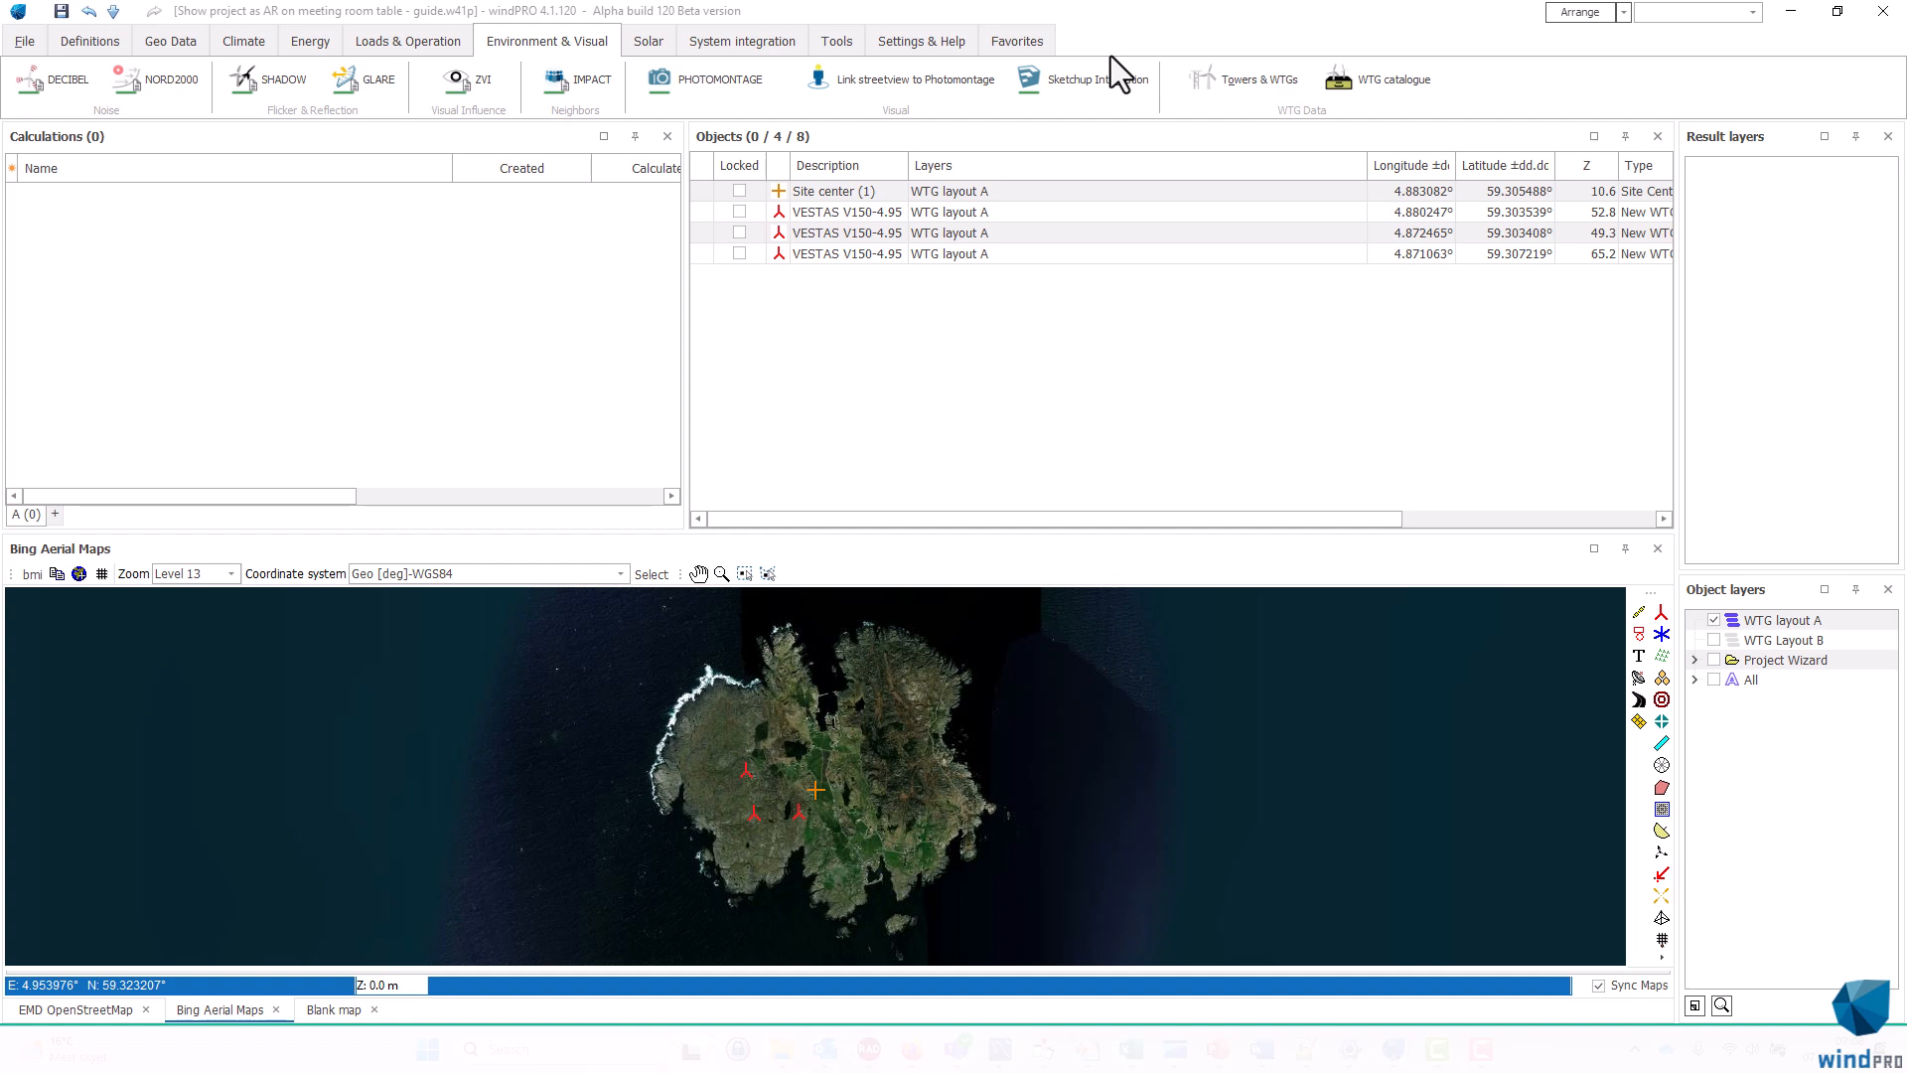
mouse_move(1083, 79)
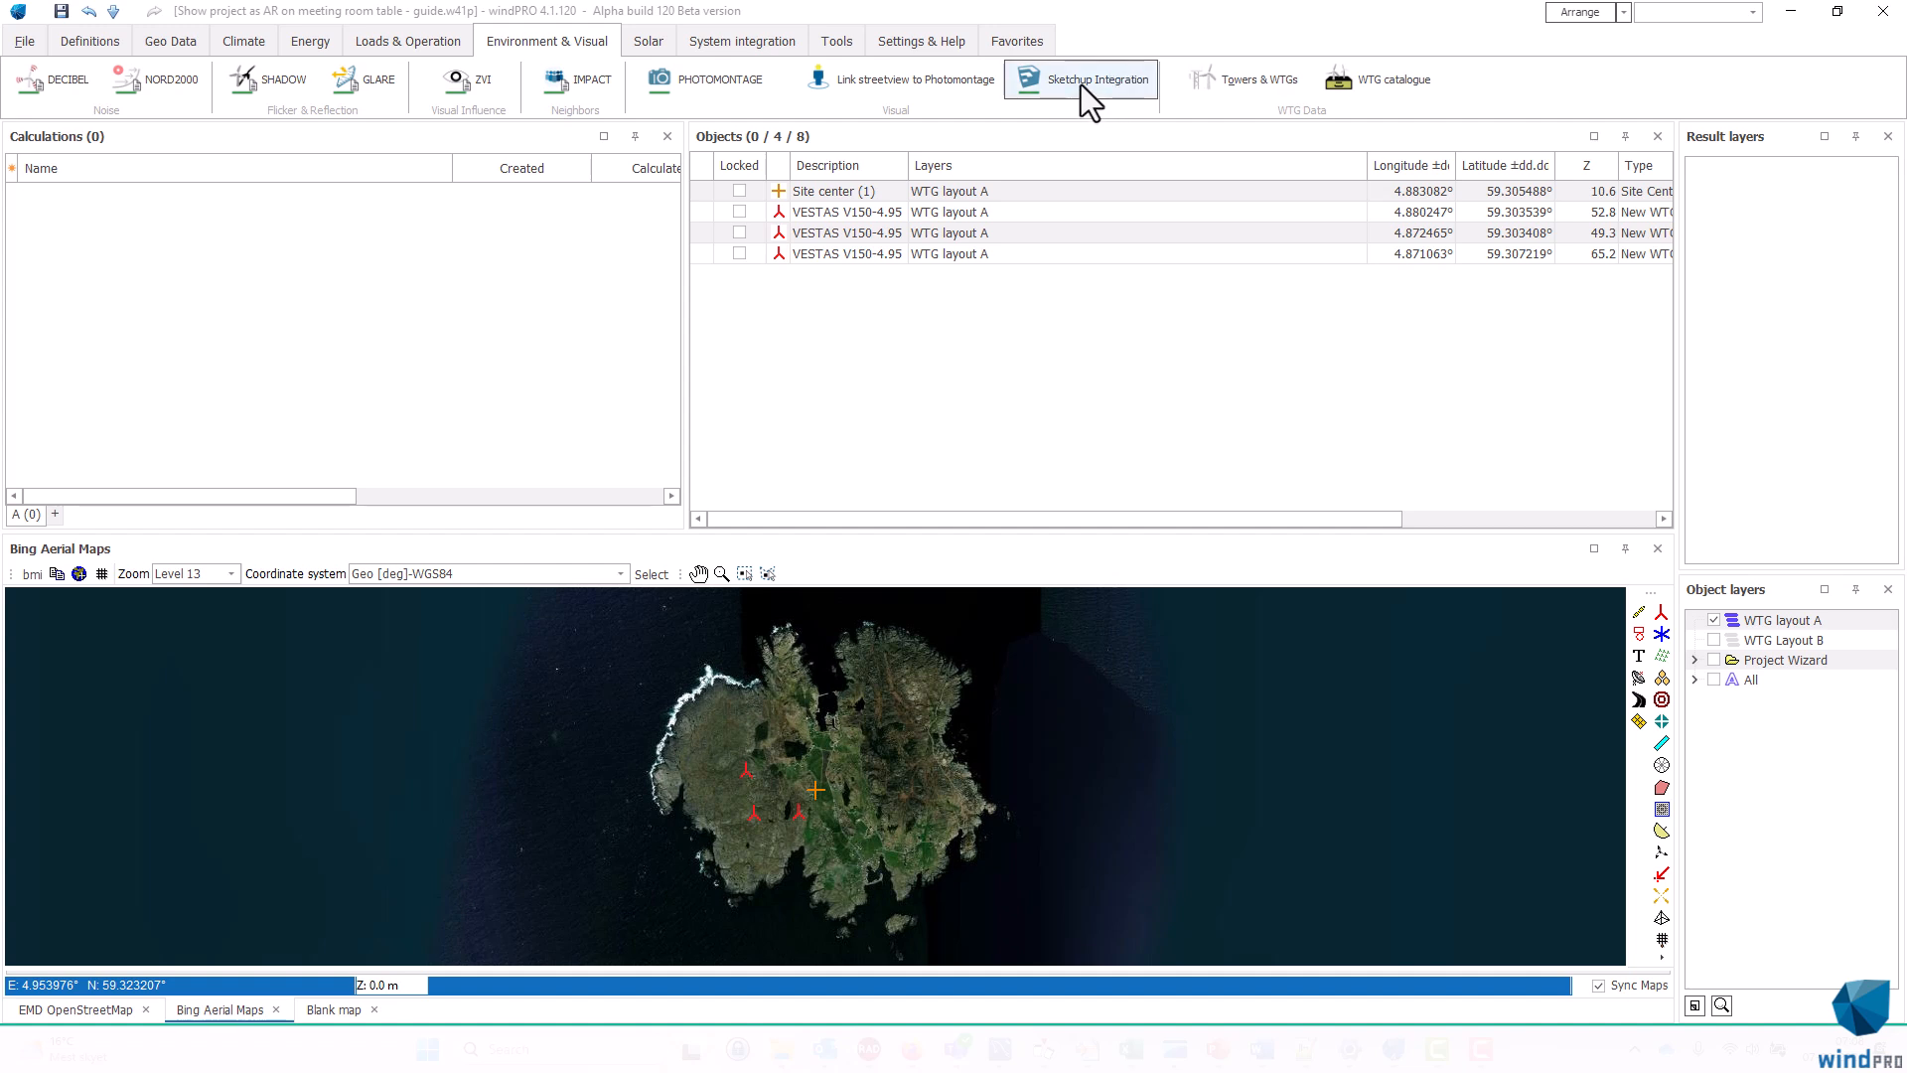
Open SketchUp Integration, read its Help and information page, then view the empty Work space
click(1079, 79)
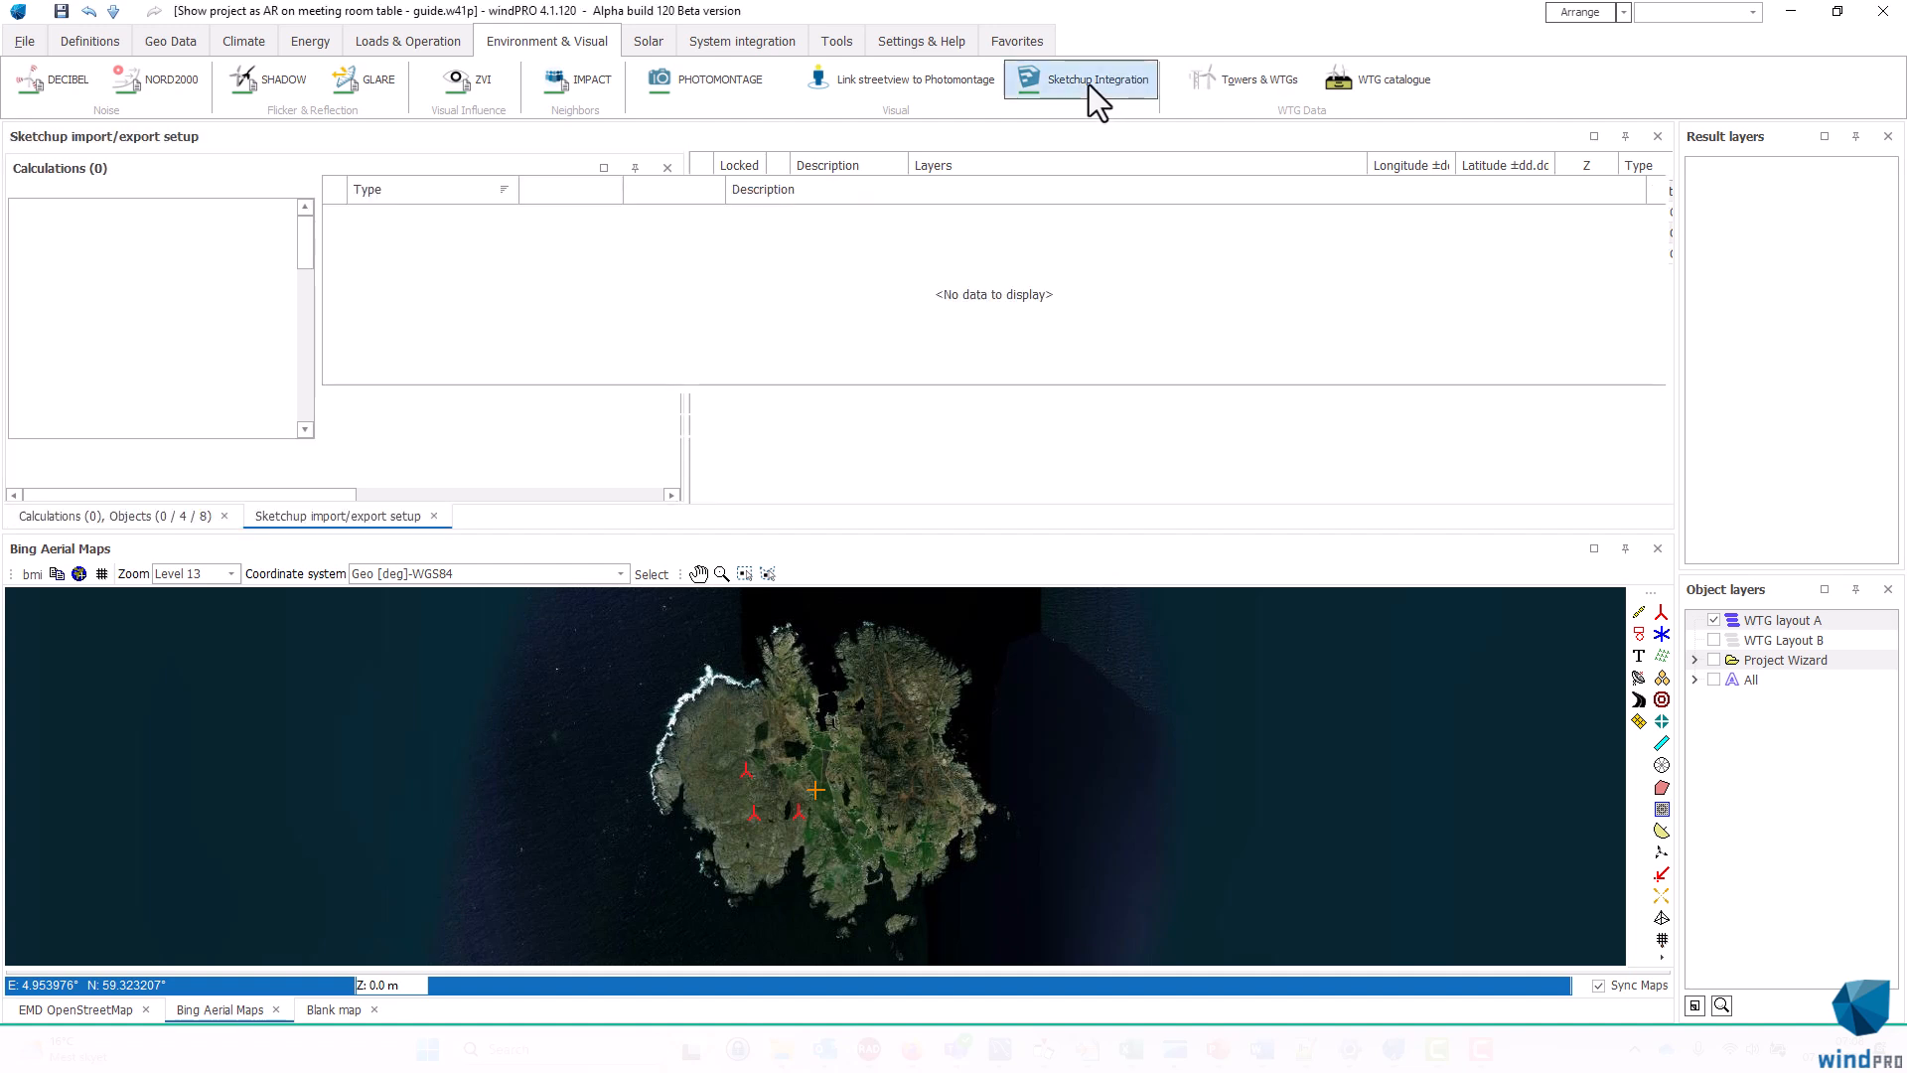
click(1079, 80)
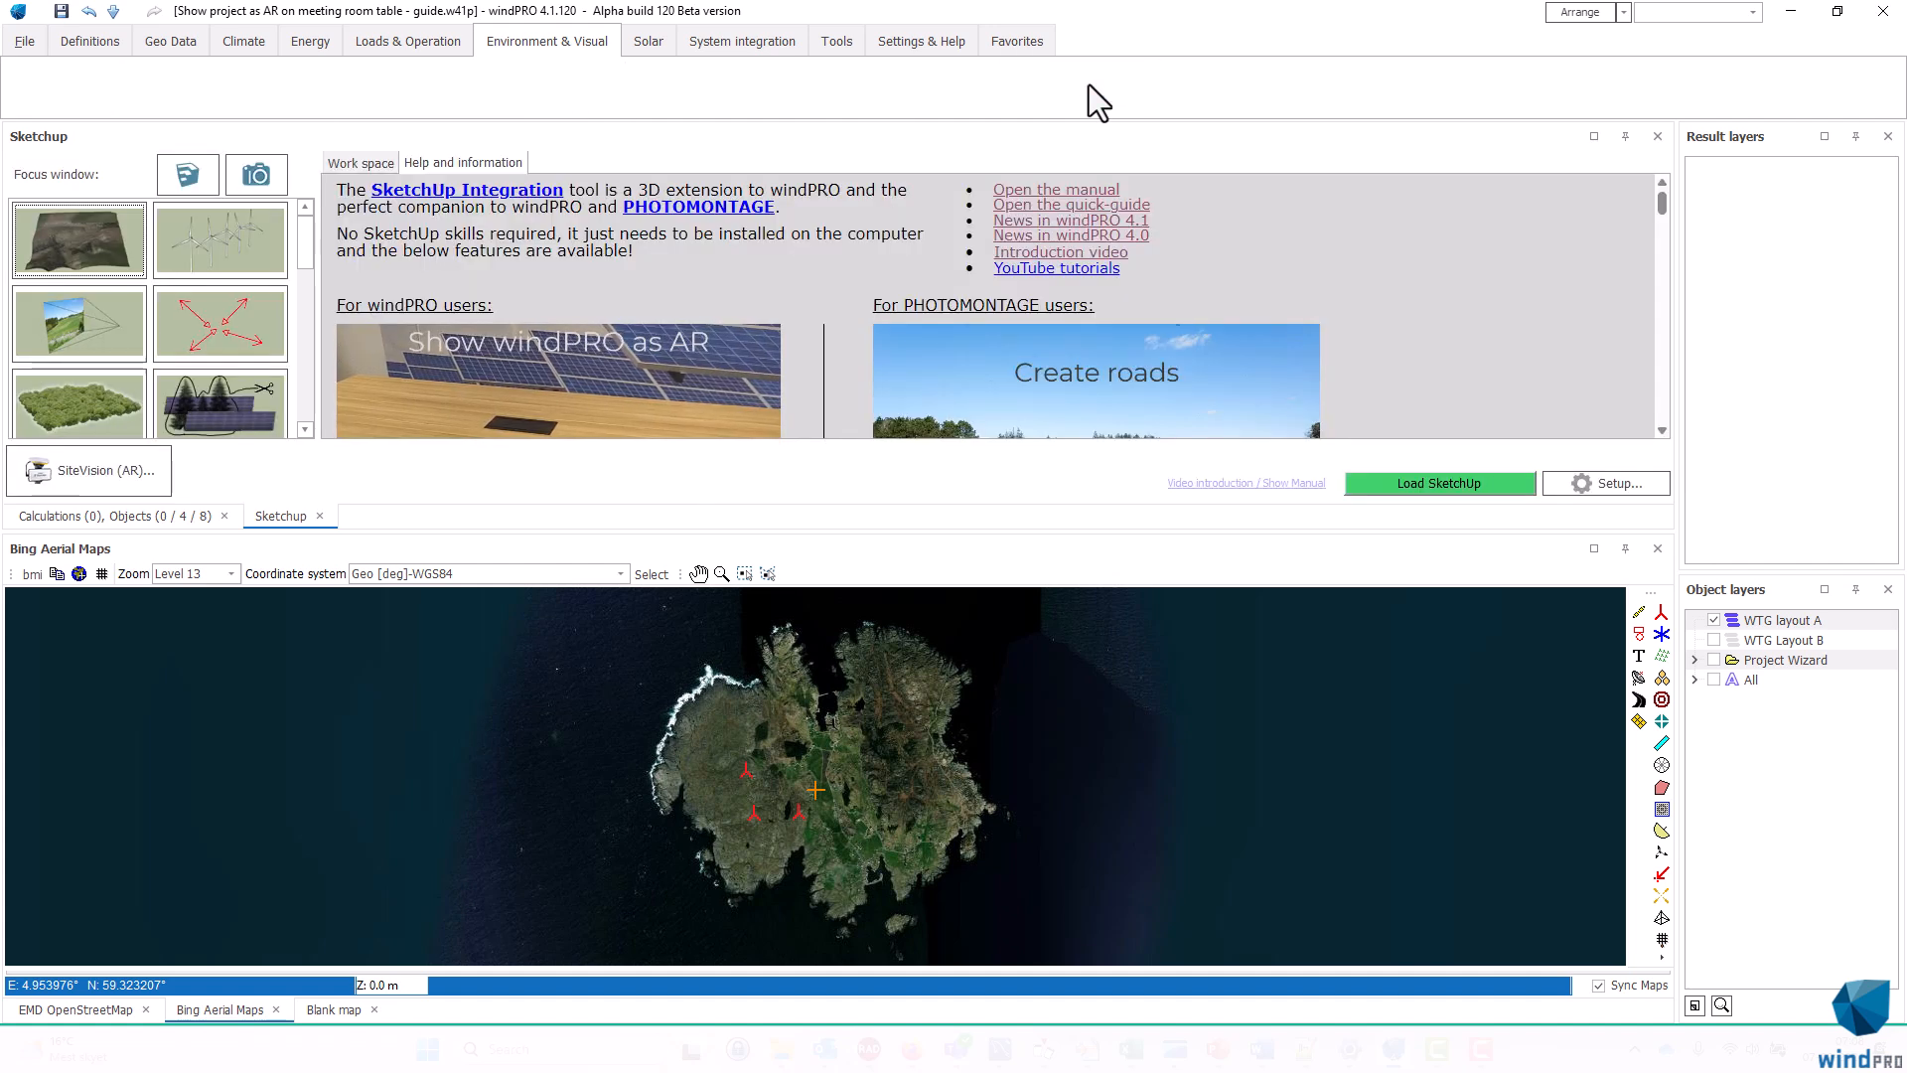
click(546, 40)
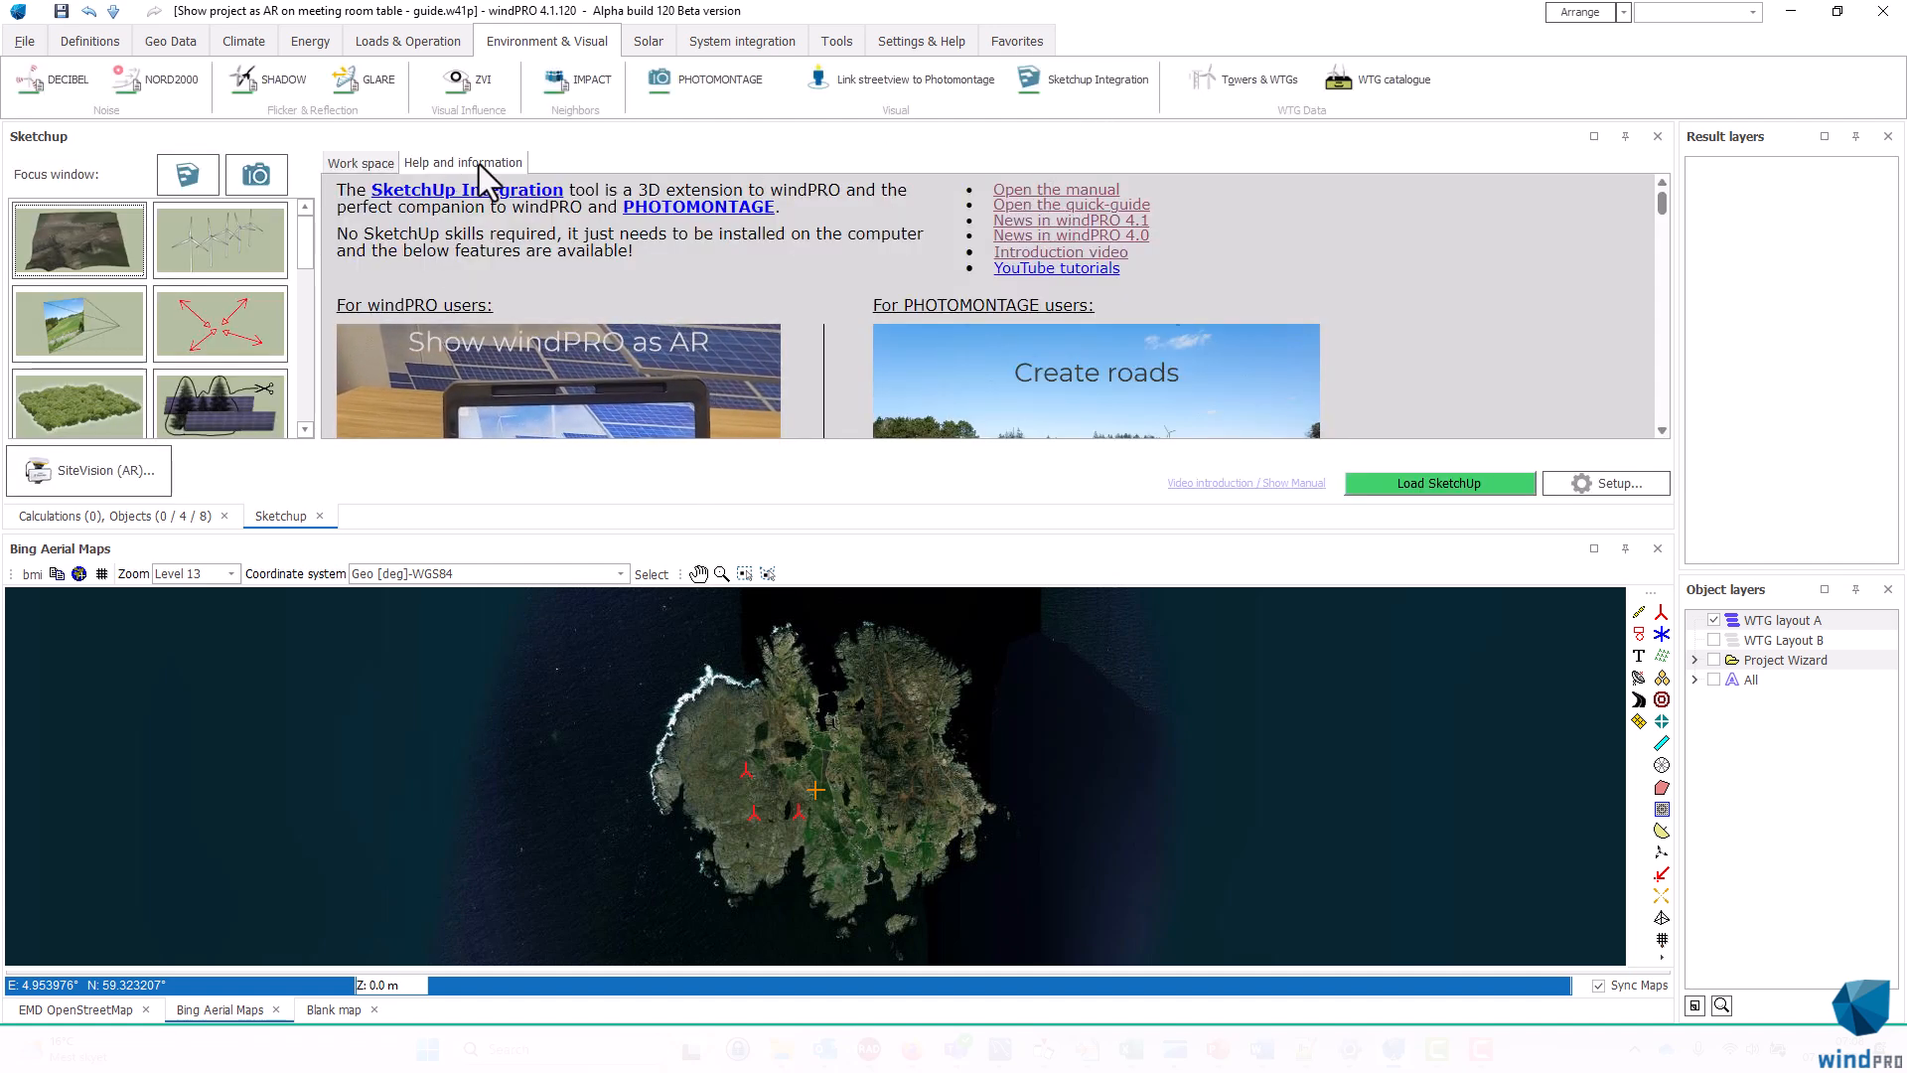
mouse_move(809, 321)
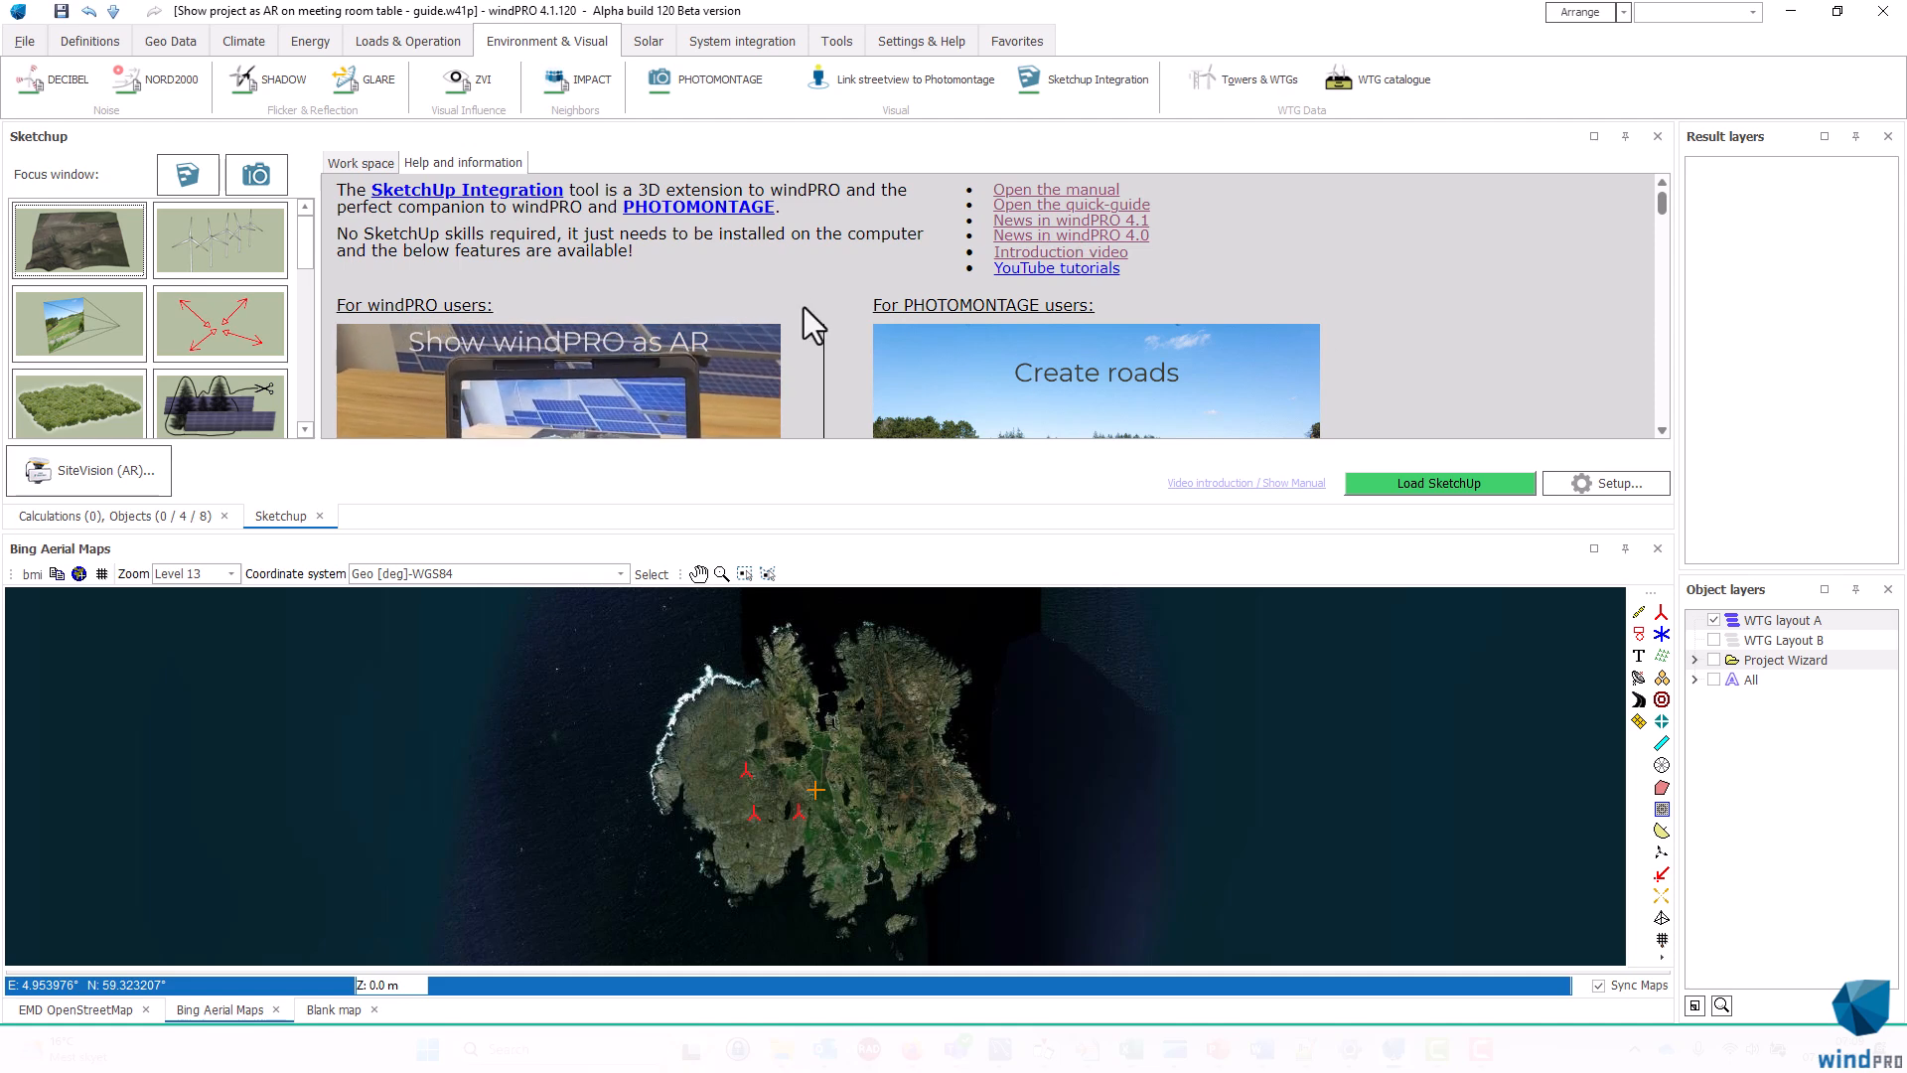
scroll(down, 3)
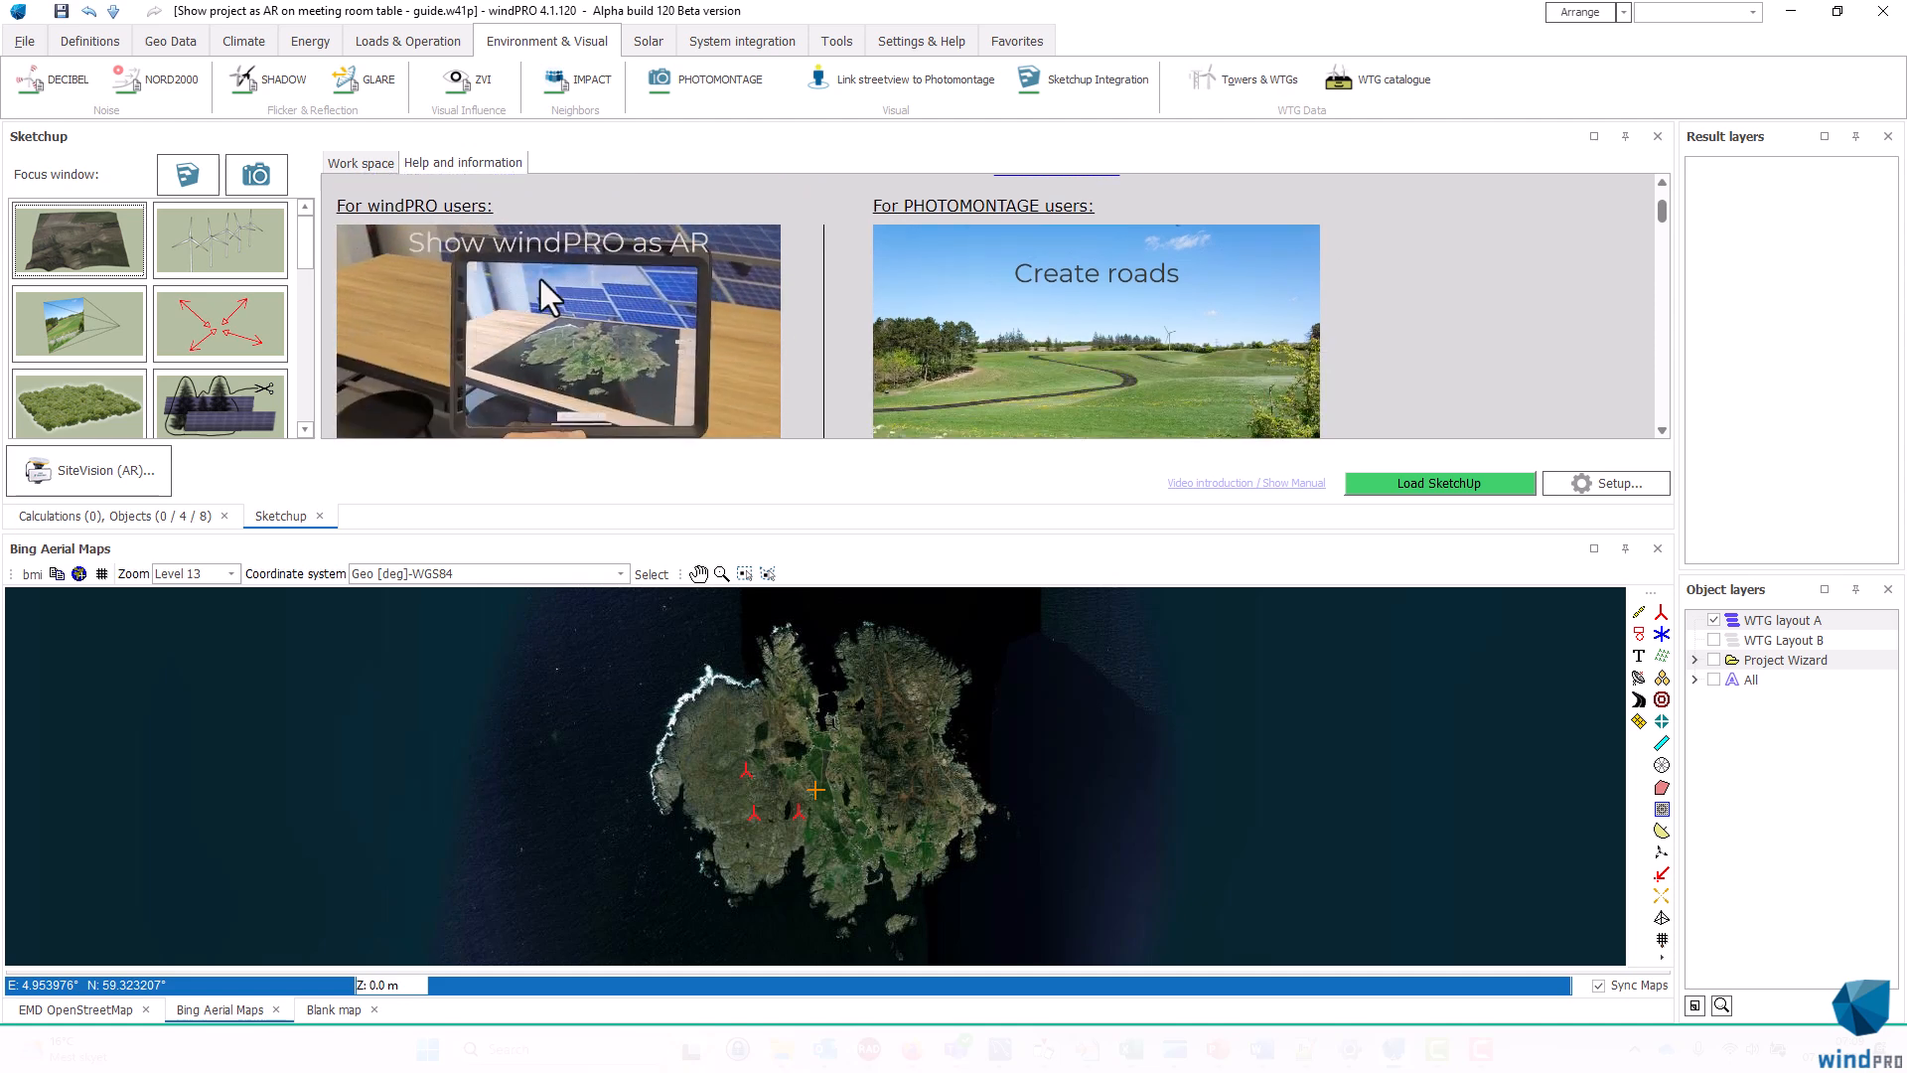
scroll(up, 3)
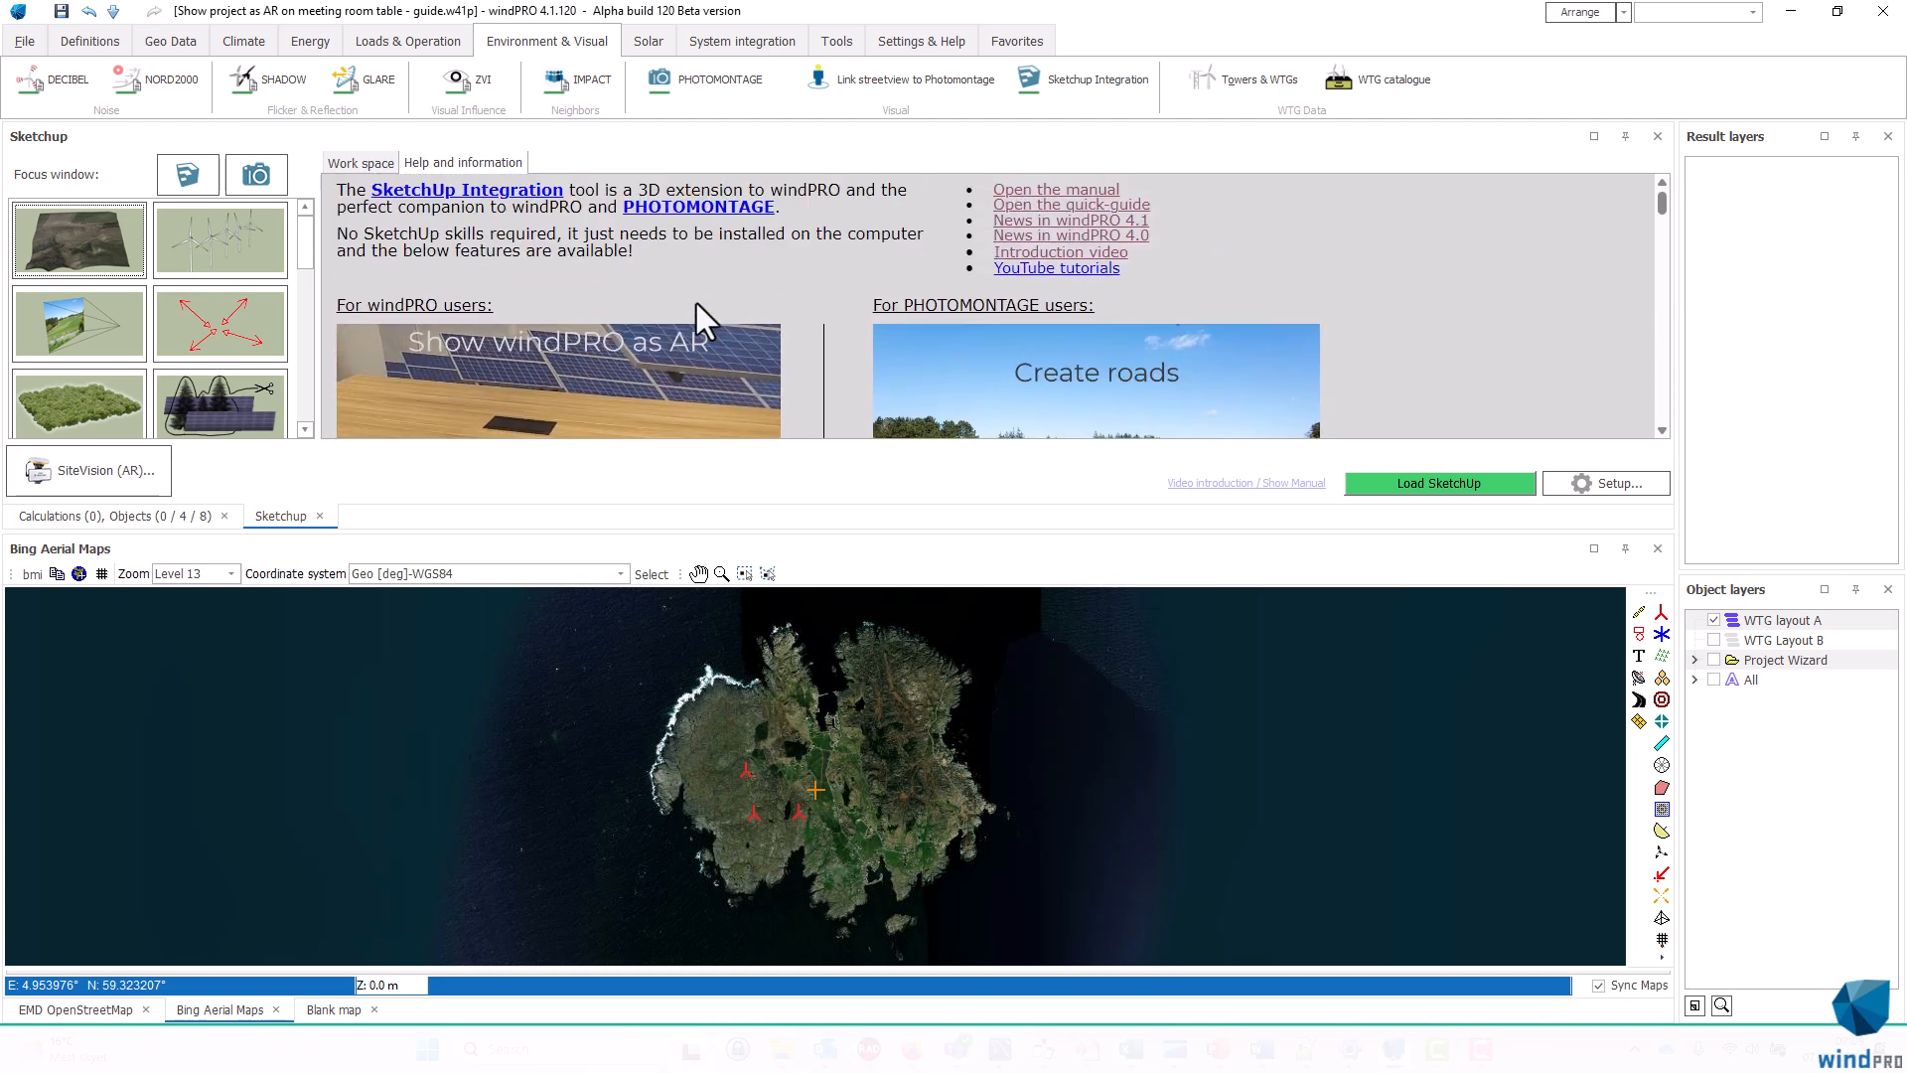
click(360, 162)
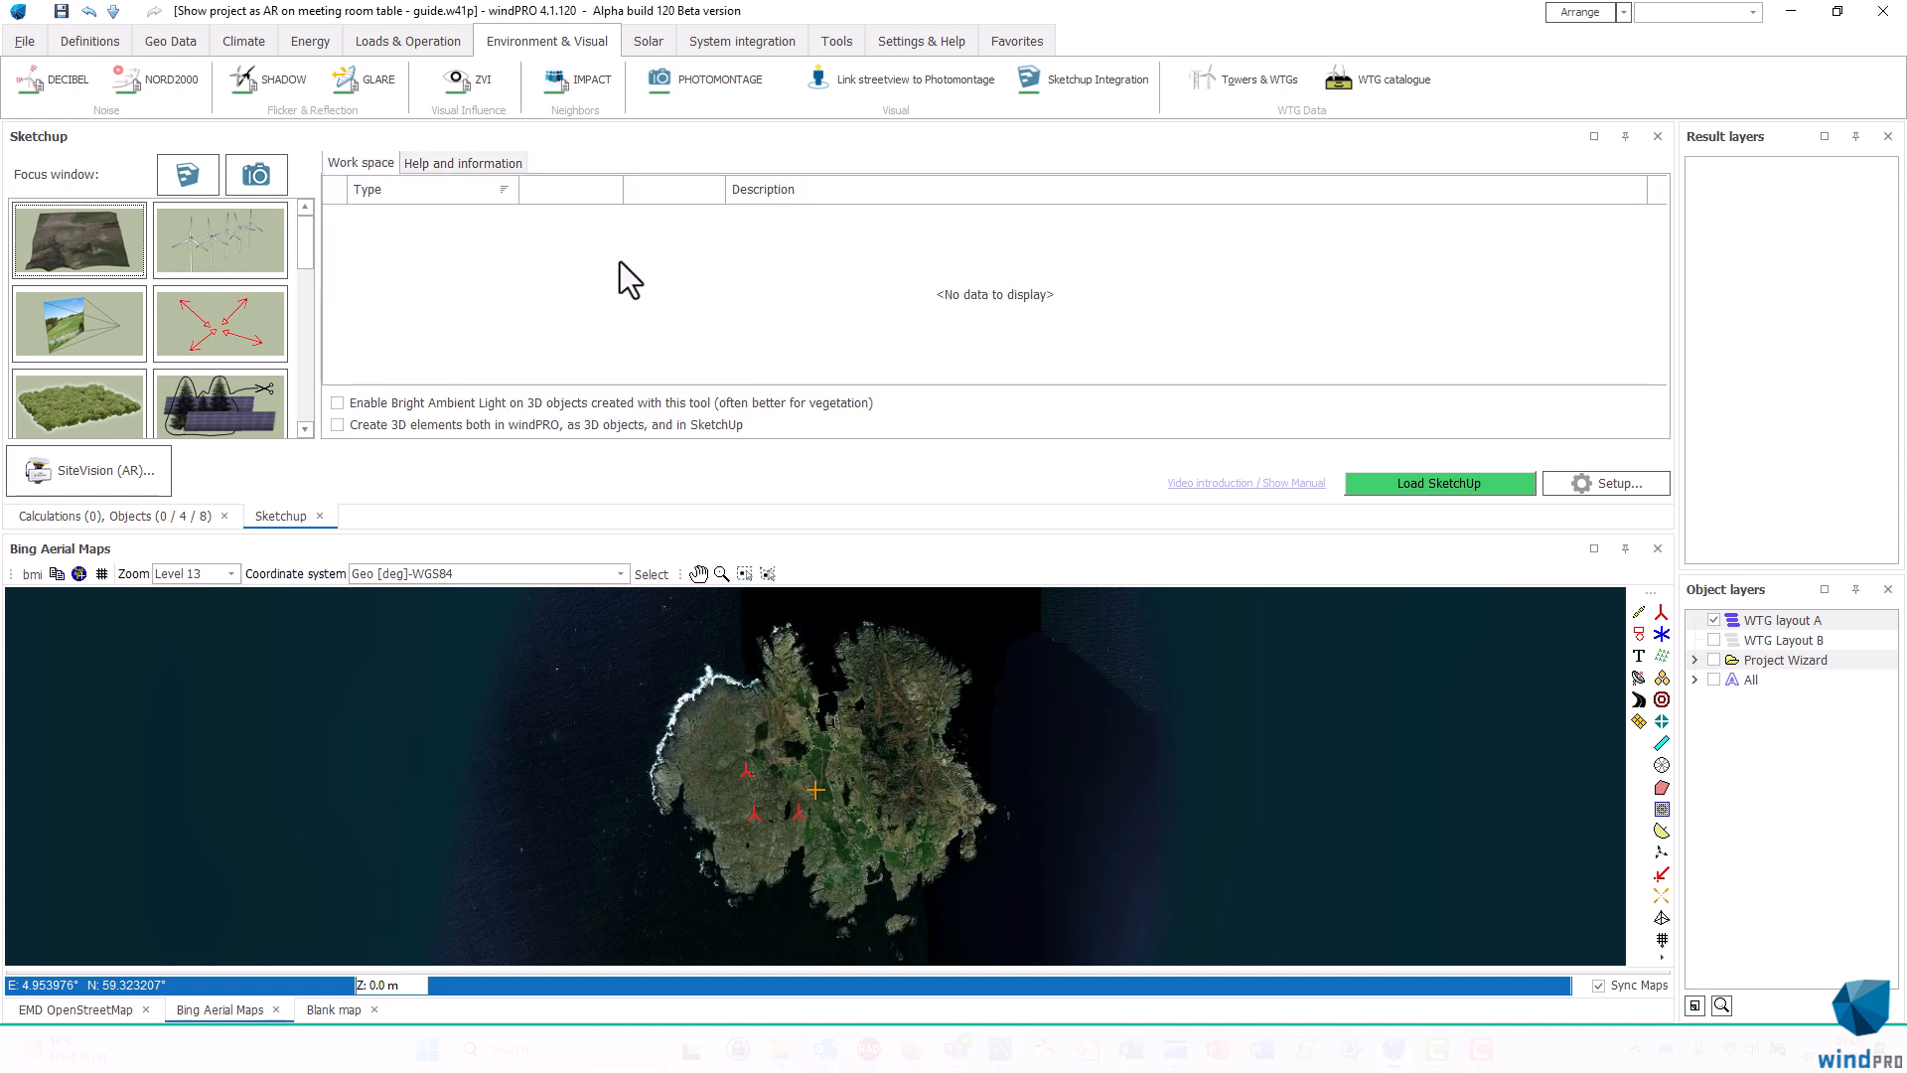
mouse_move(997, 751)
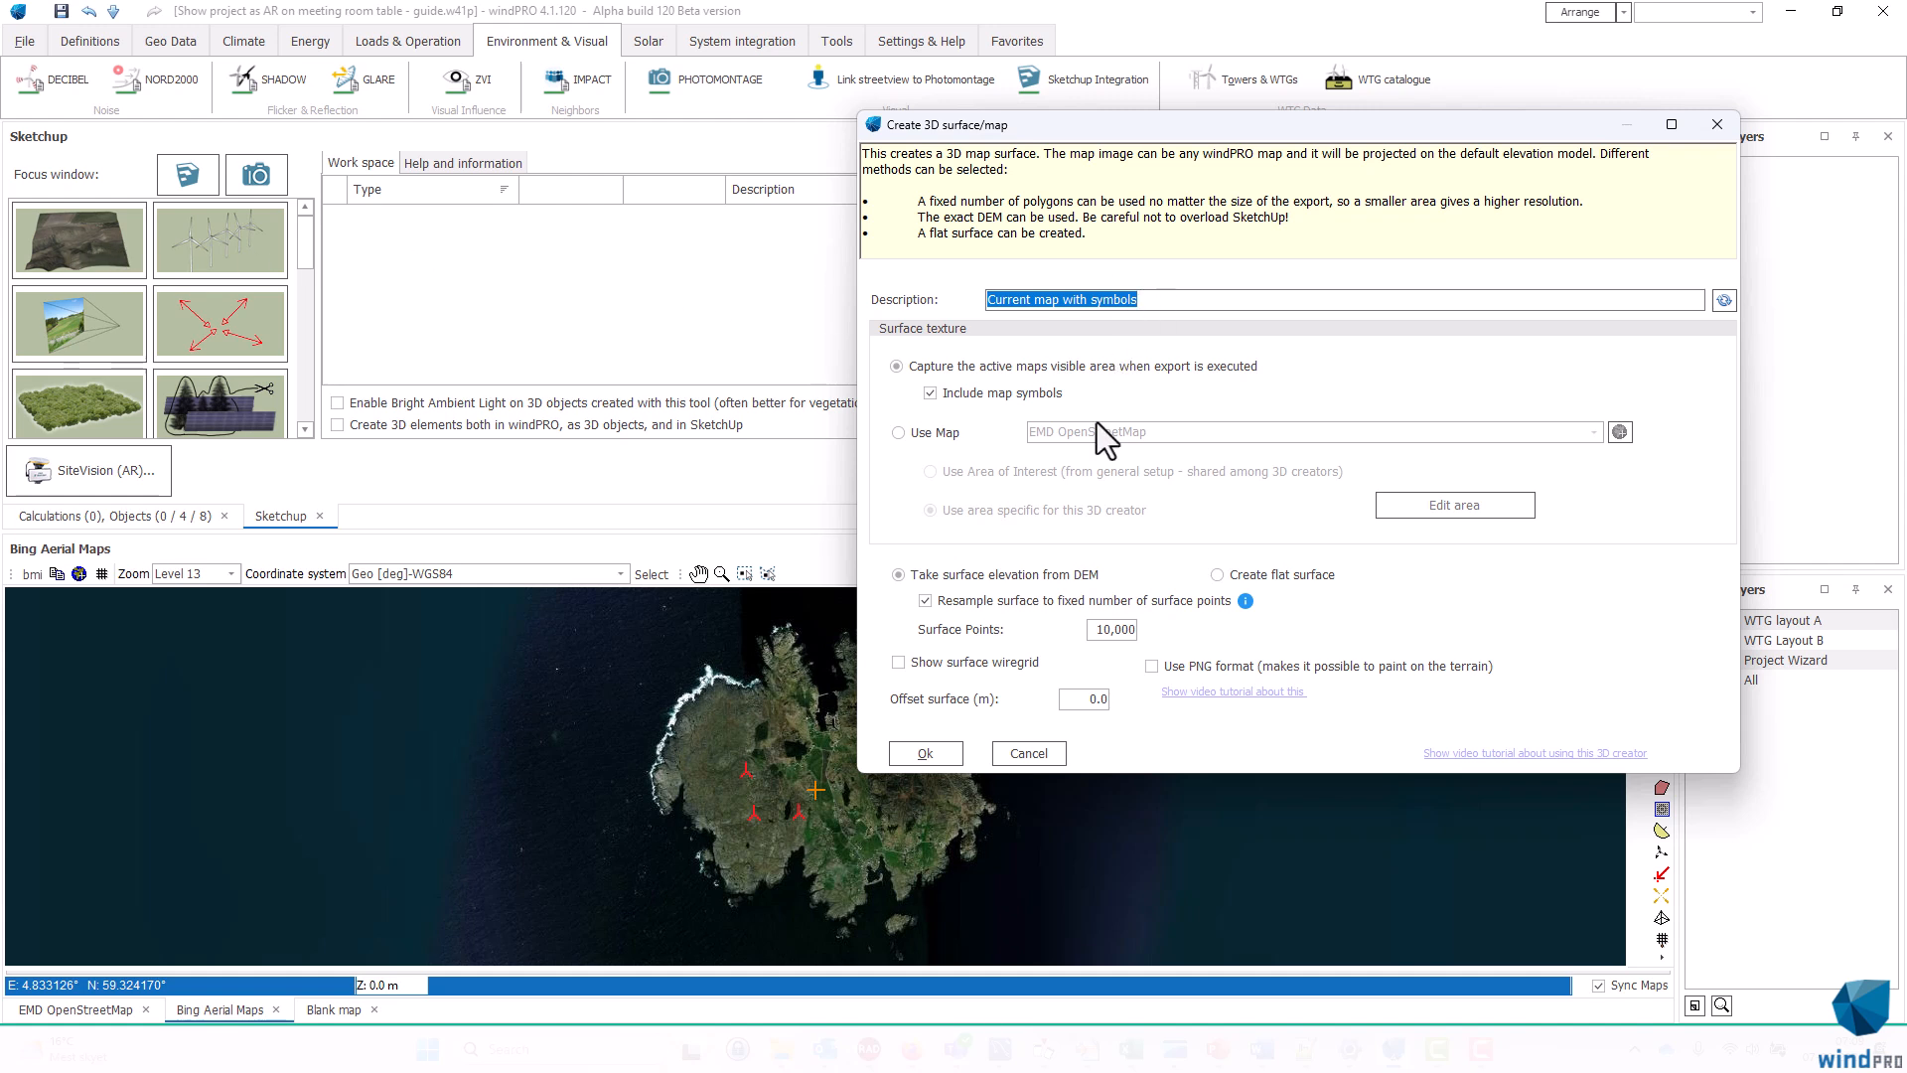
Create a Bing Aerial Maps textured surface with a custom area around the island
click(899, 432)
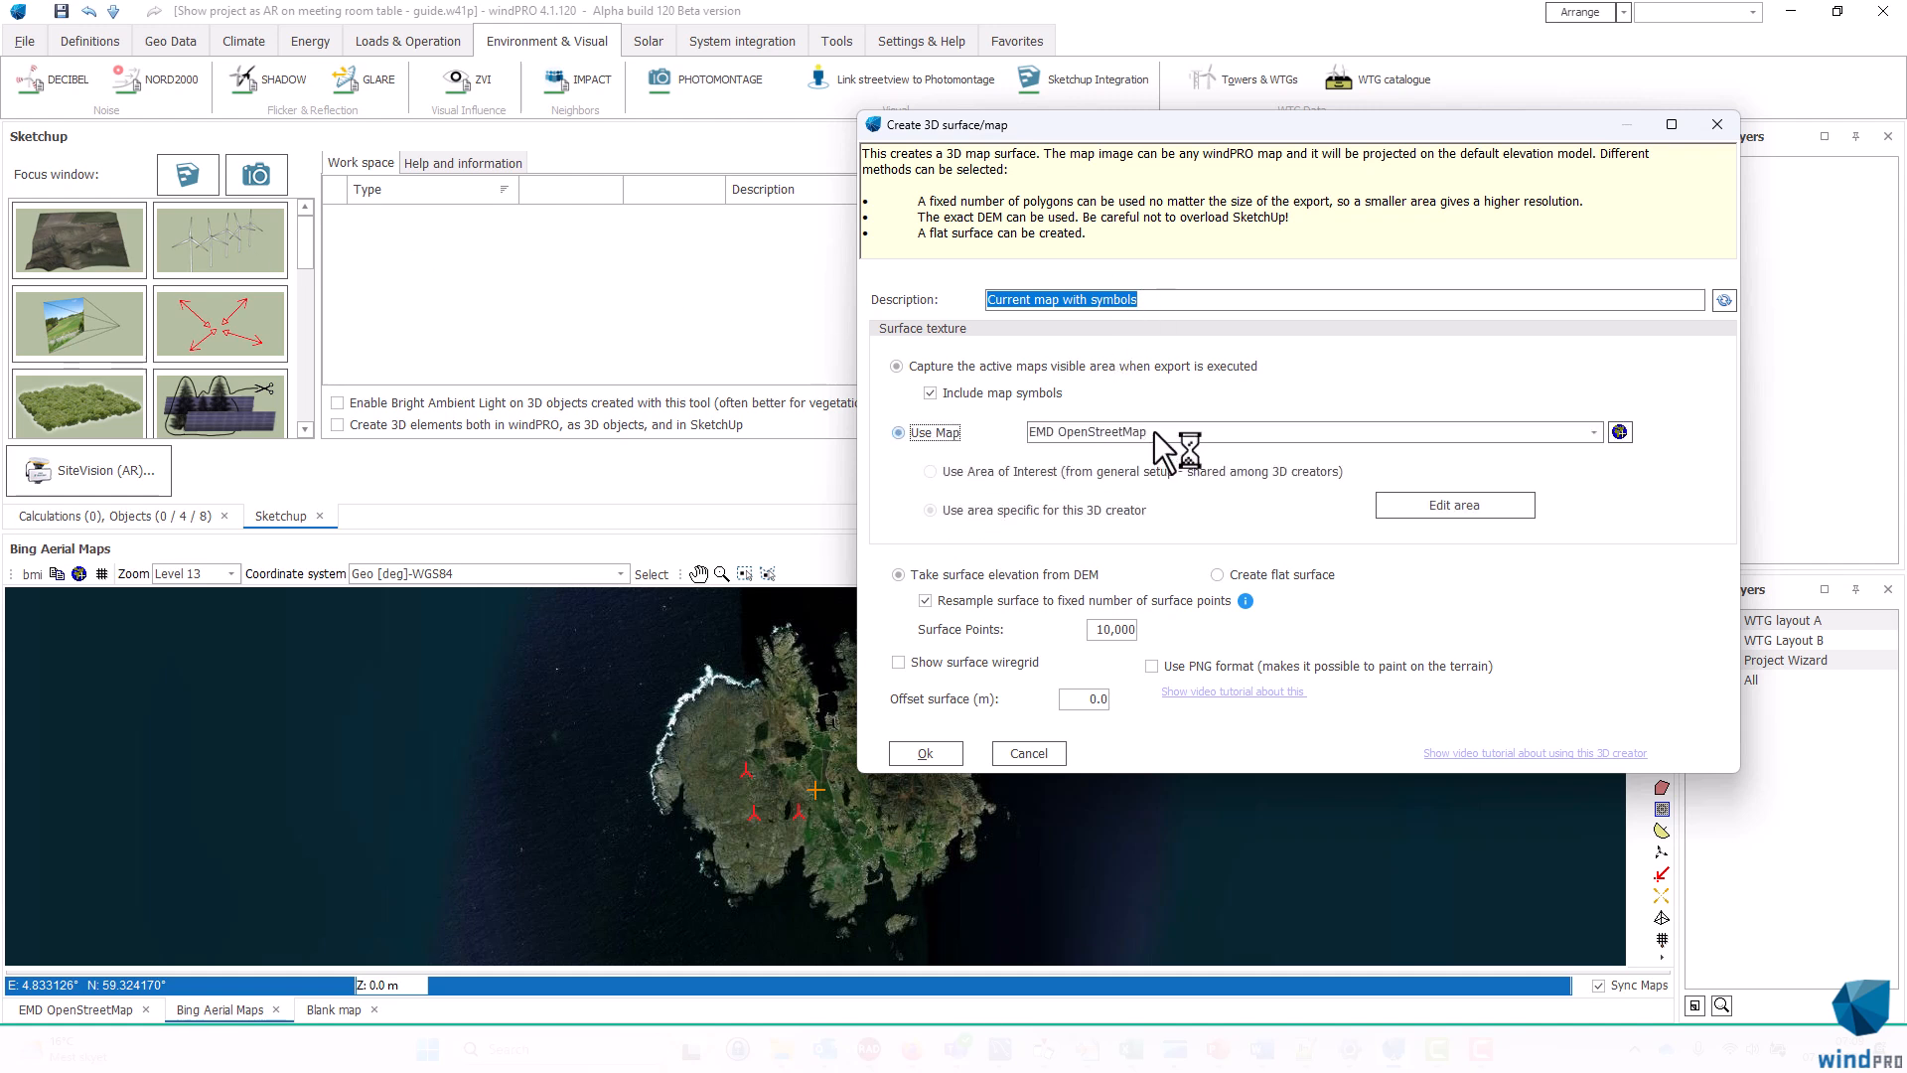
click(1594, 430)
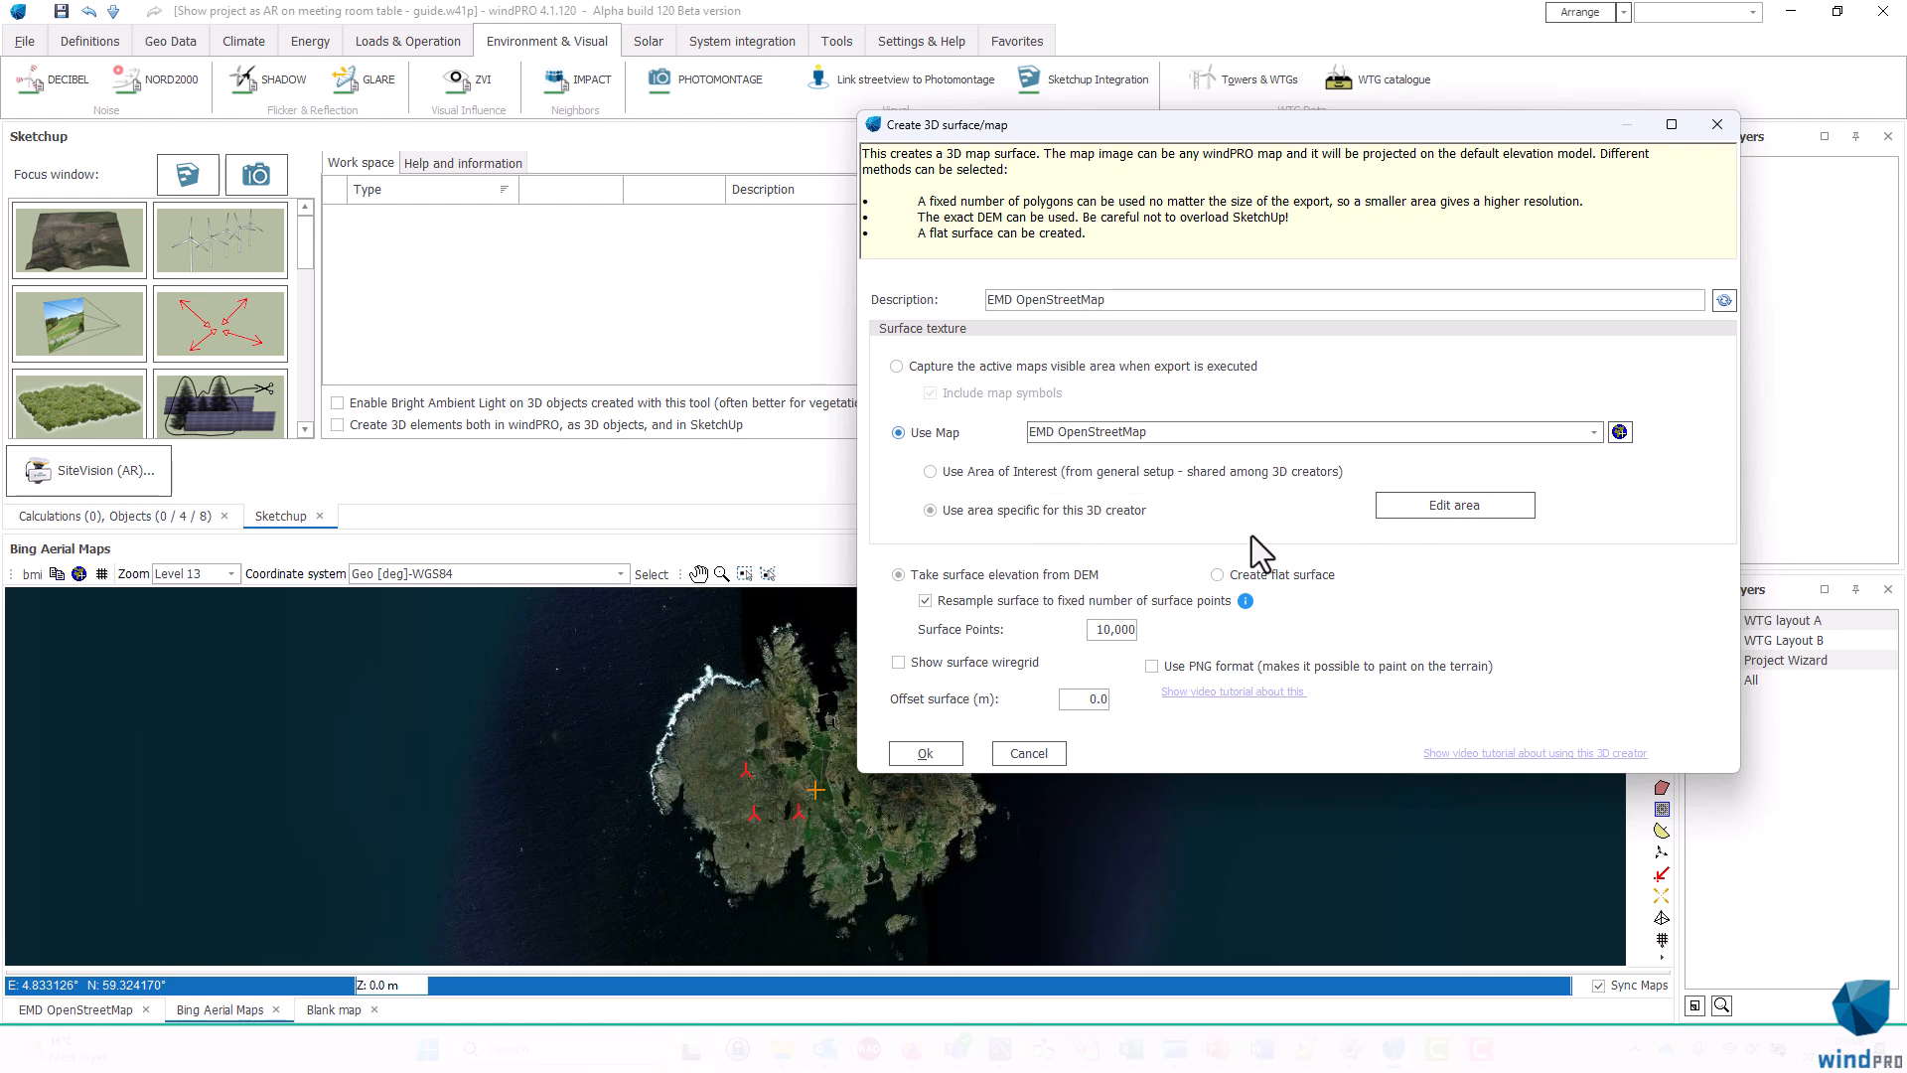
click(1026, 753)
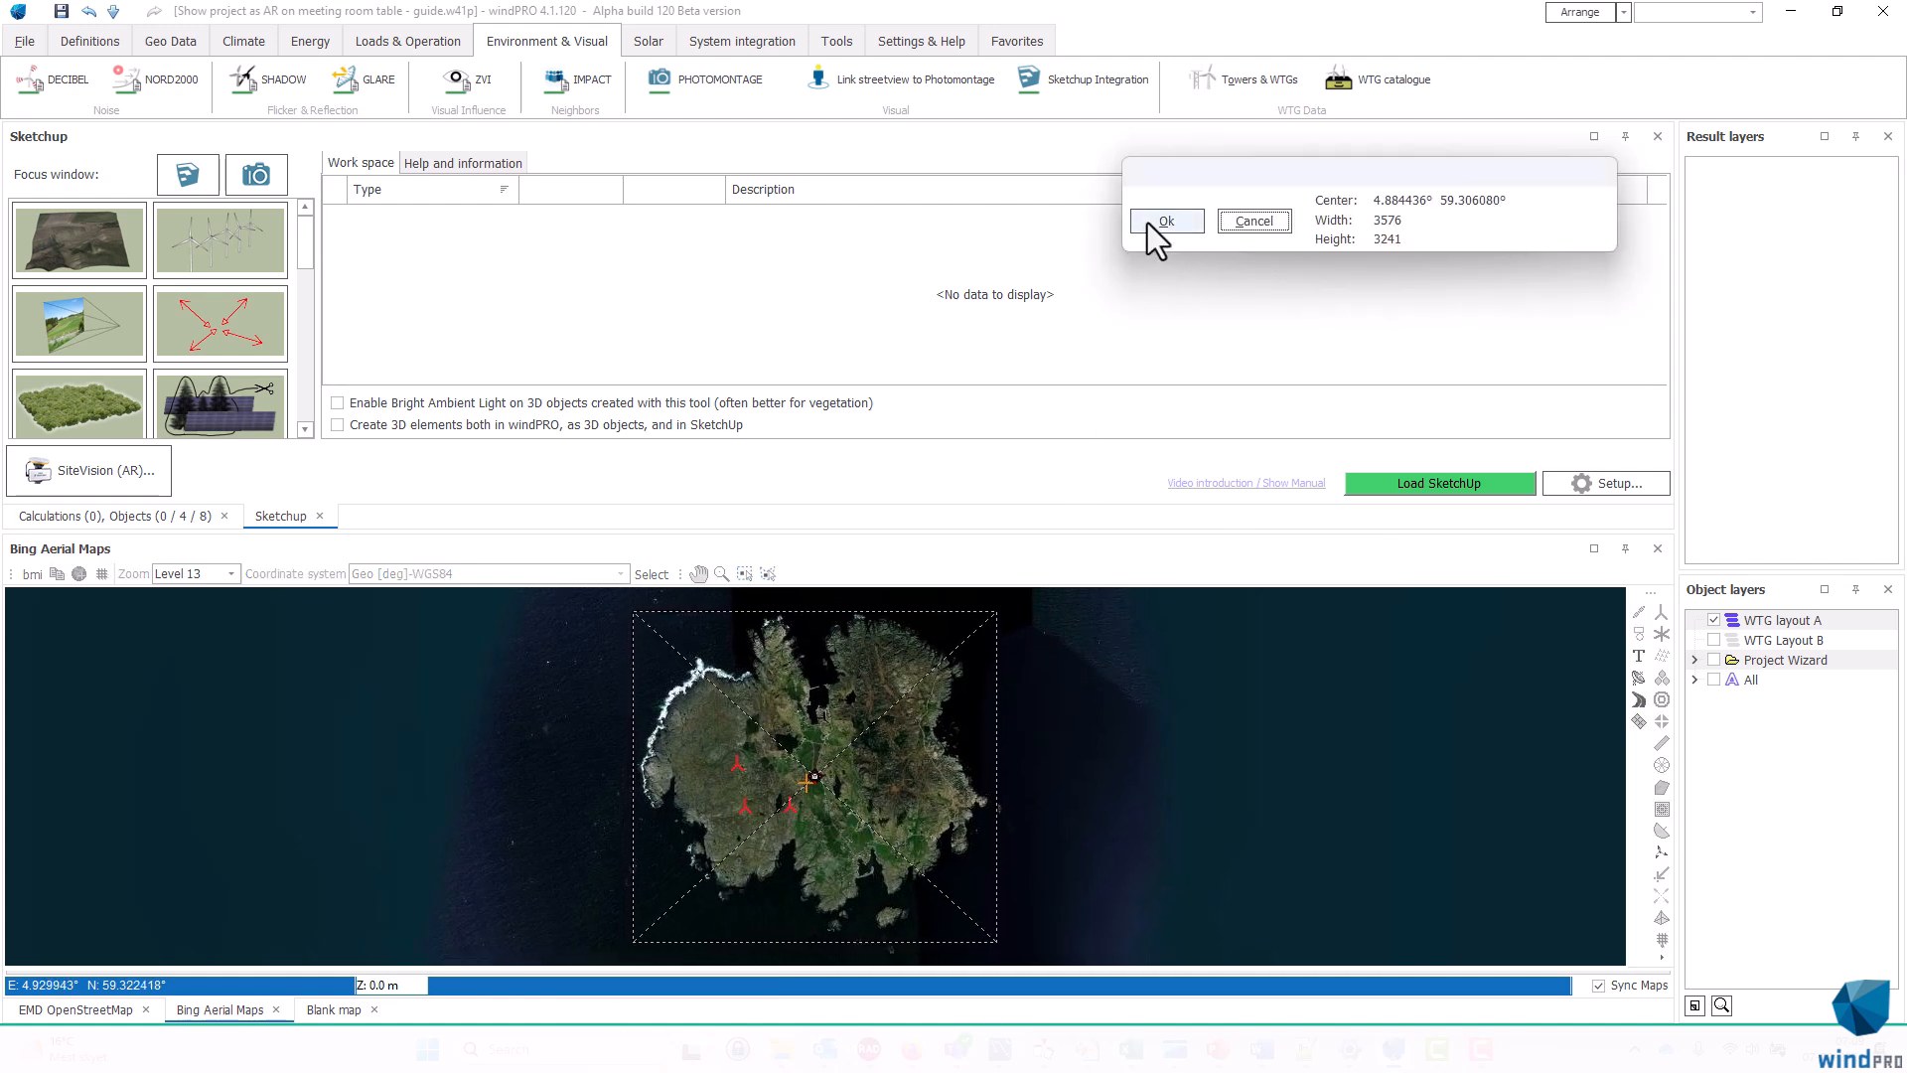
click(1164, 220)
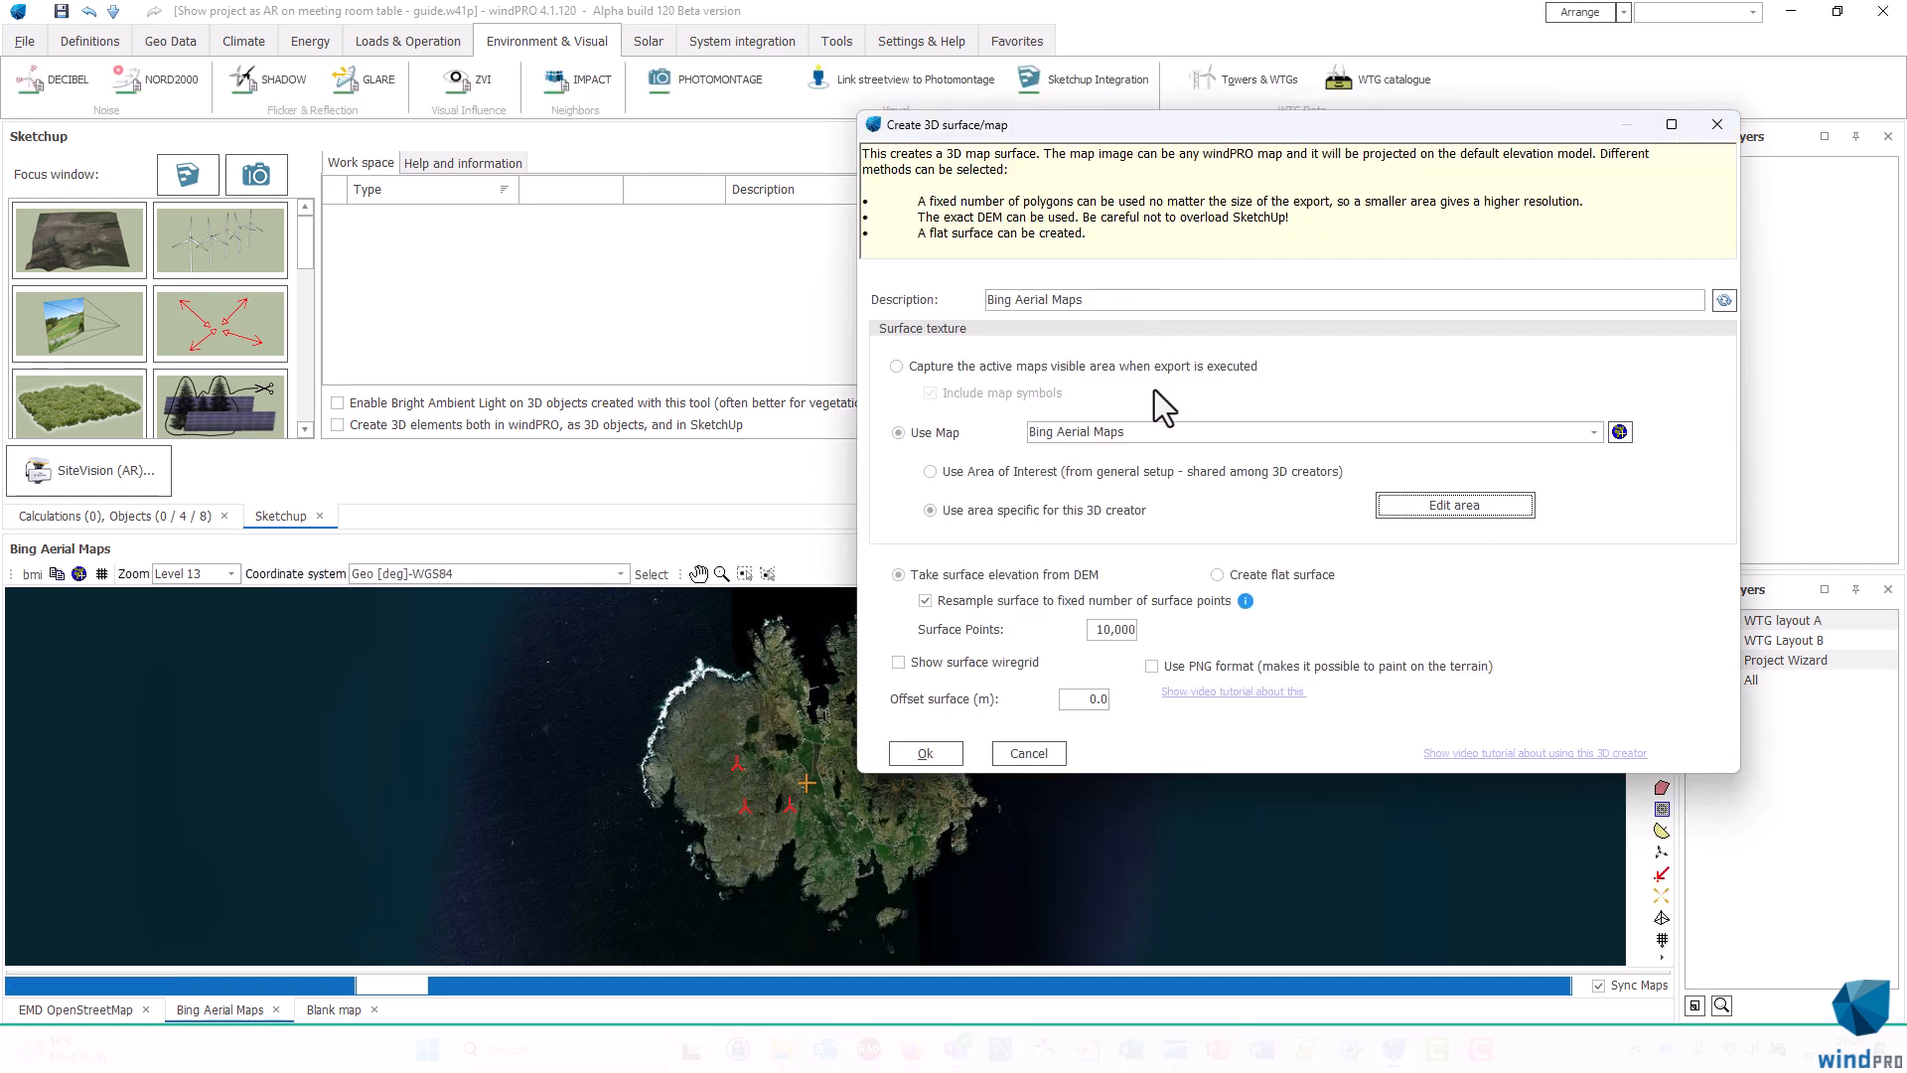
mouse_move(1082, 438)
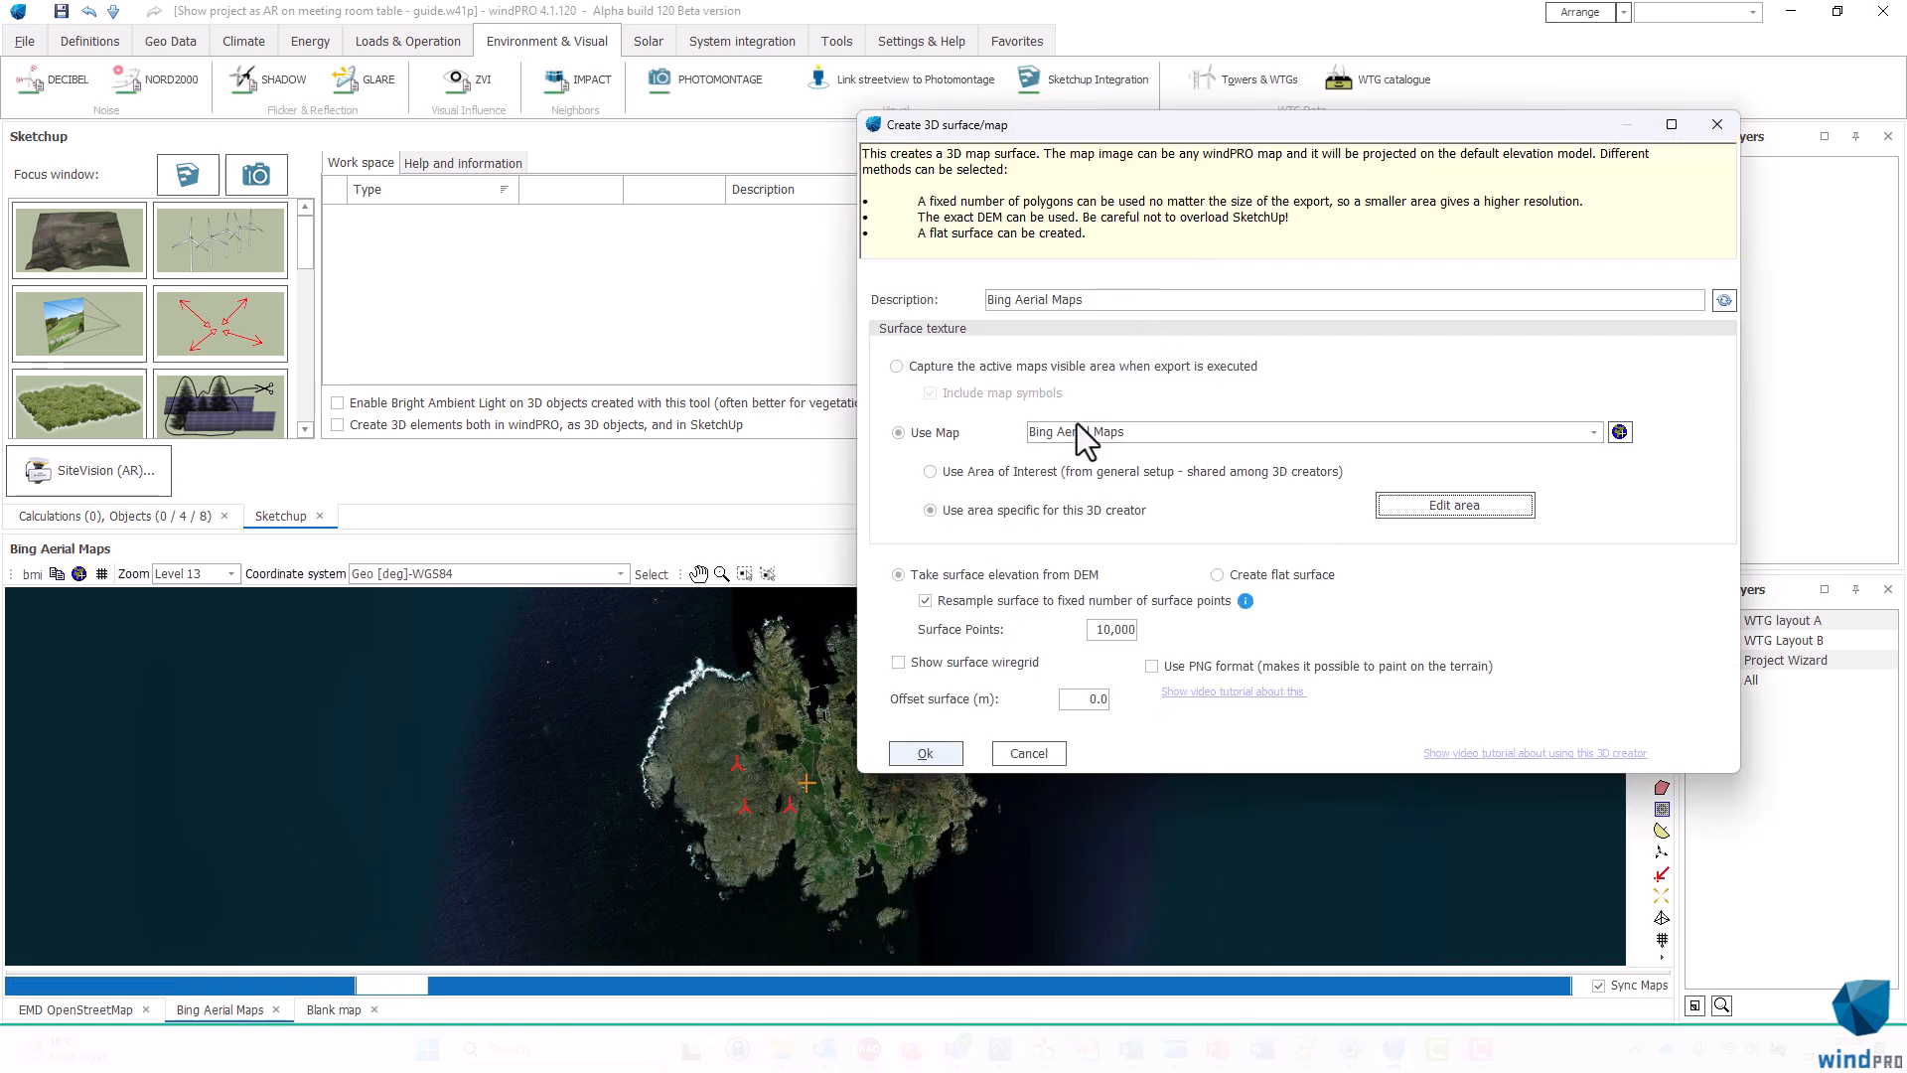
click(925, 753)
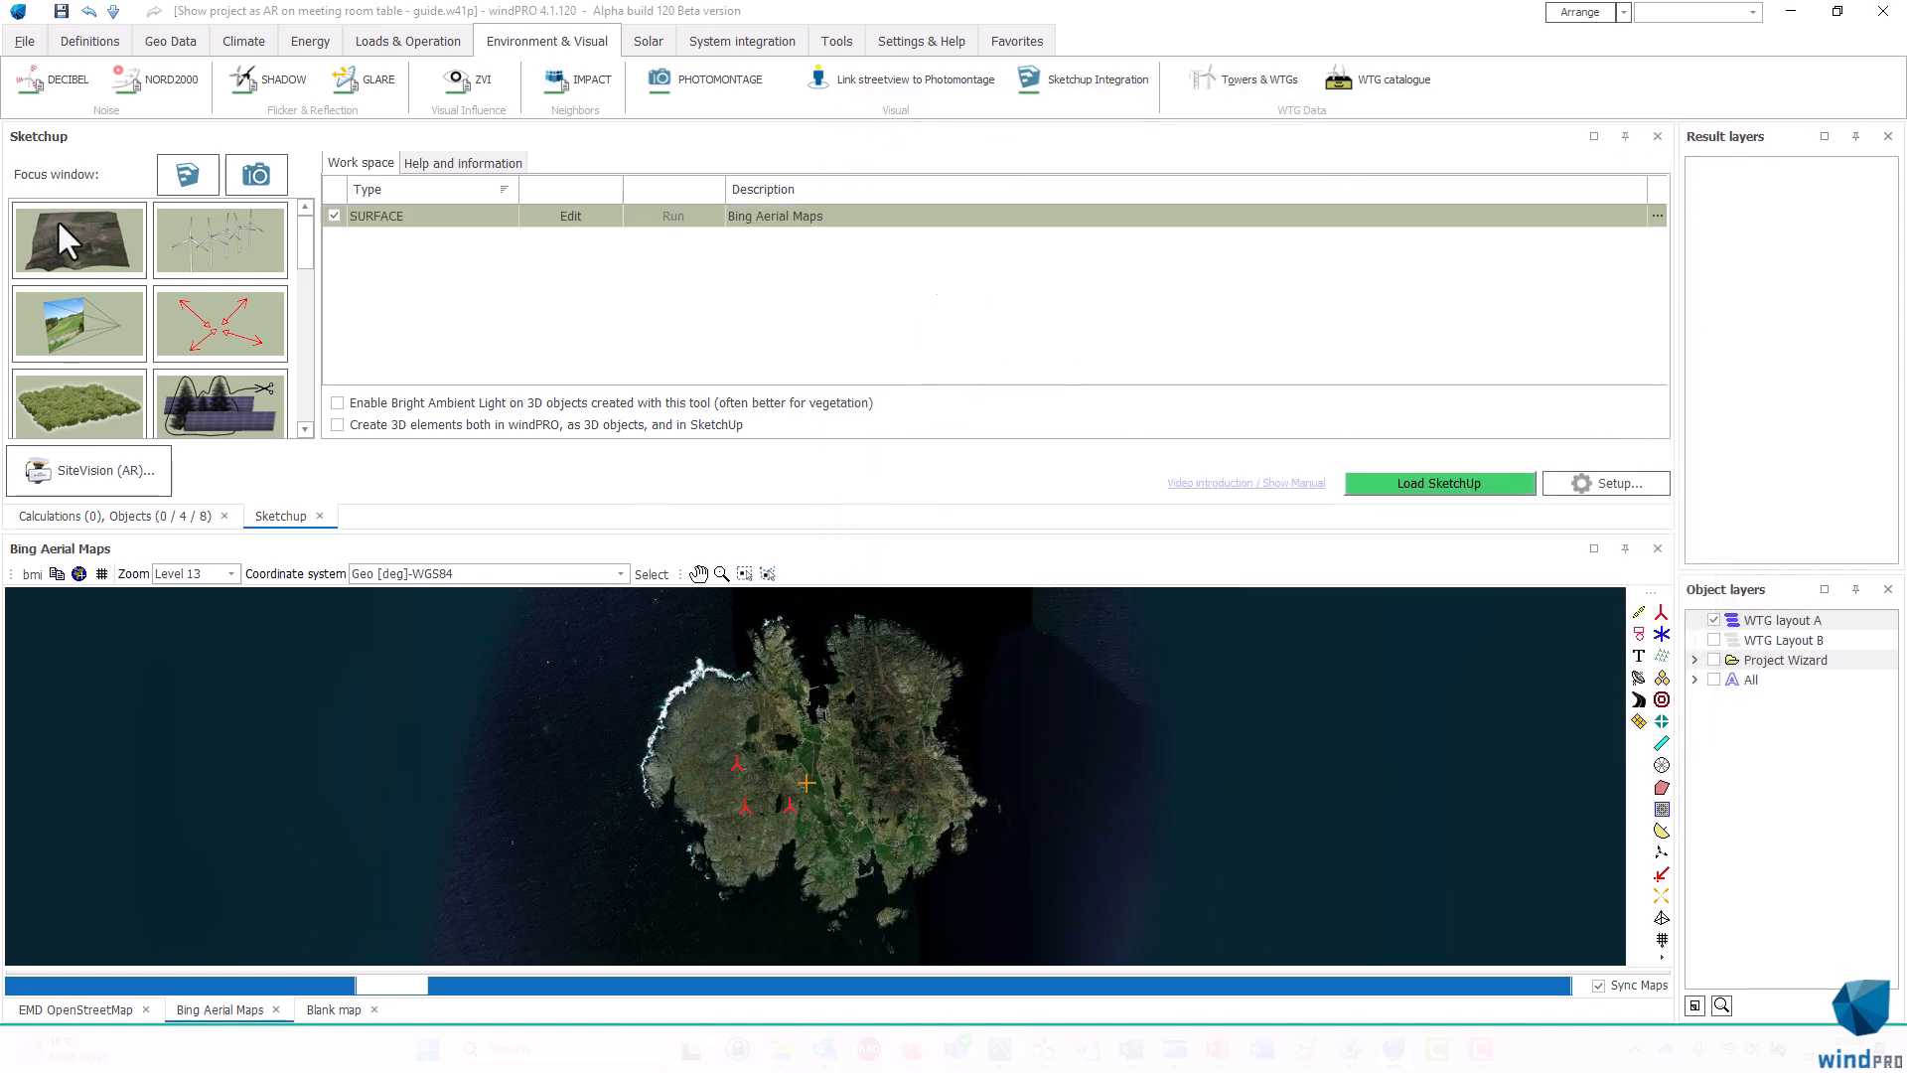
mouse_move(238, 262)
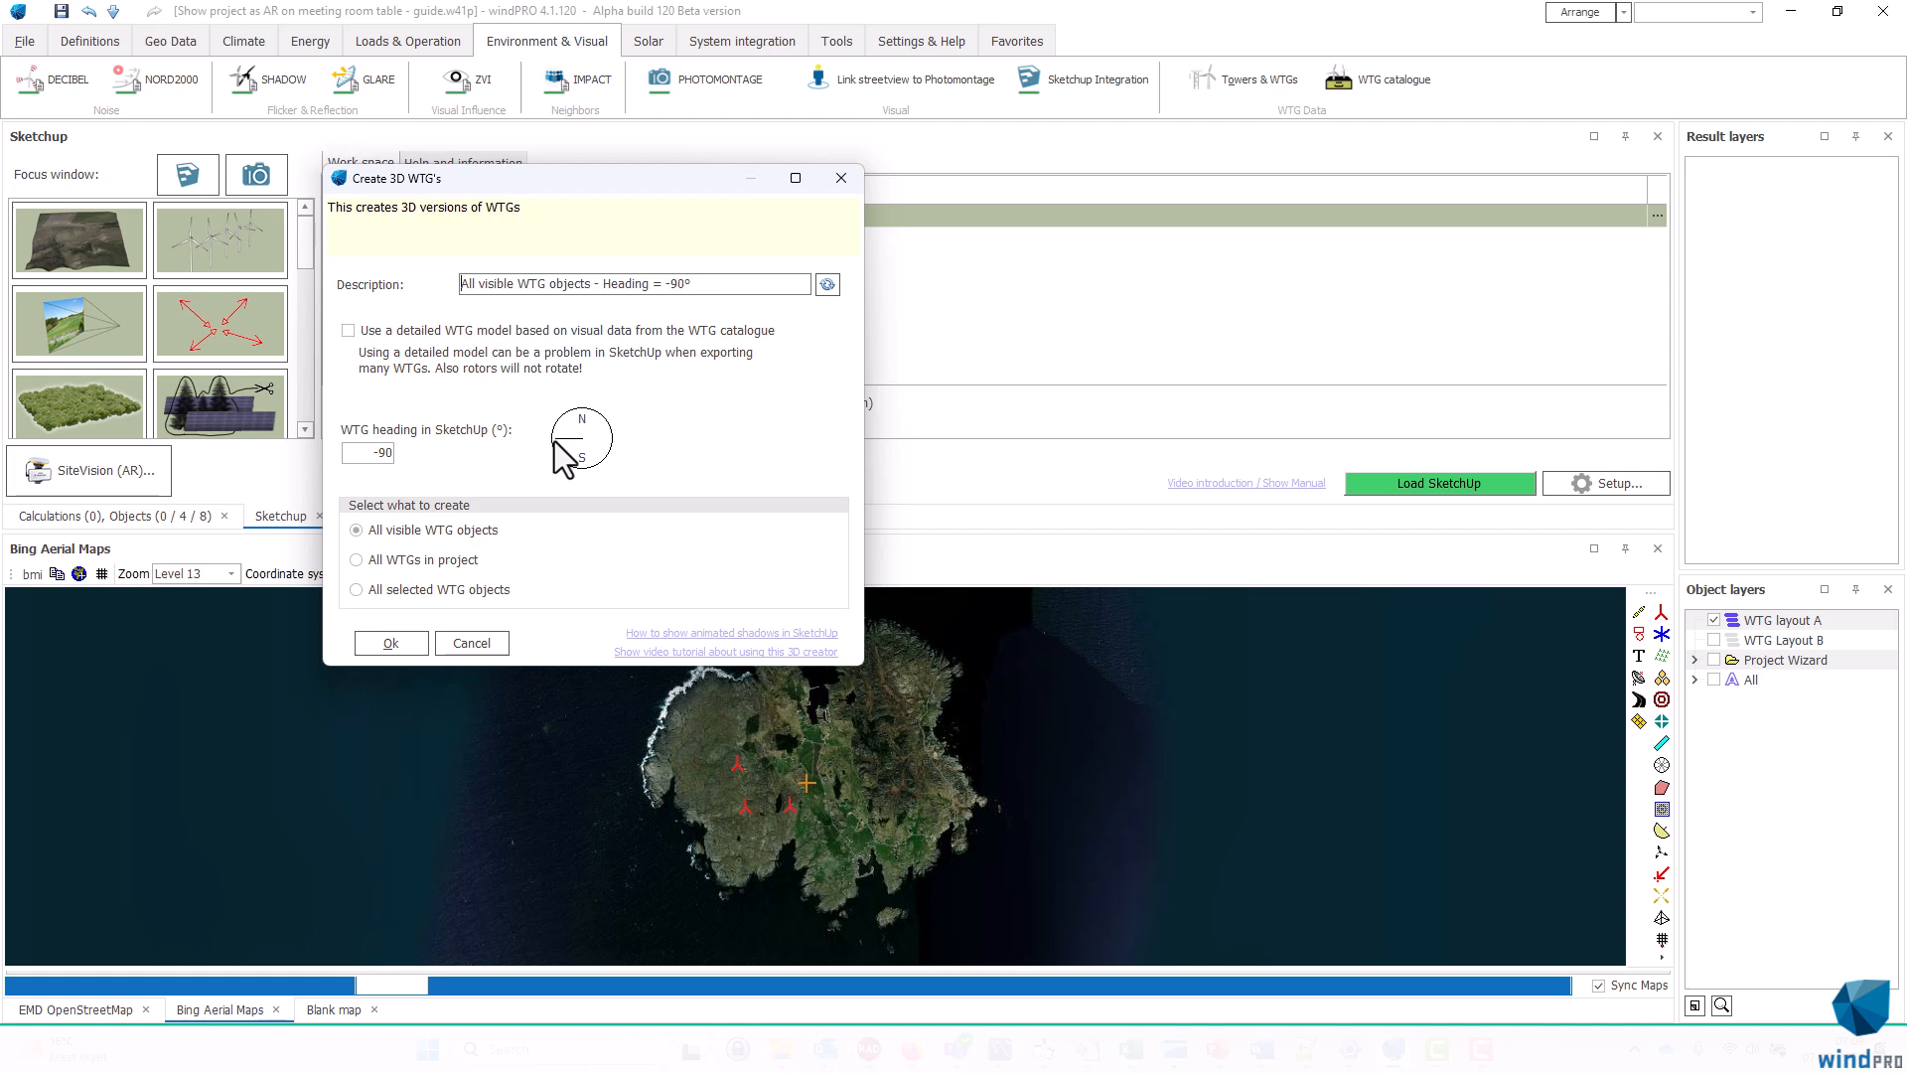
mouse_move(352, 347)
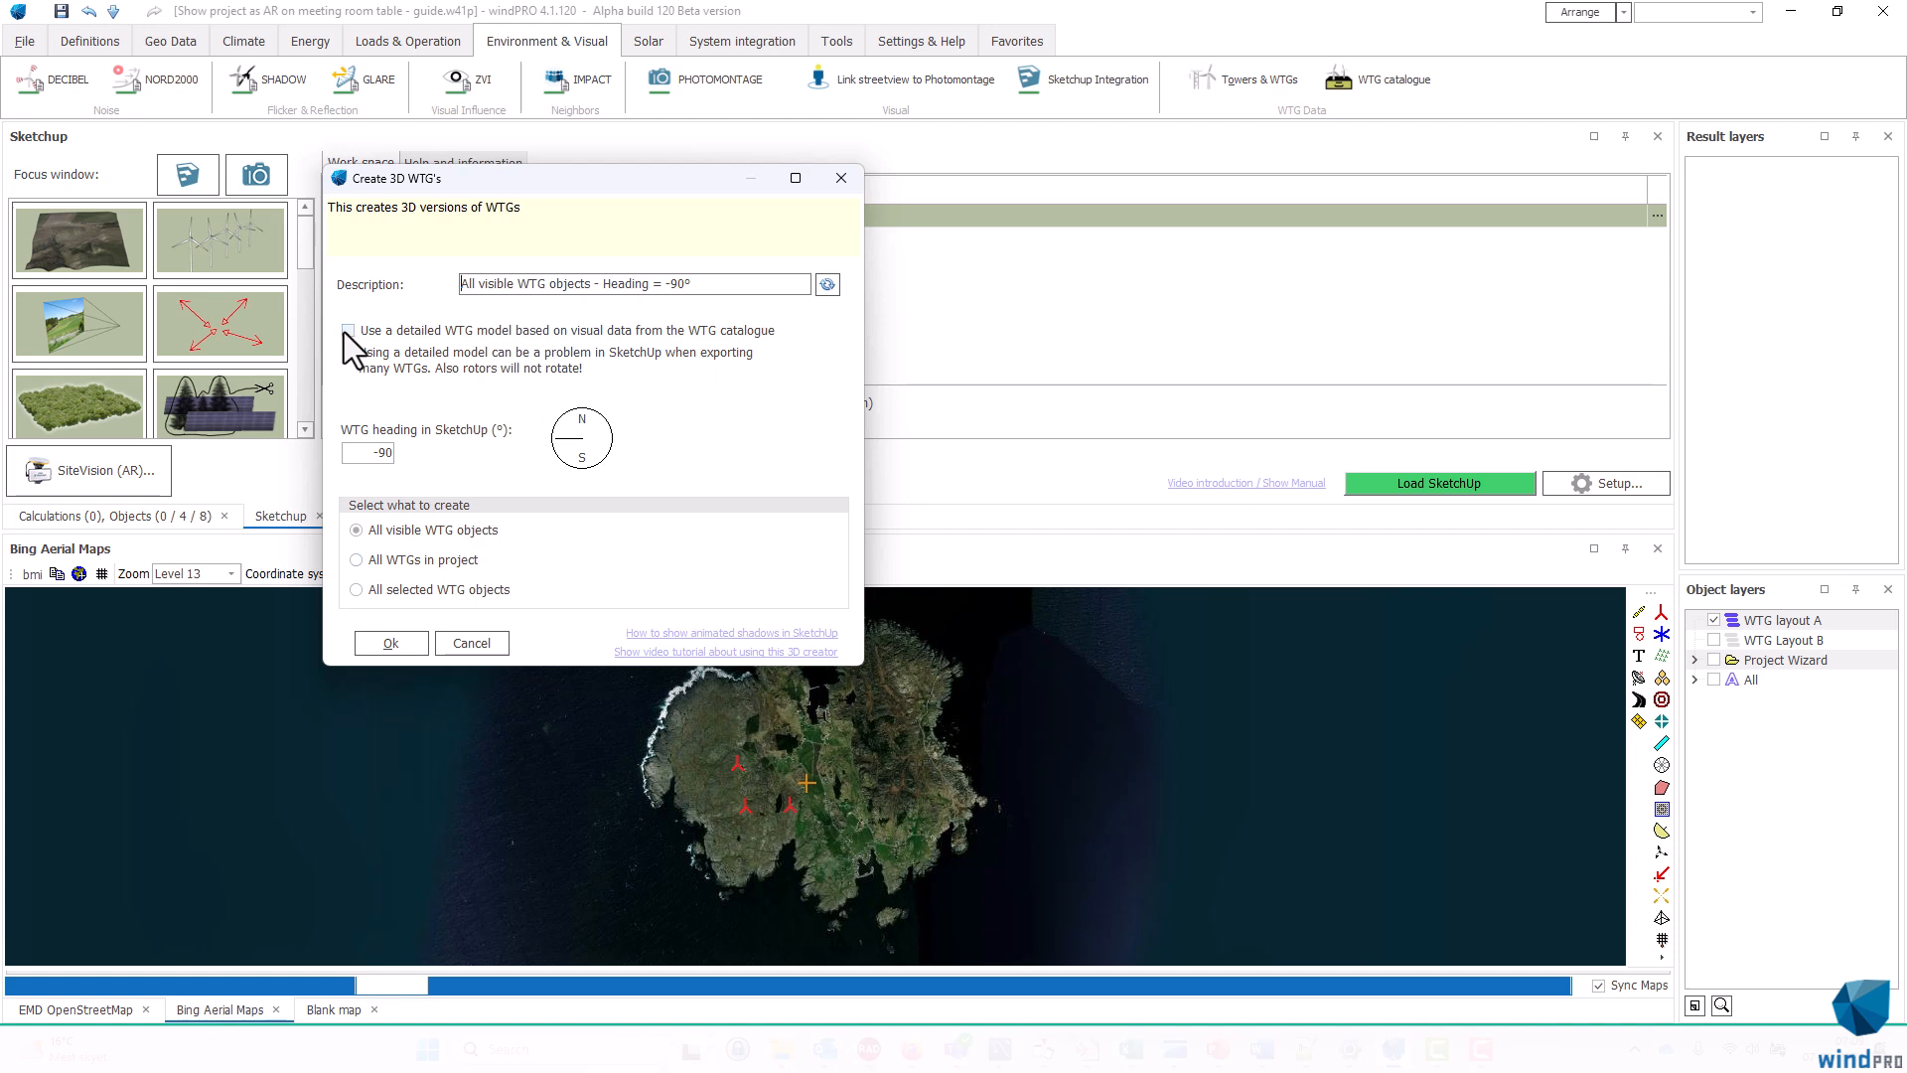
Create detailed 3D models for all visible WTGs with a -90 heading
click(348, 330)
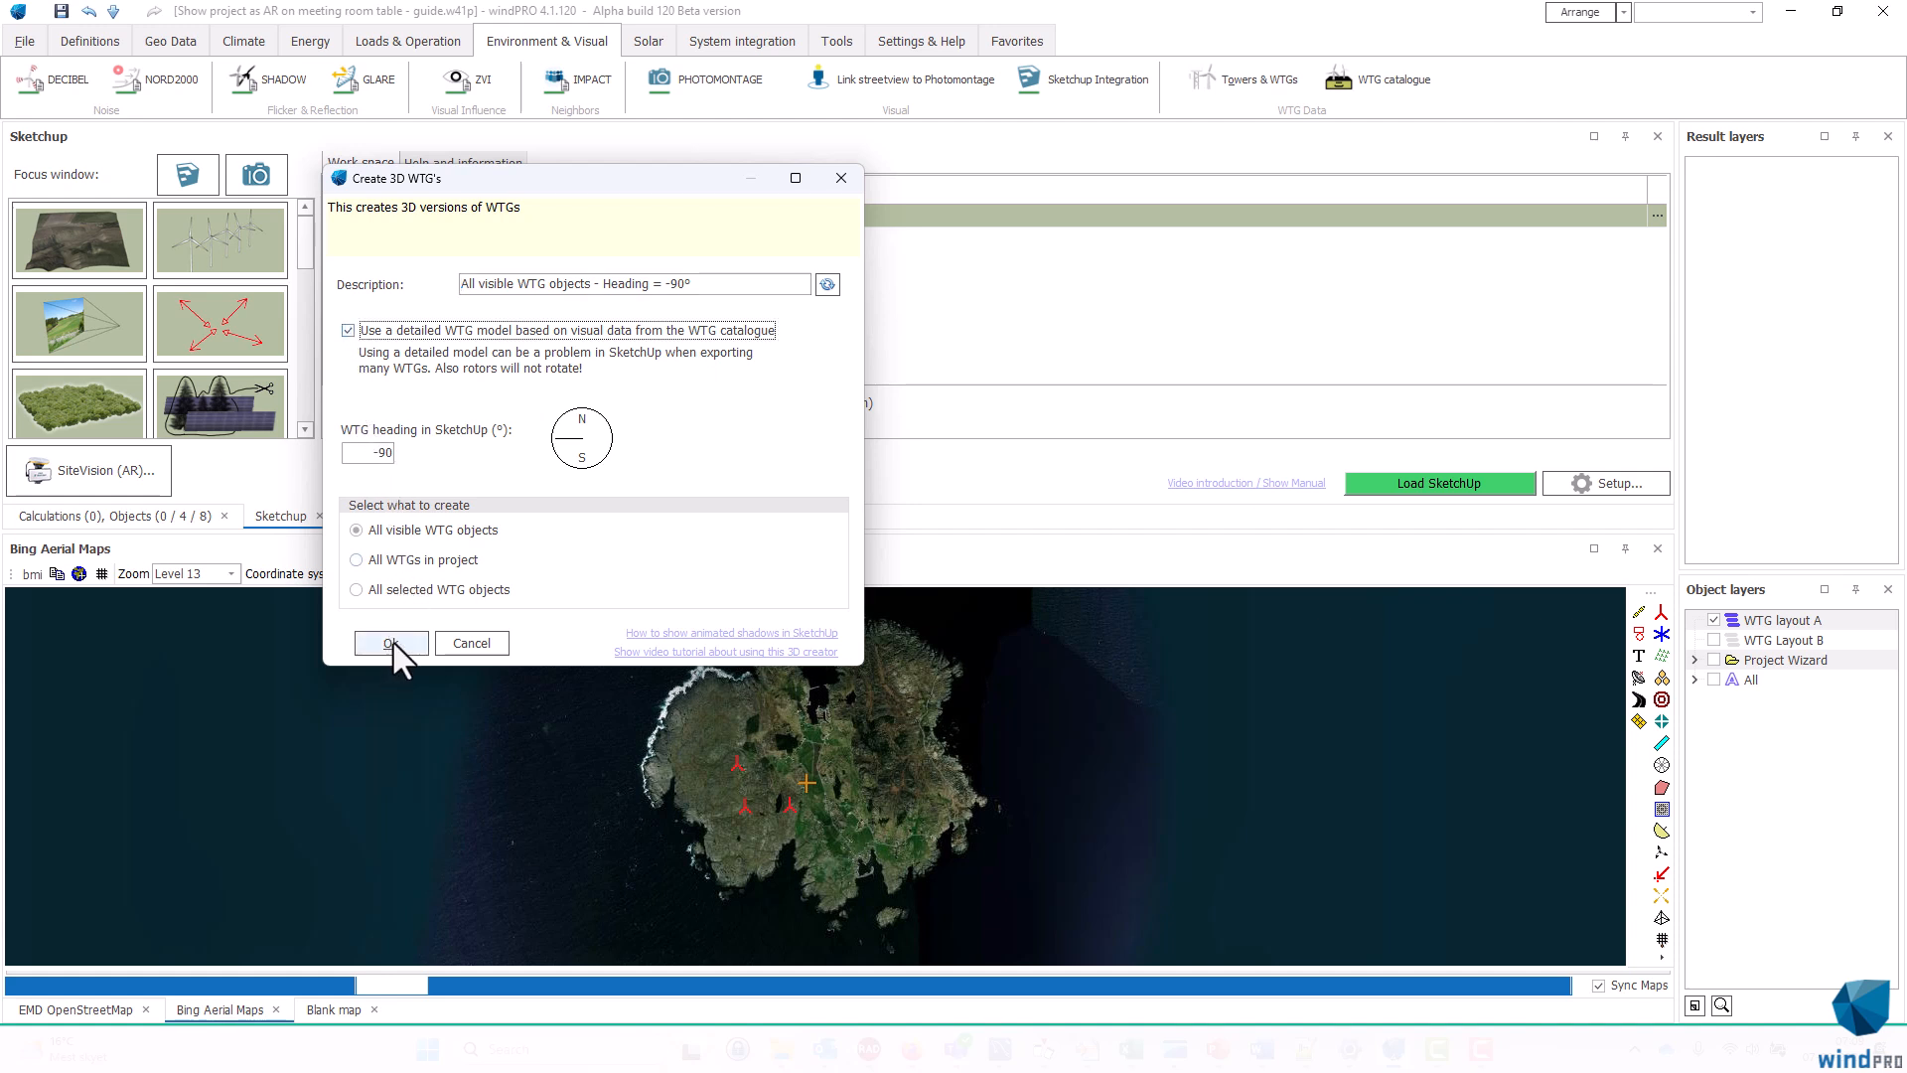
click(390, 643)
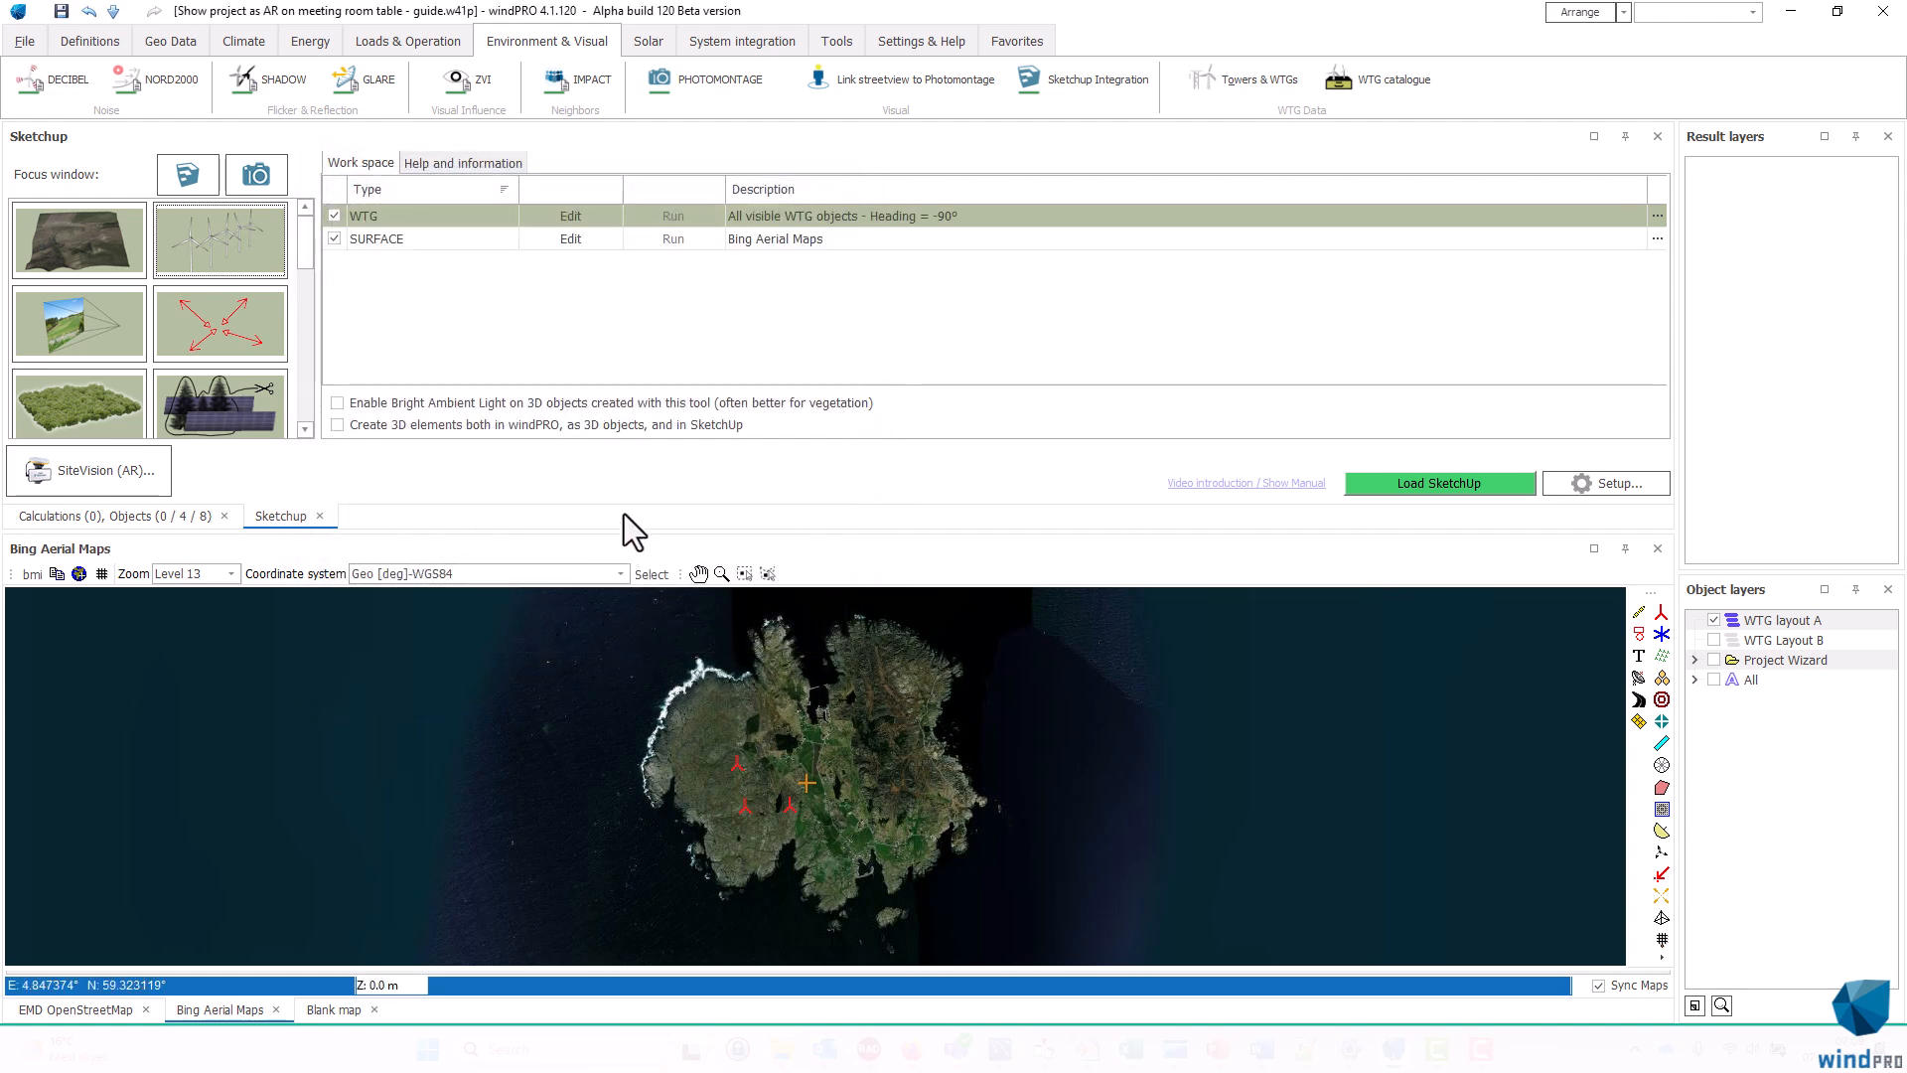
mouse_move(1278, 596)
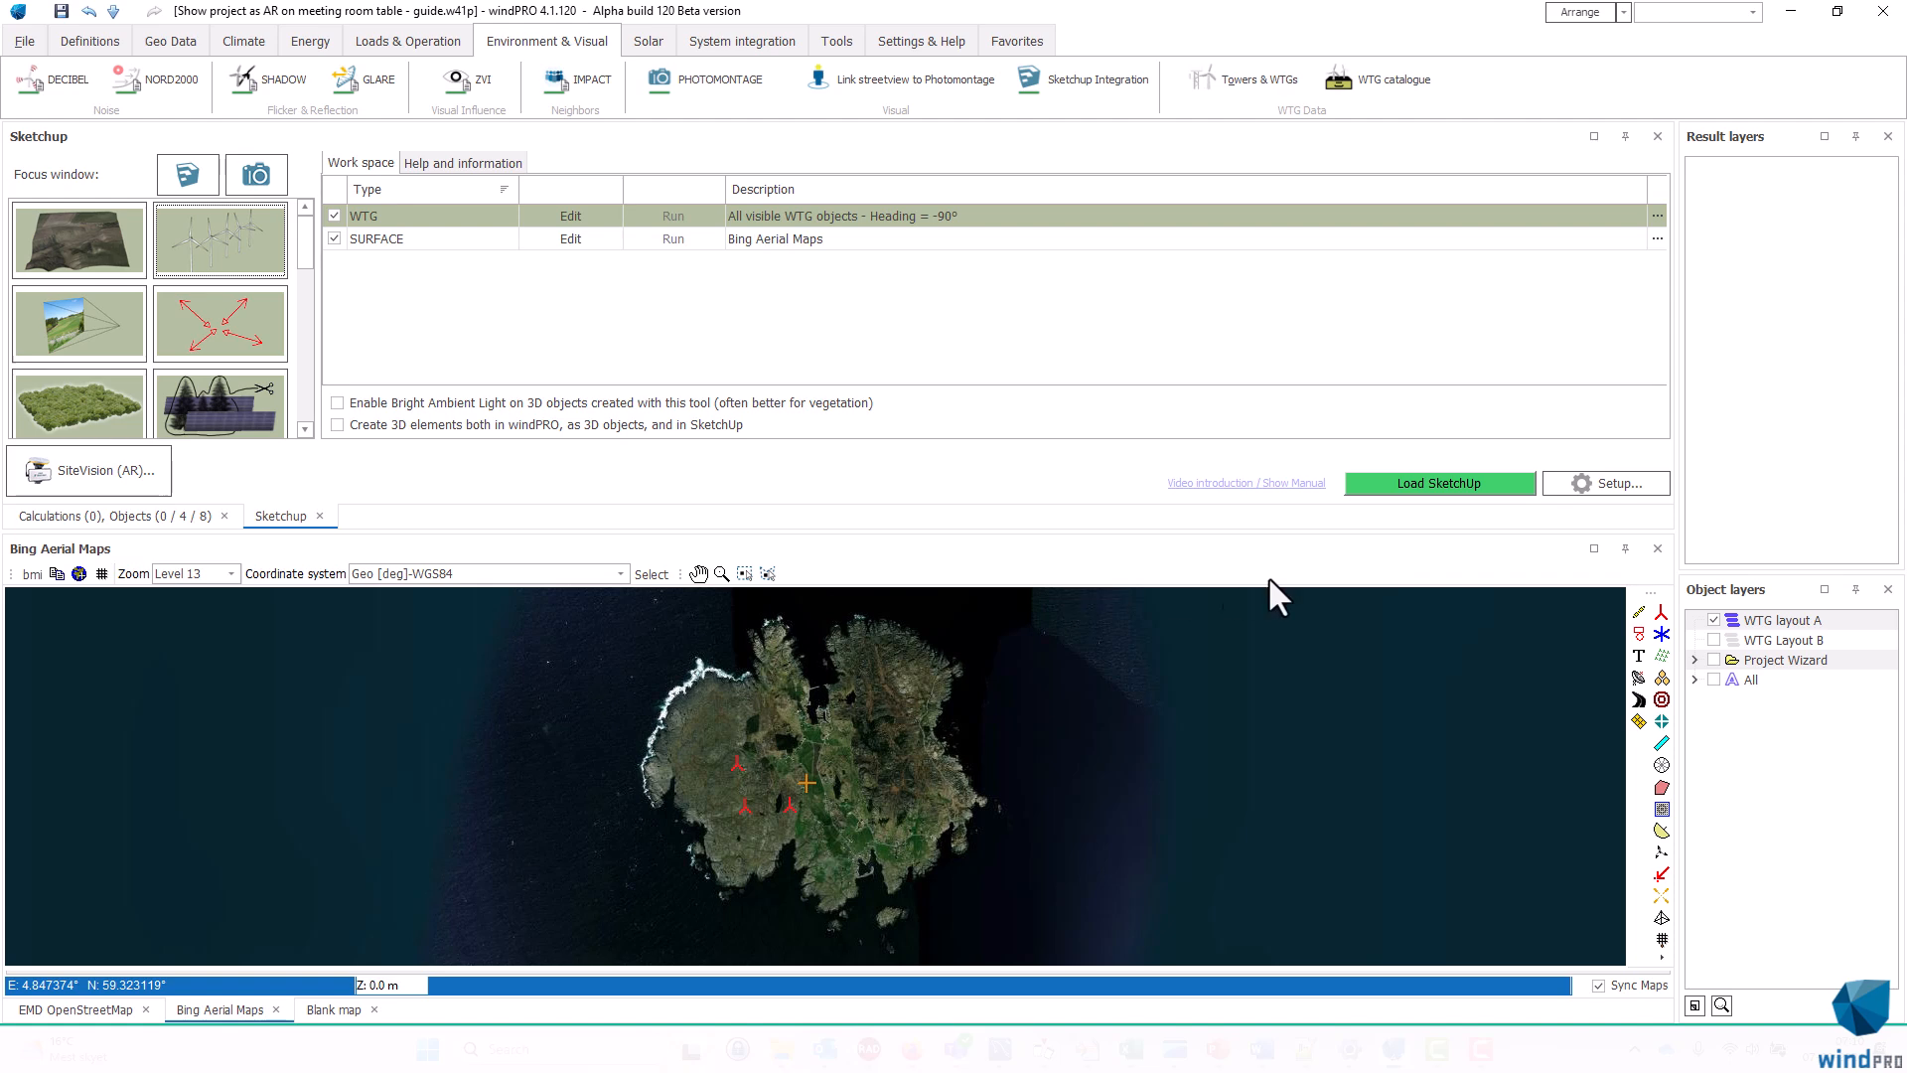
mouse_move(1490, 500)
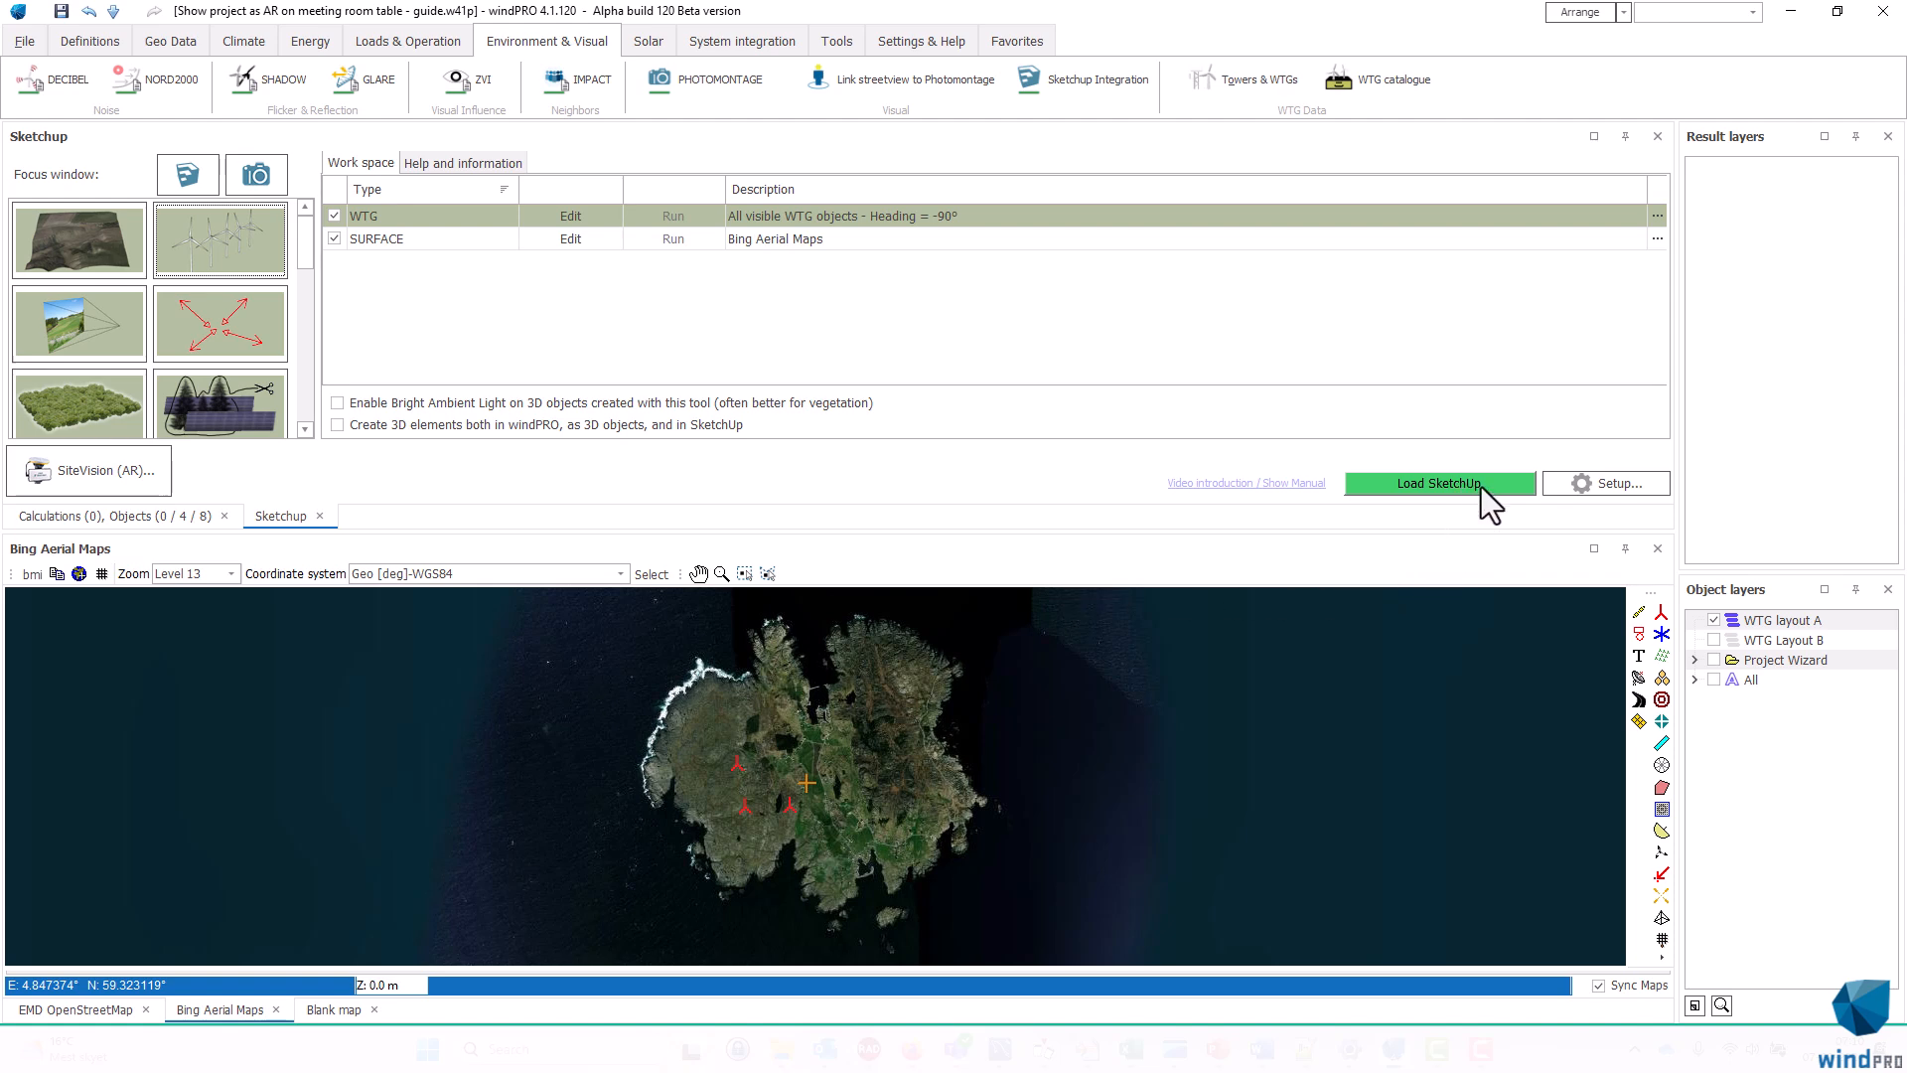
Load SketchUp and run all selected WTG and SURFACE objects into it
click(1440, 483)
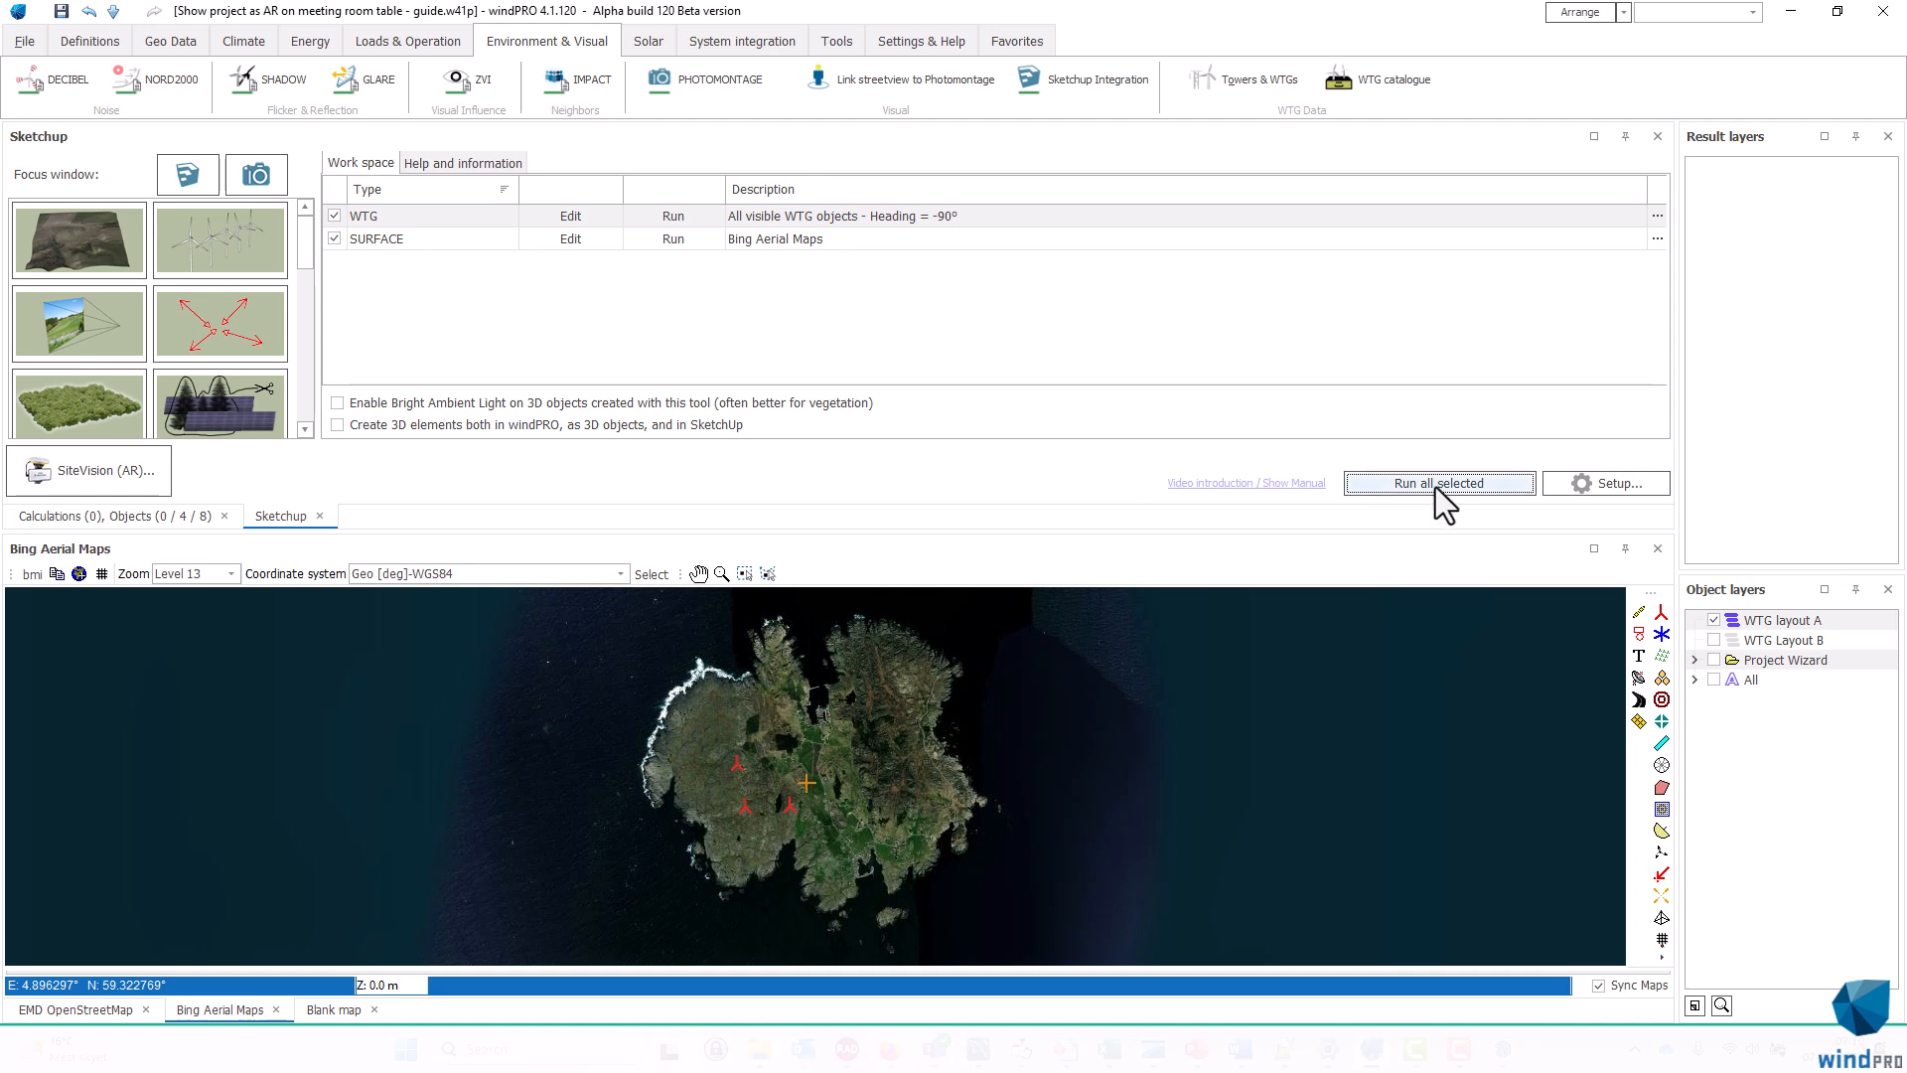
click(1439, 483)
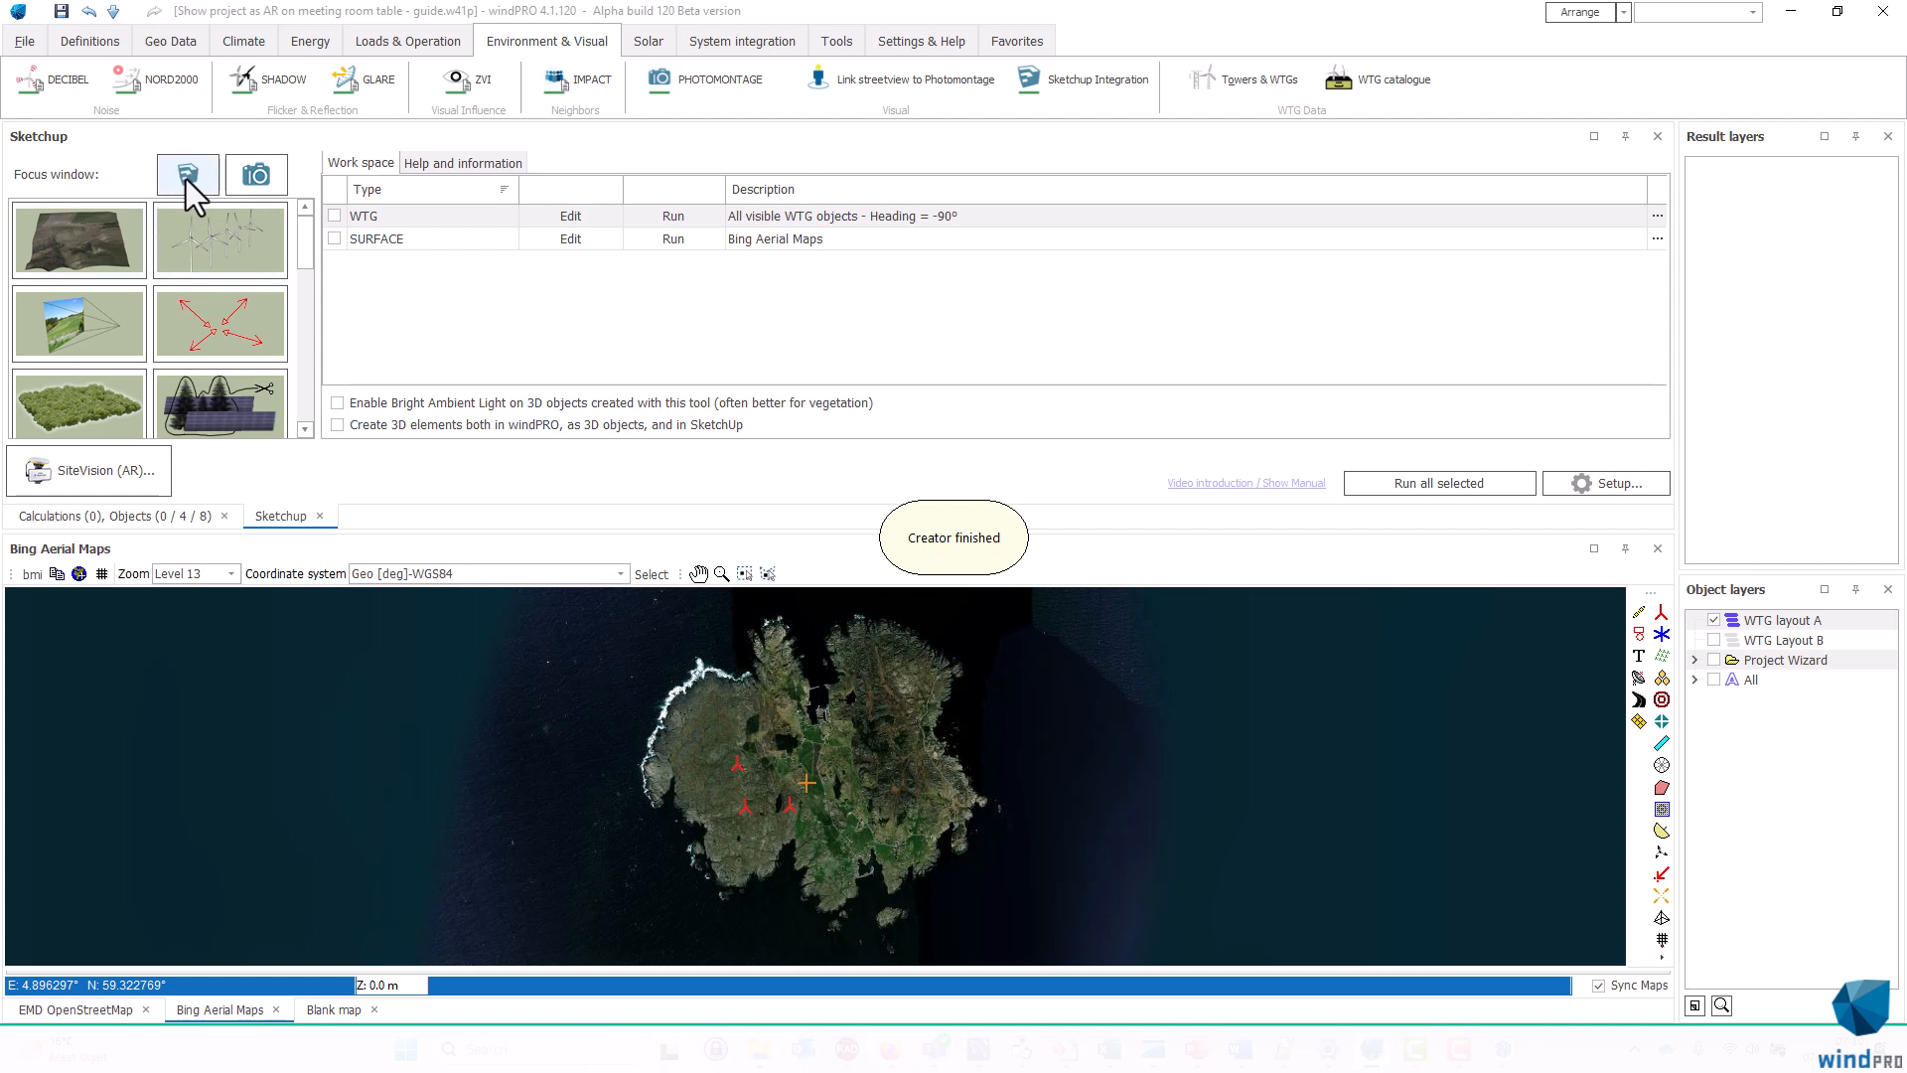
mouse_move(189, 176)
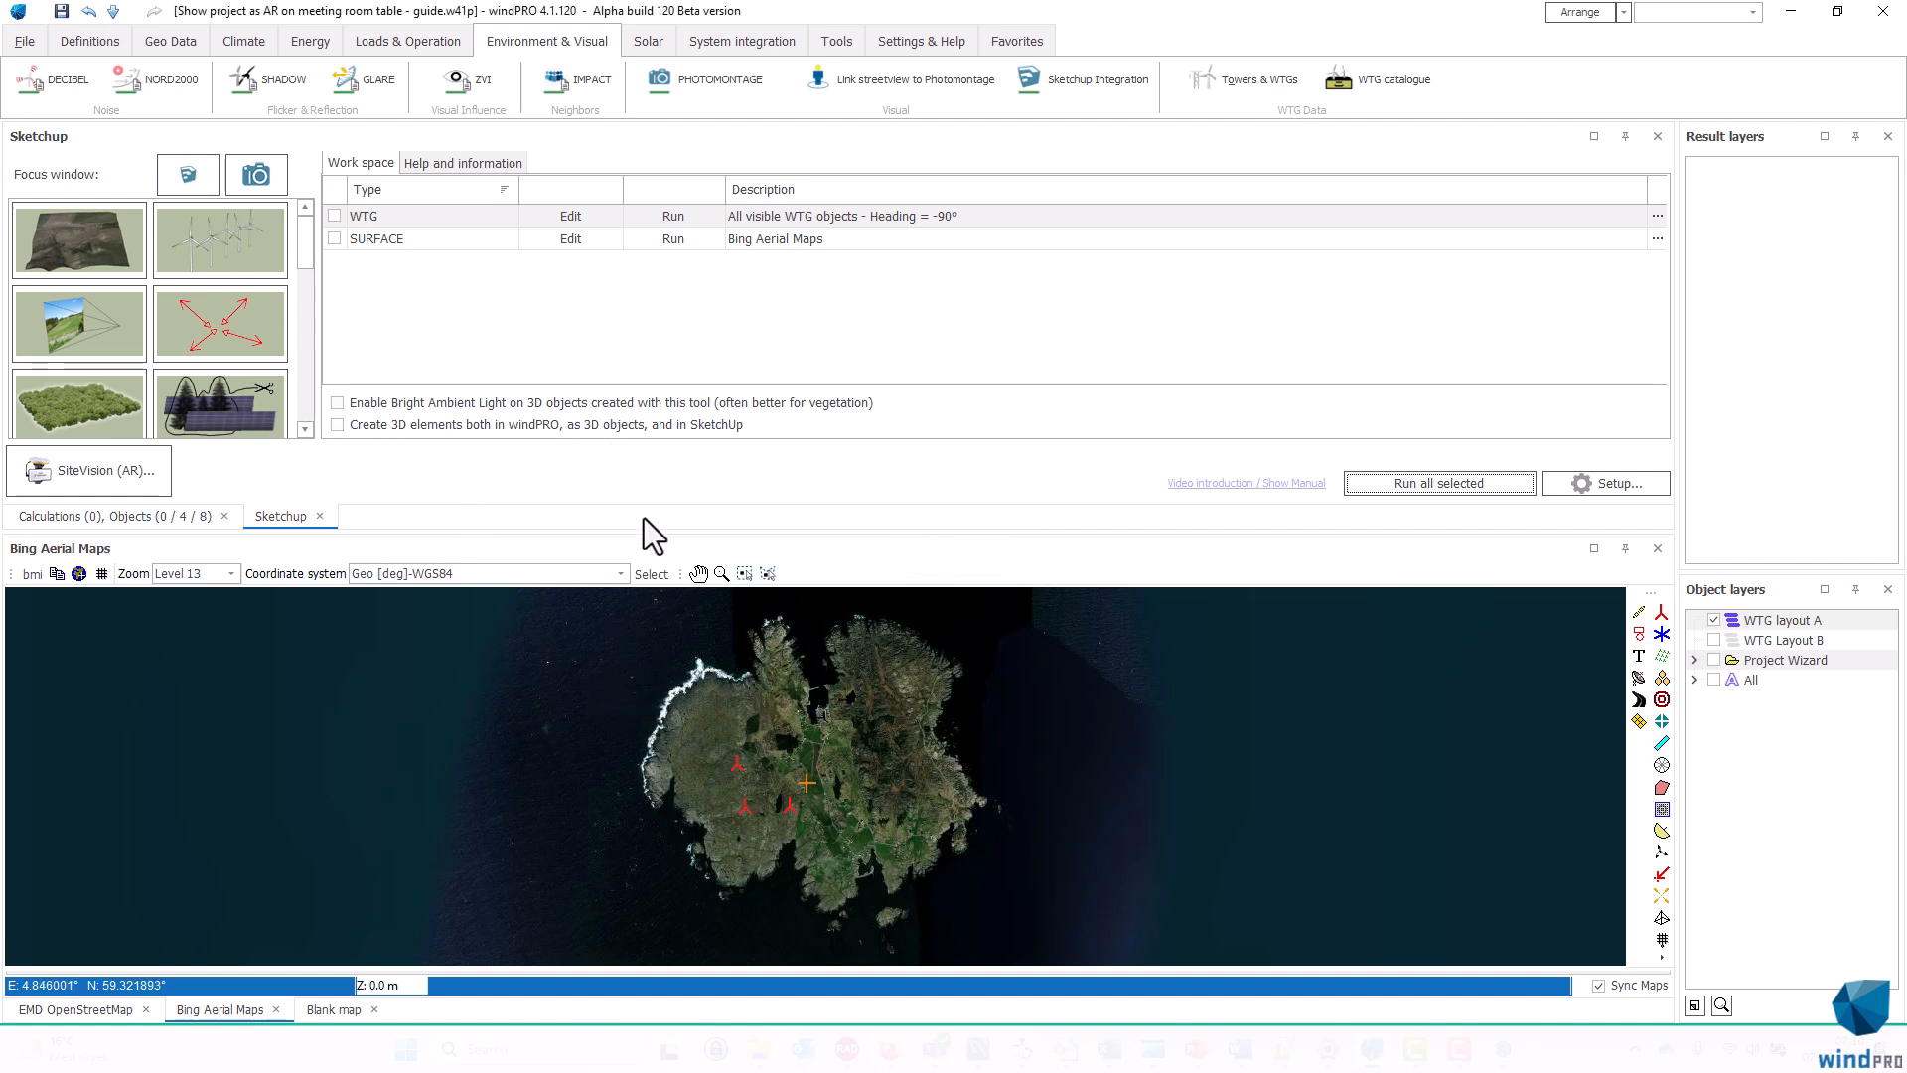
mouse_move(667, 537)
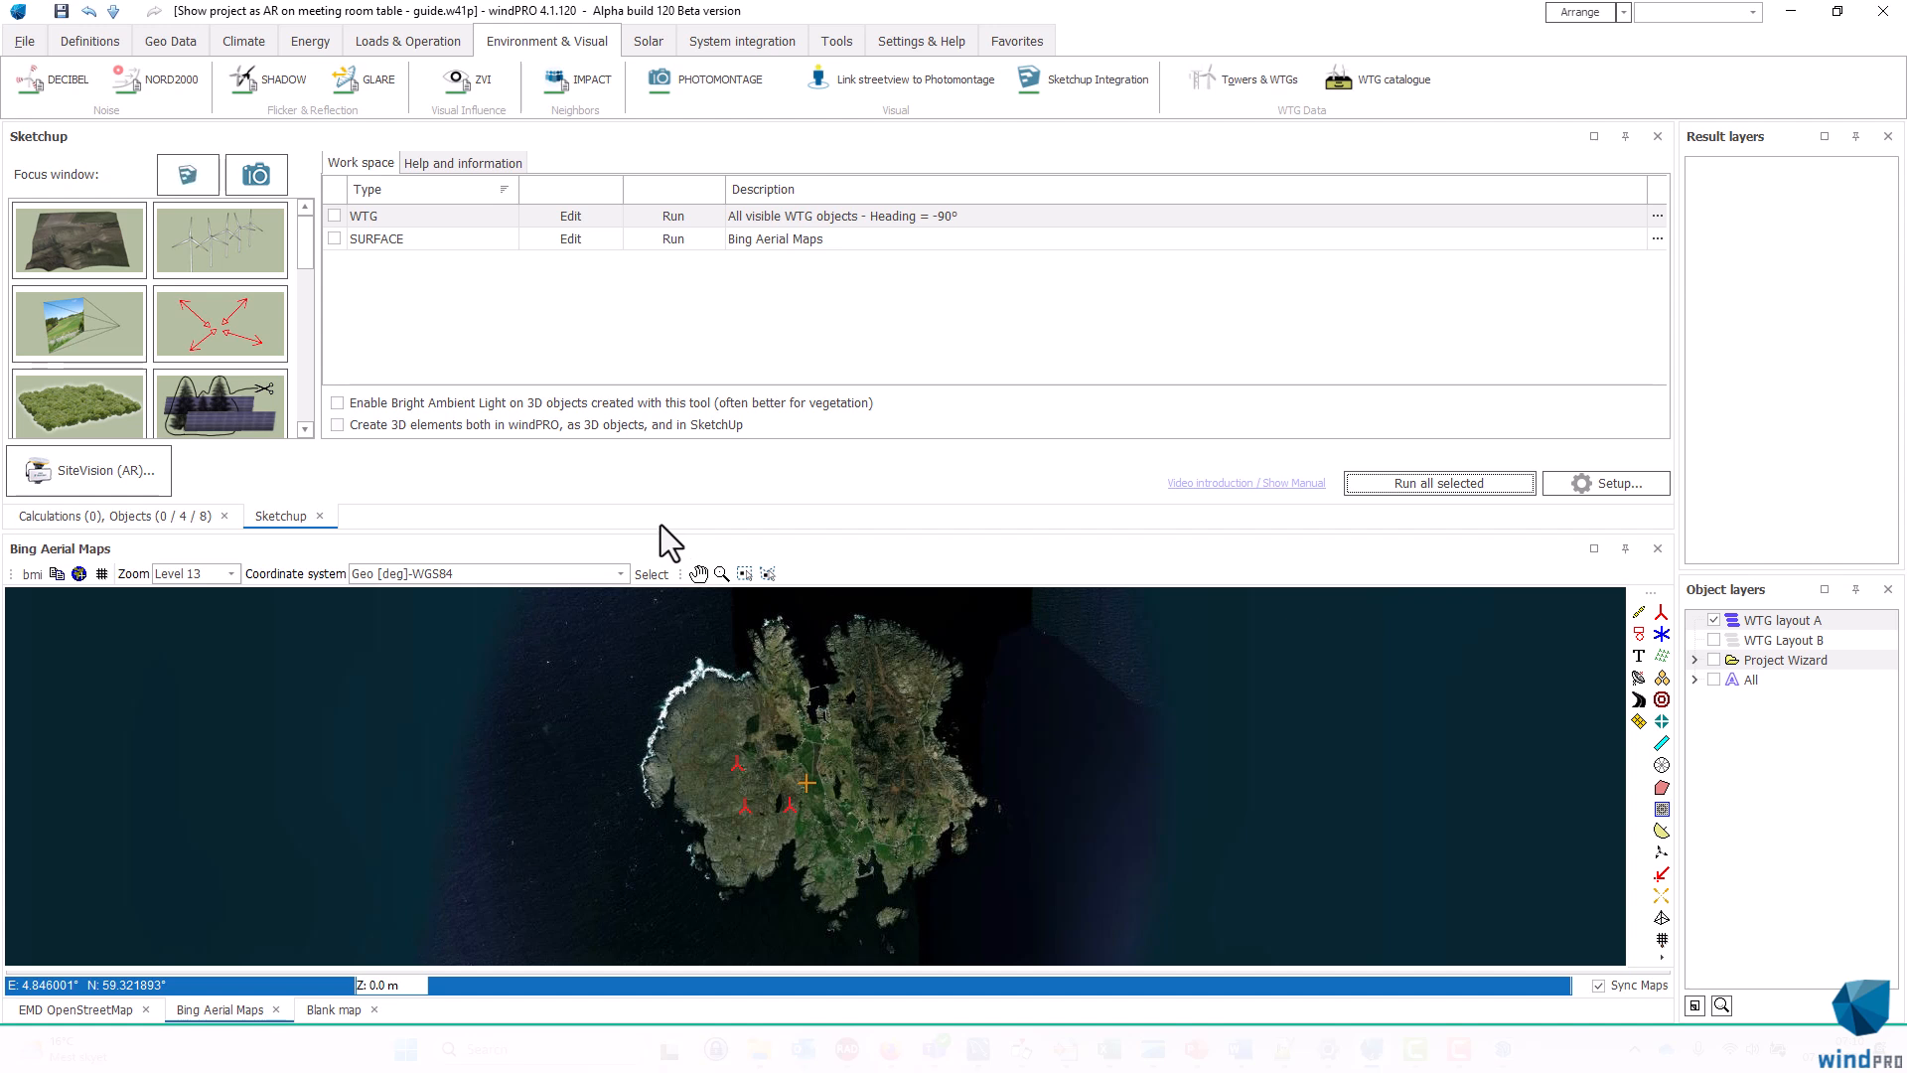
mouse_move(507, 461)
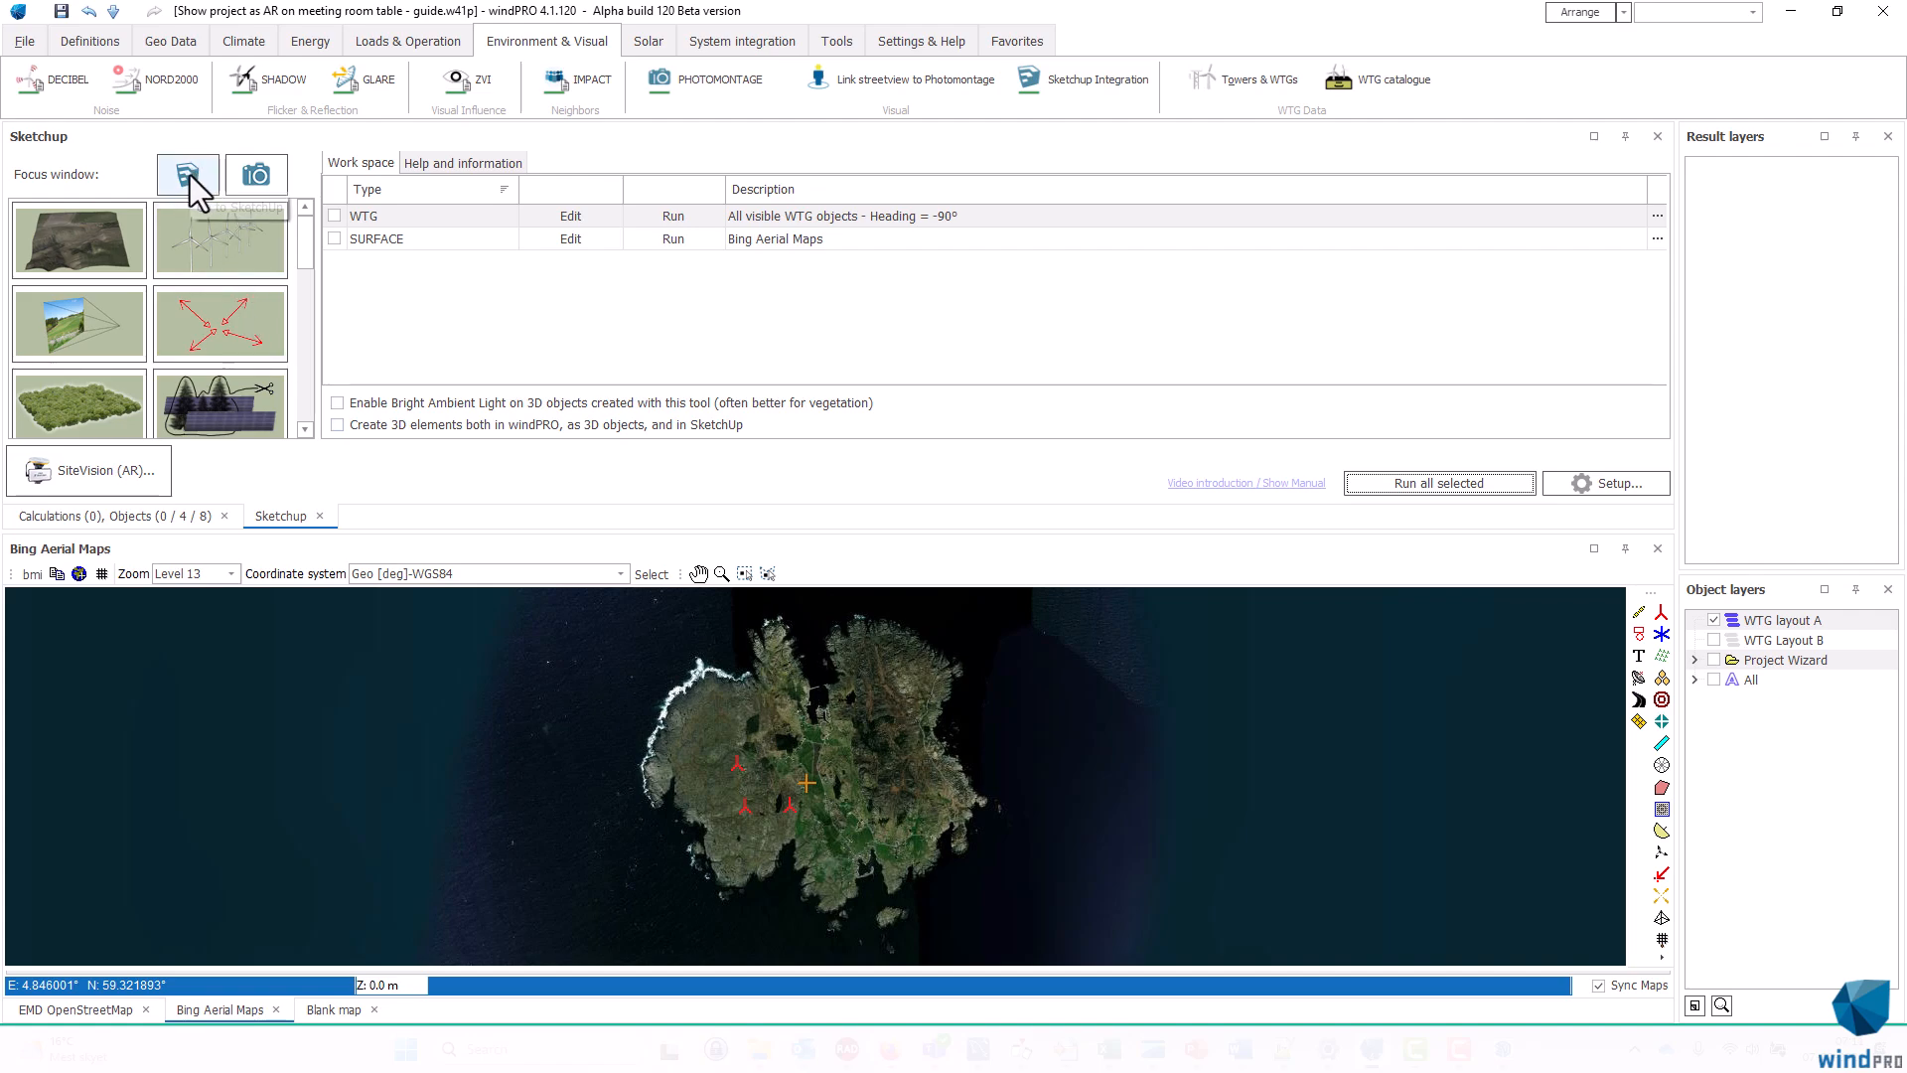
Switch to the SketchUp 2024 window showing the textured island and three turbines
click(188, 173)
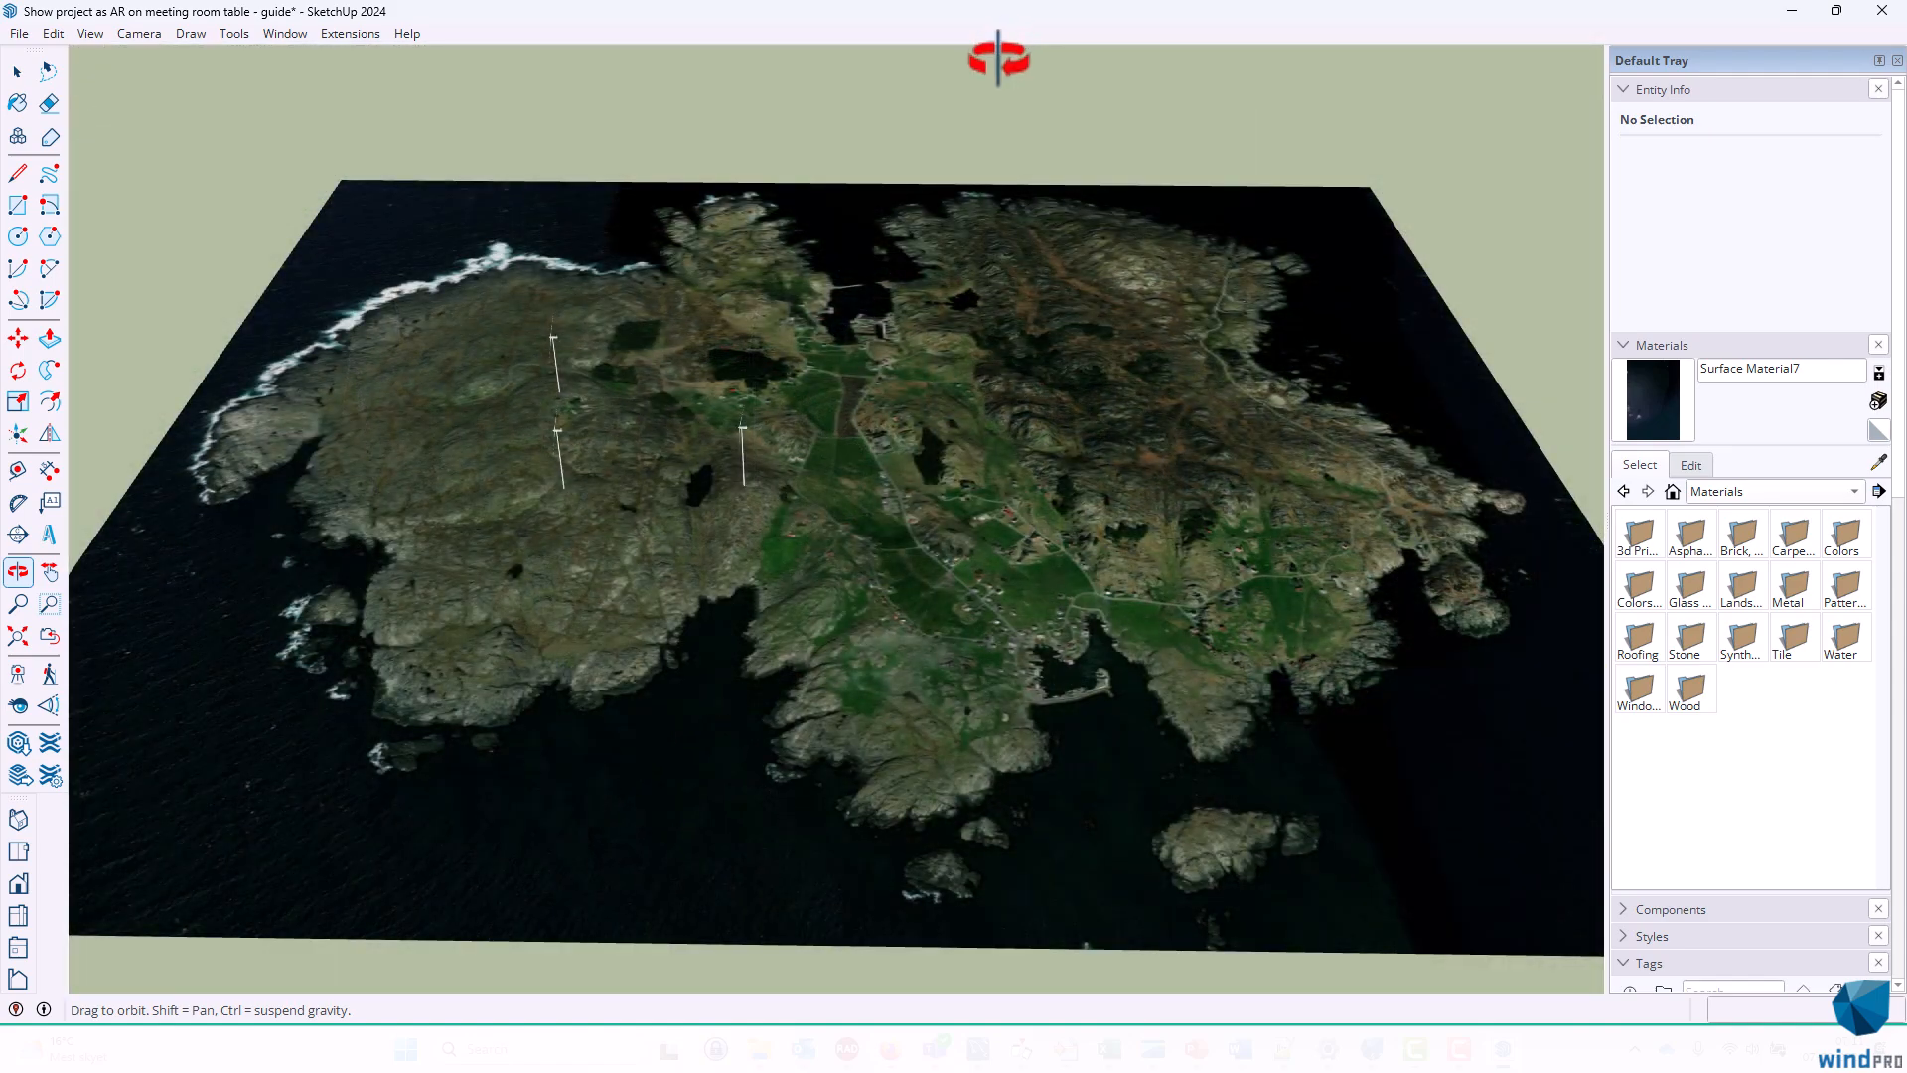
mouse_move(718, 55)
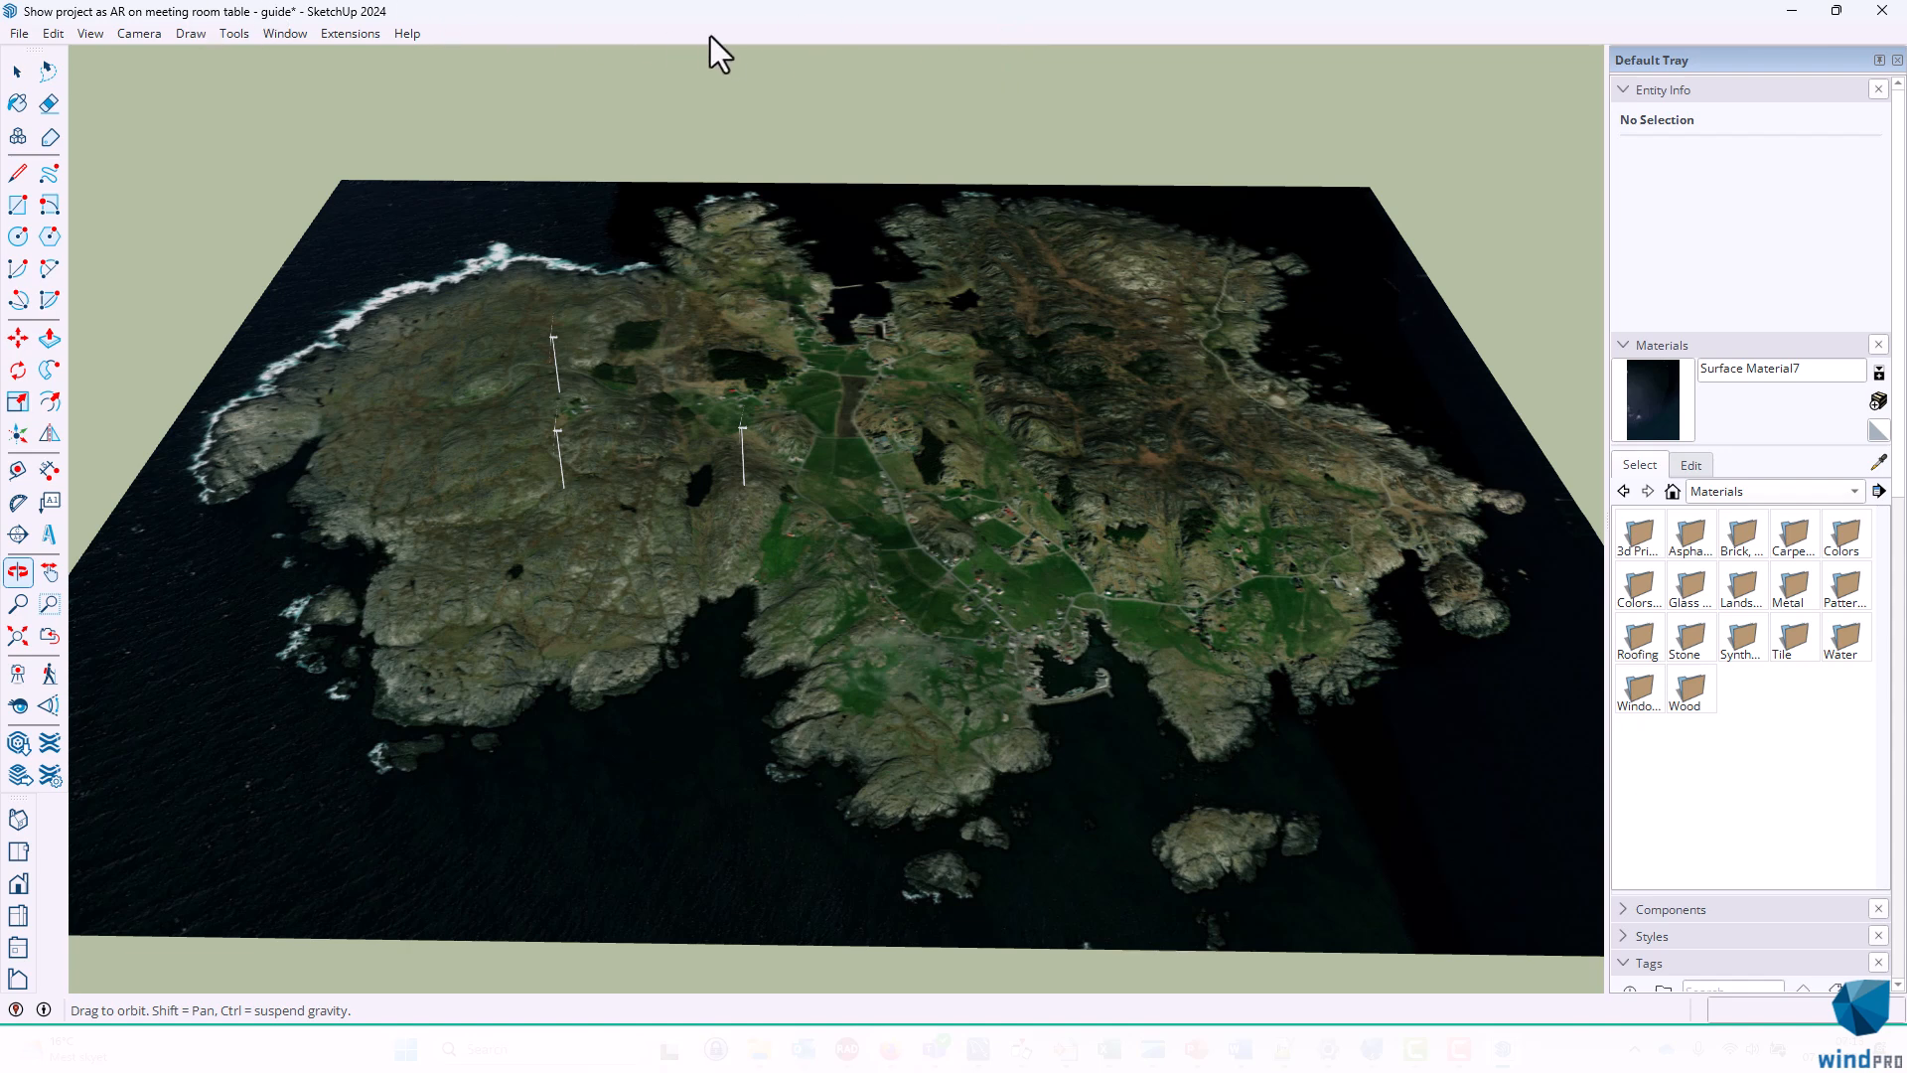
mouse_move(759, 47)
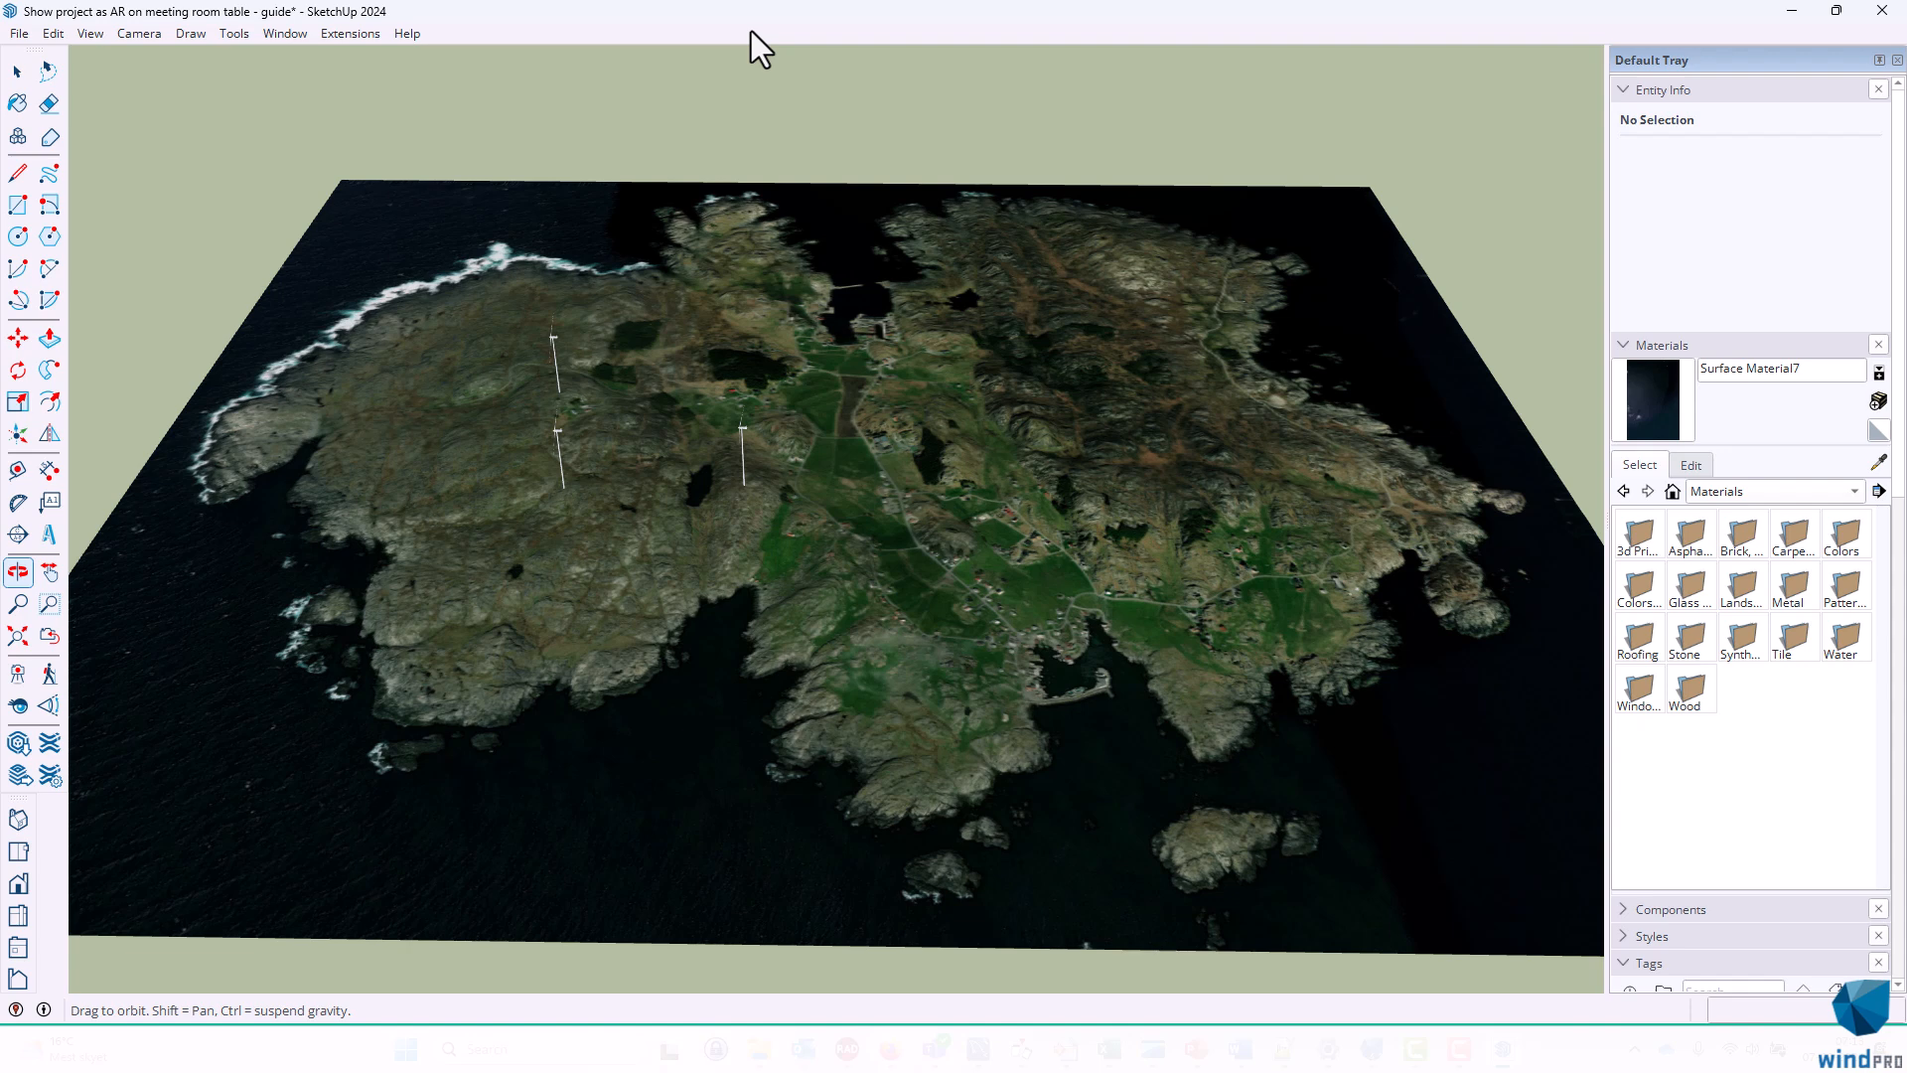
mouse_move(48, 43)
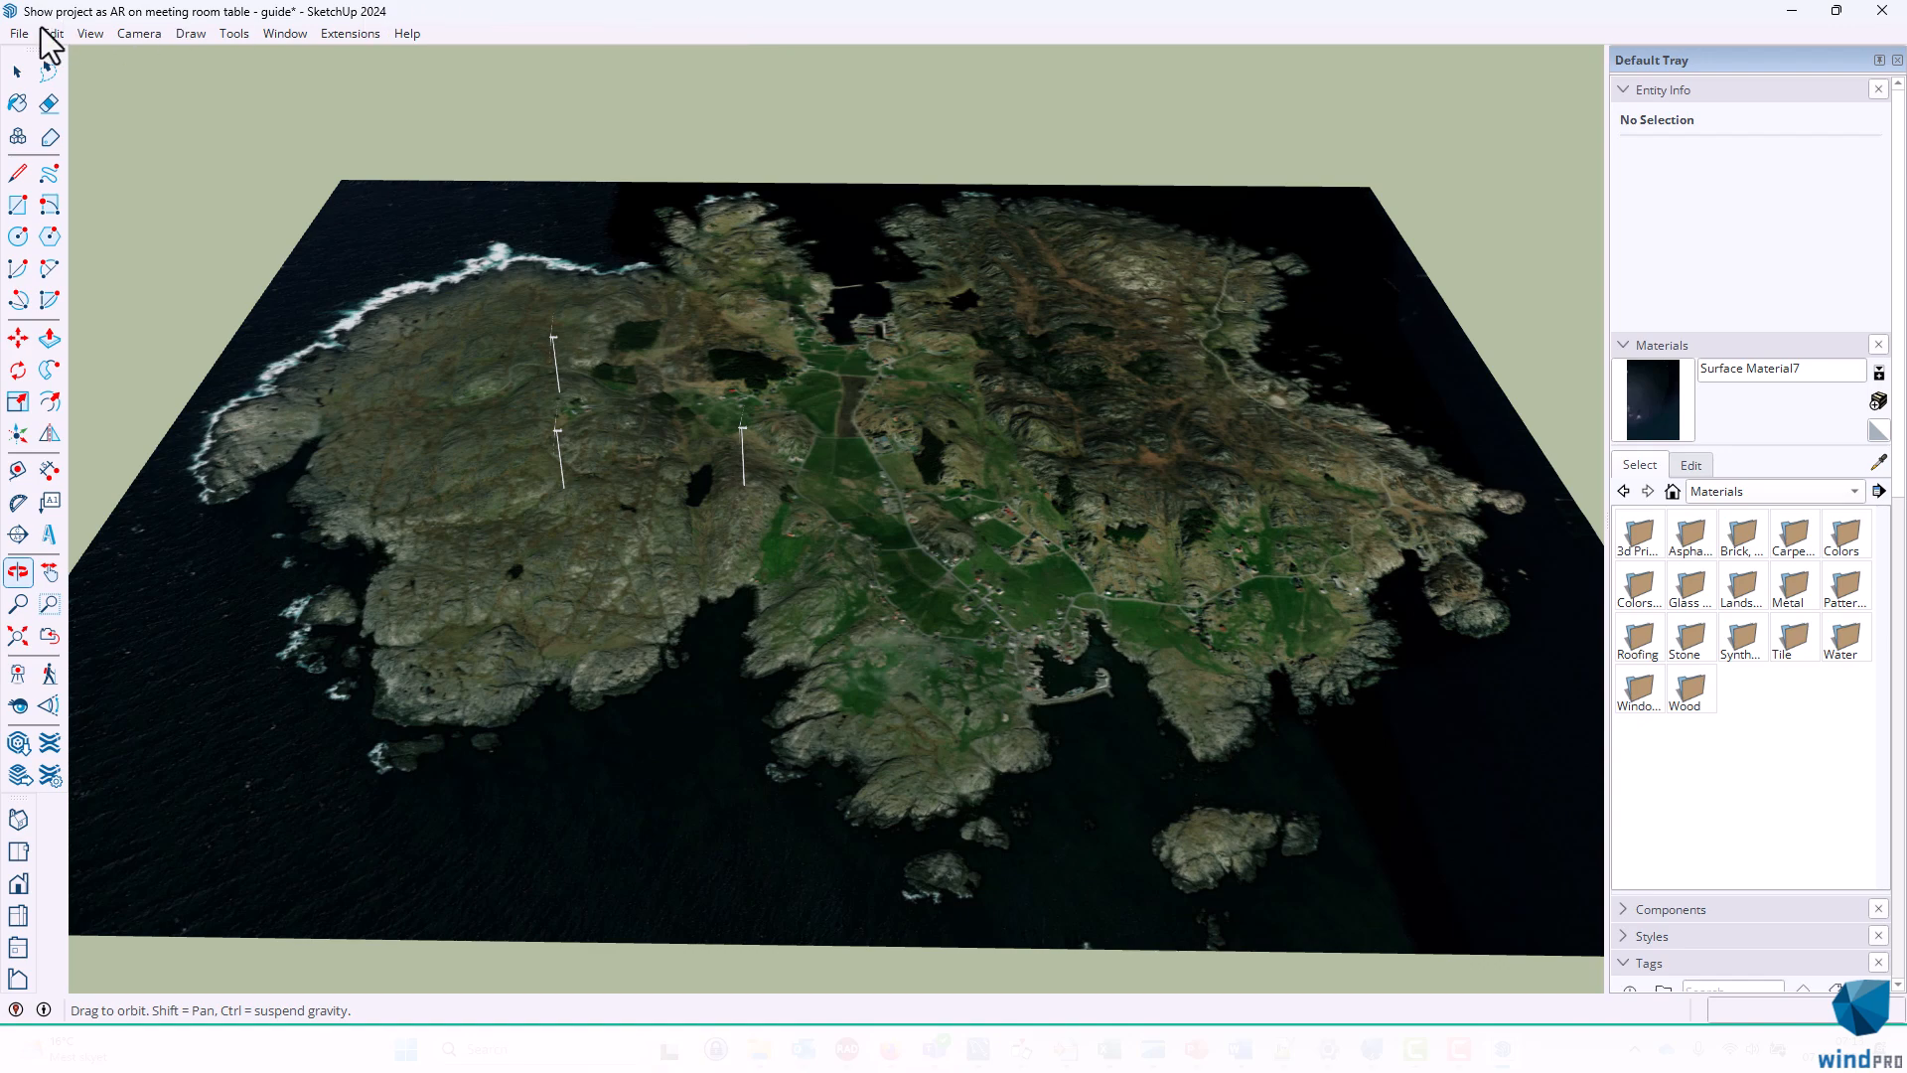
Choose File > Trimble Connect > Save to Trimble Connect
click(17, 33)
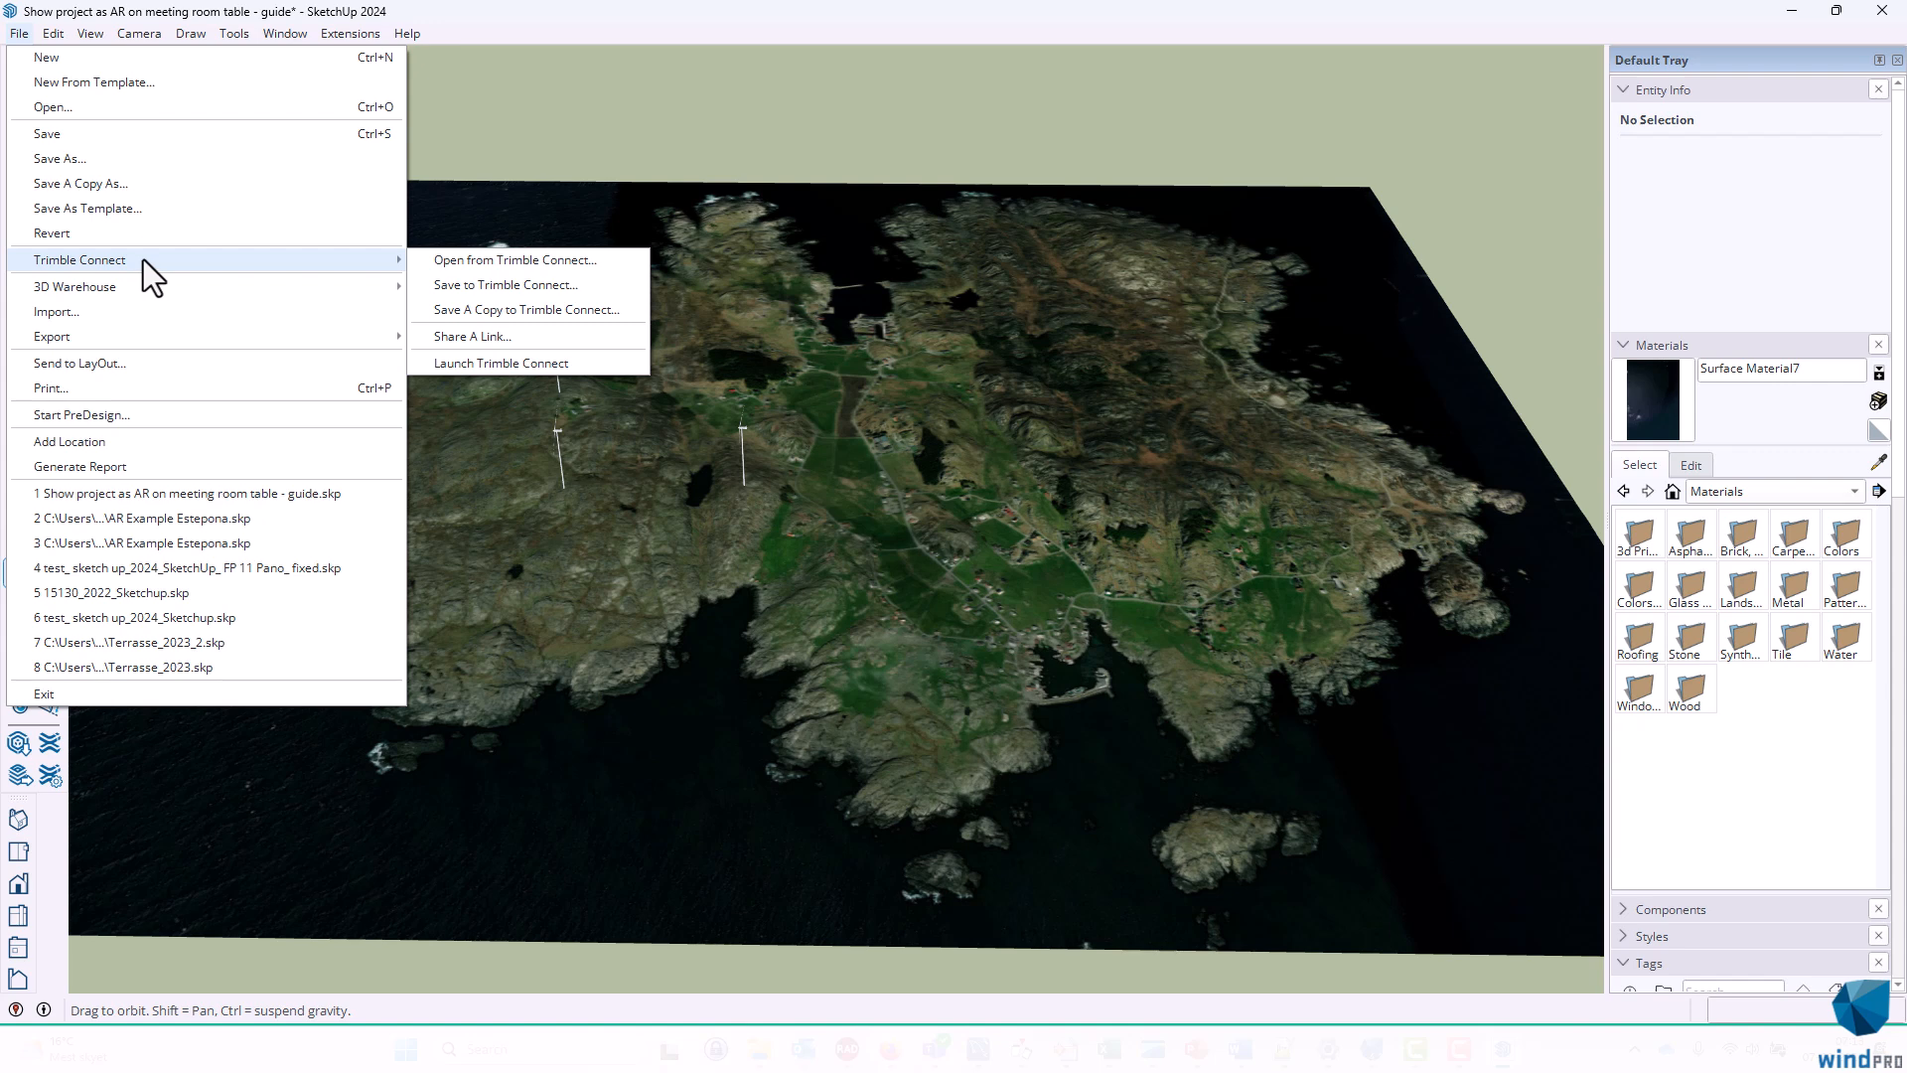
mouse_move(504, 286)
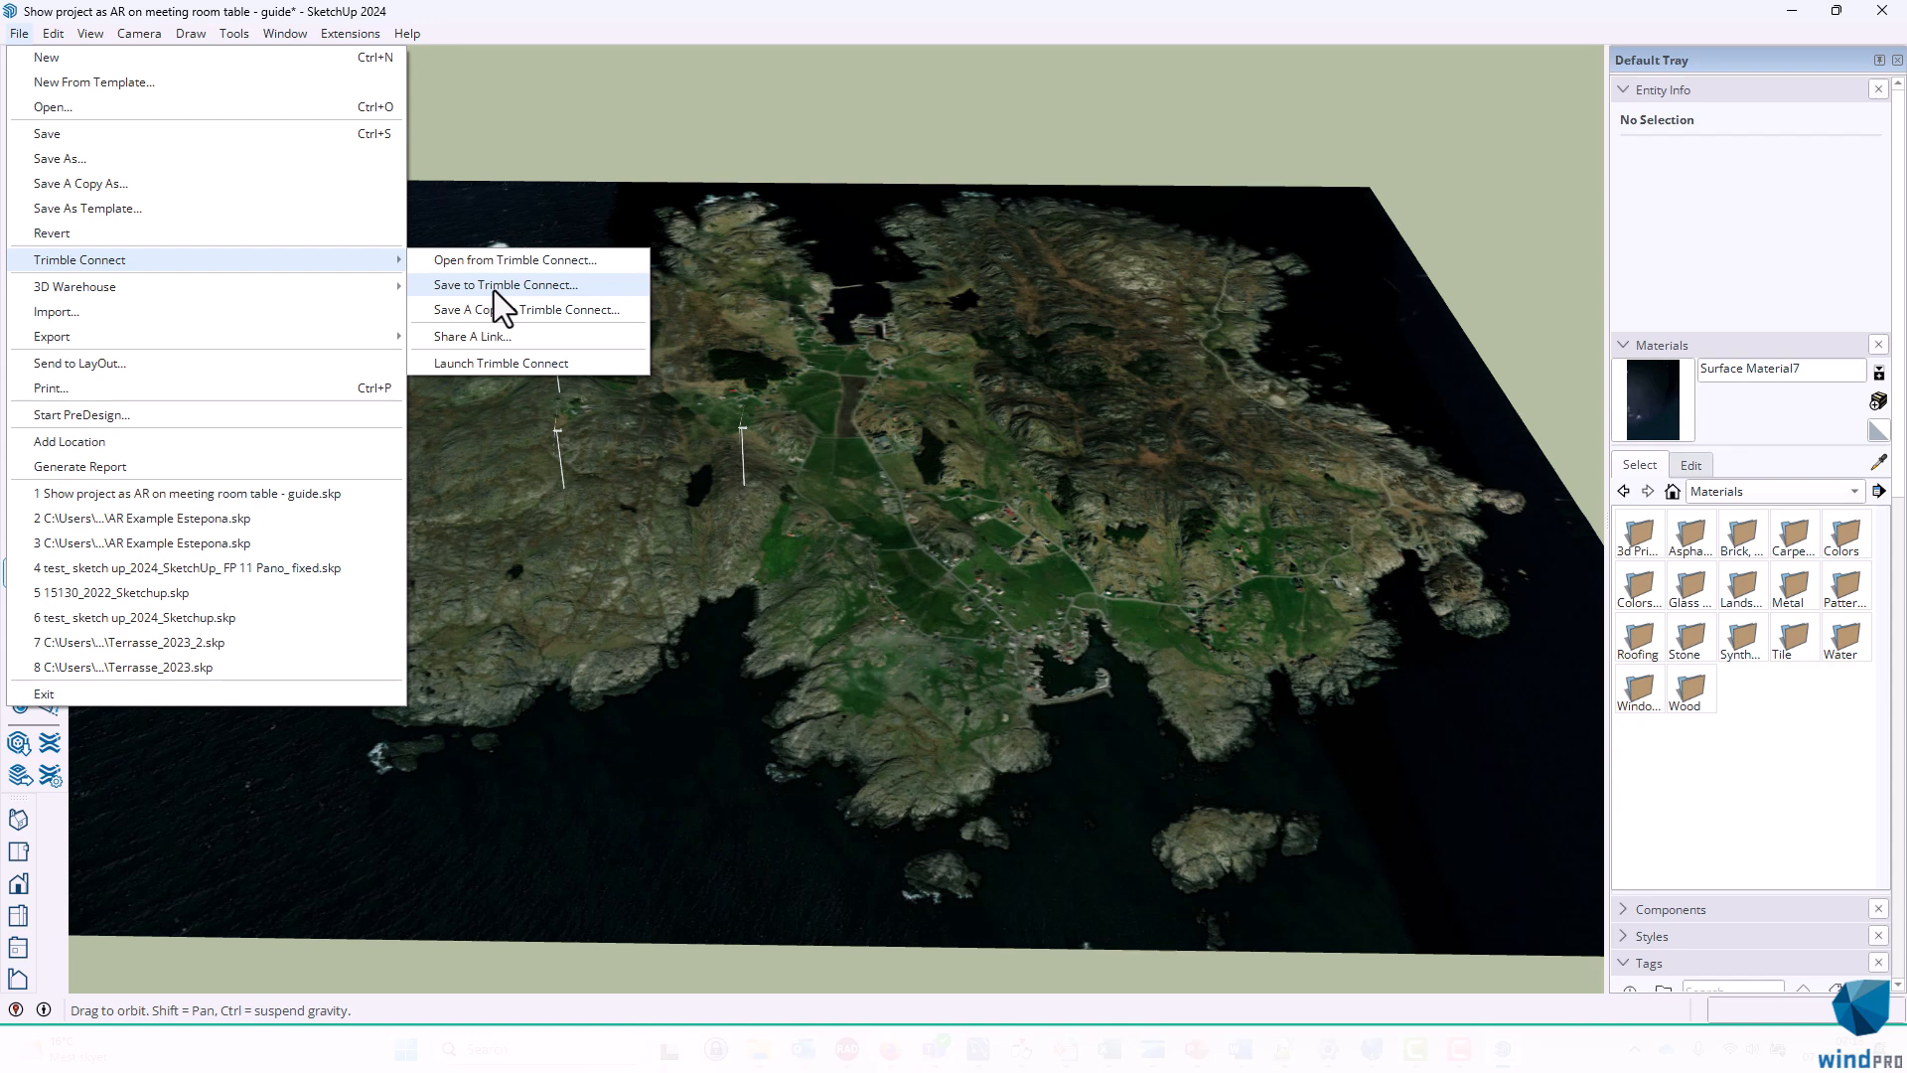
mouse_move(520, 302)
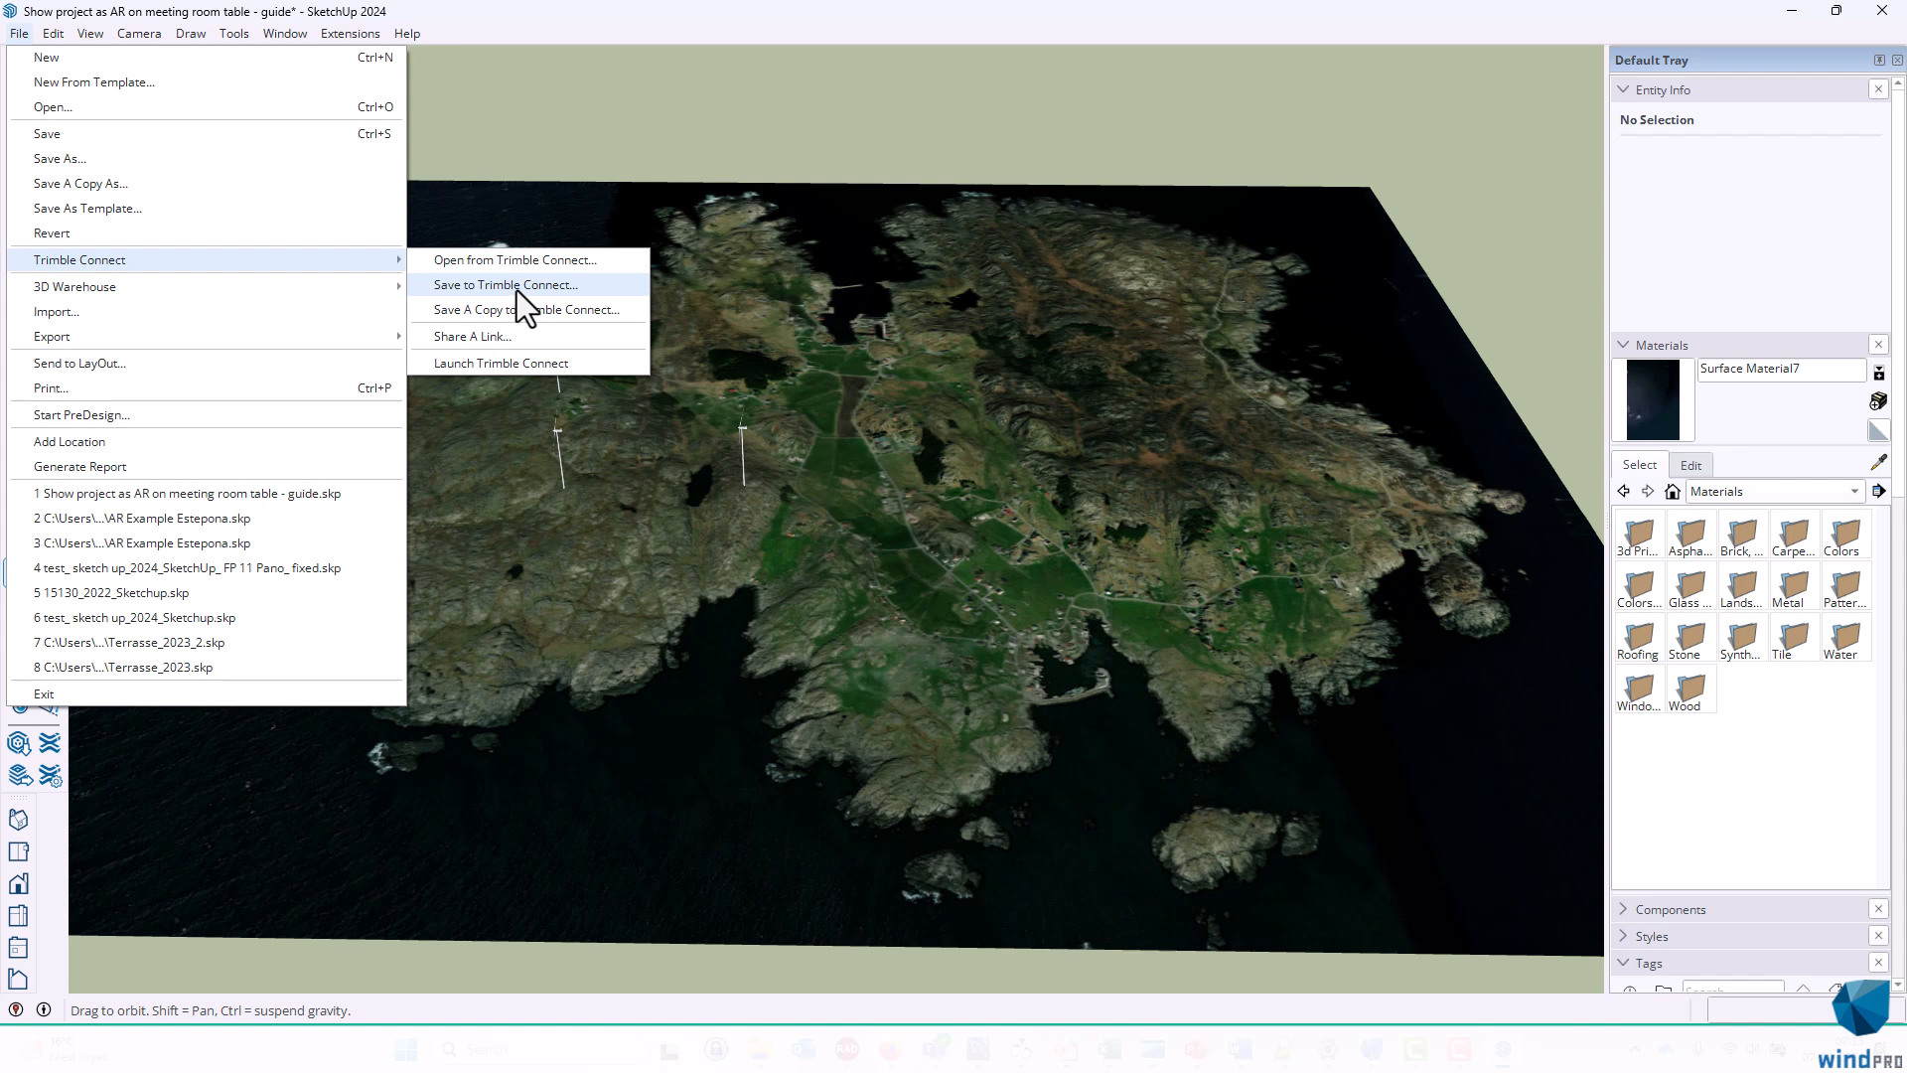
click(504, 283)
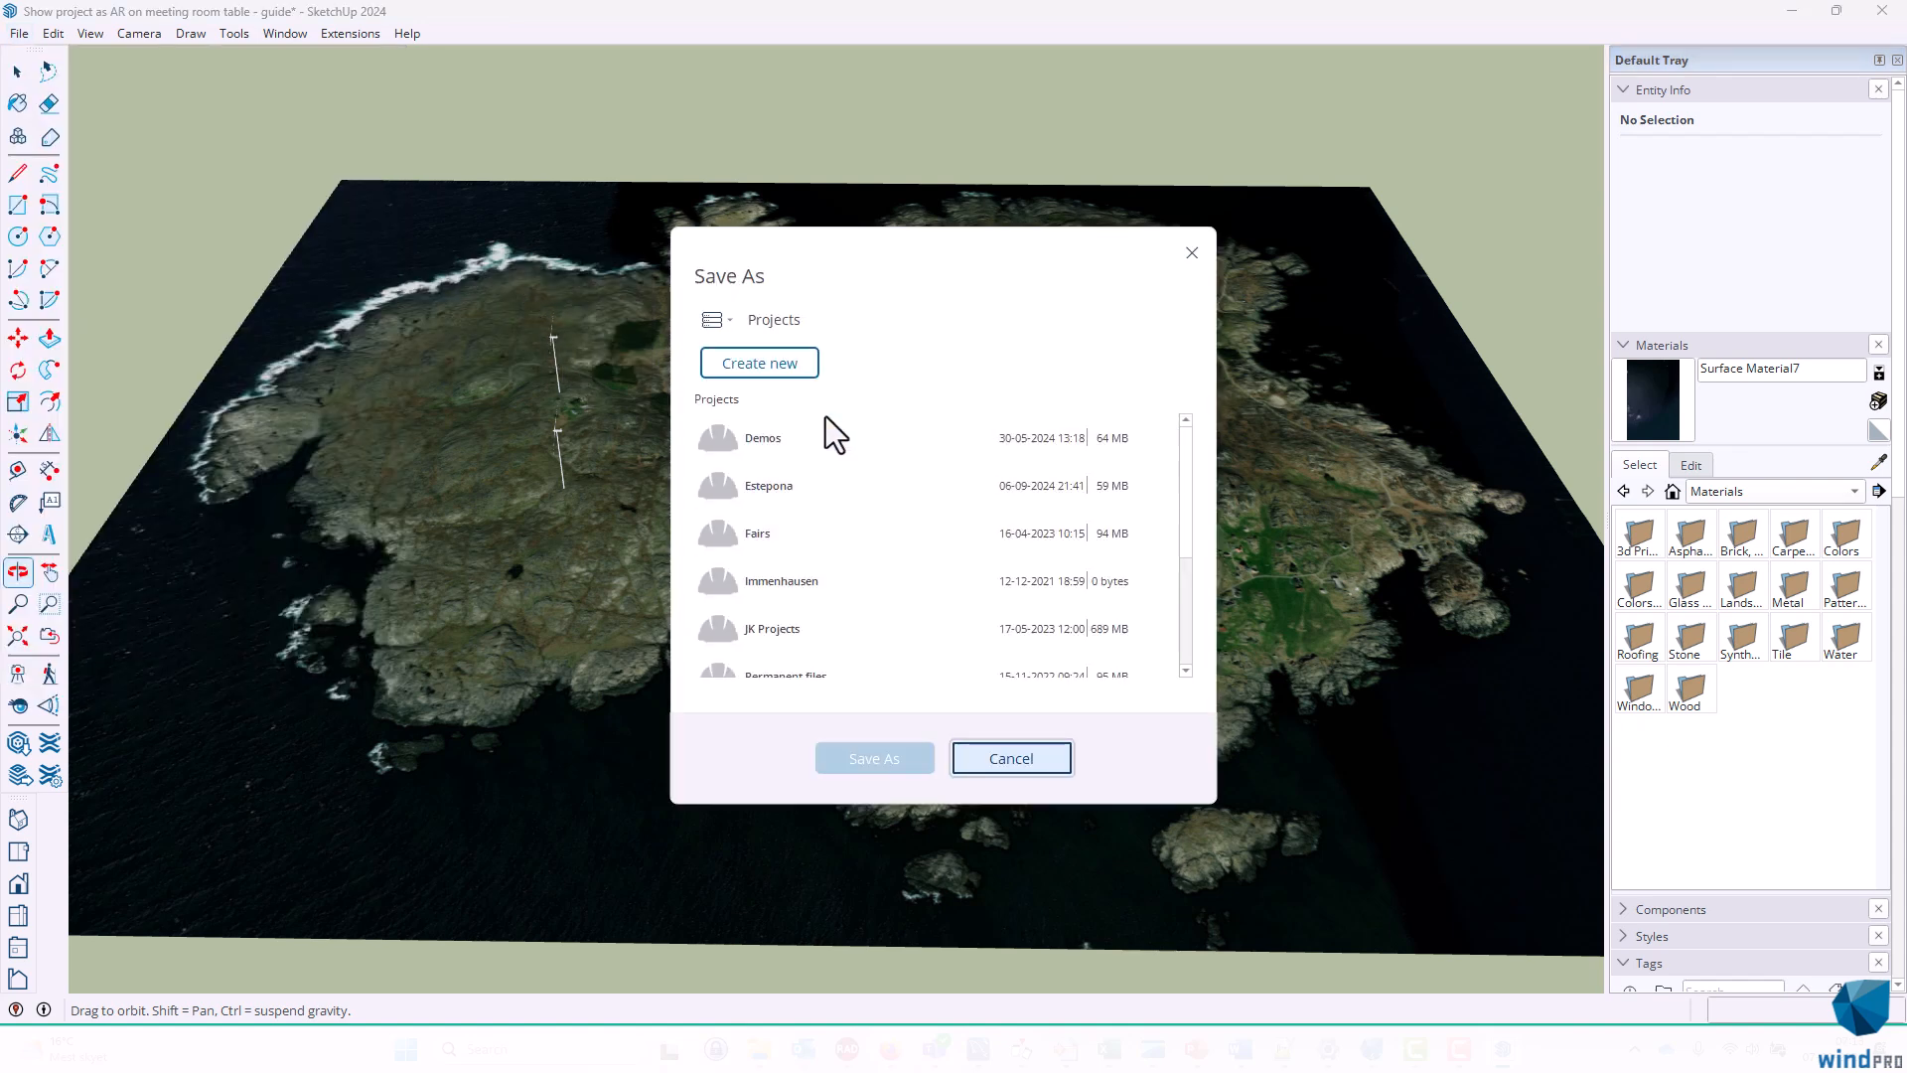
Save the island model into the Demos project folder on Trimble Connect
click(768, 486)
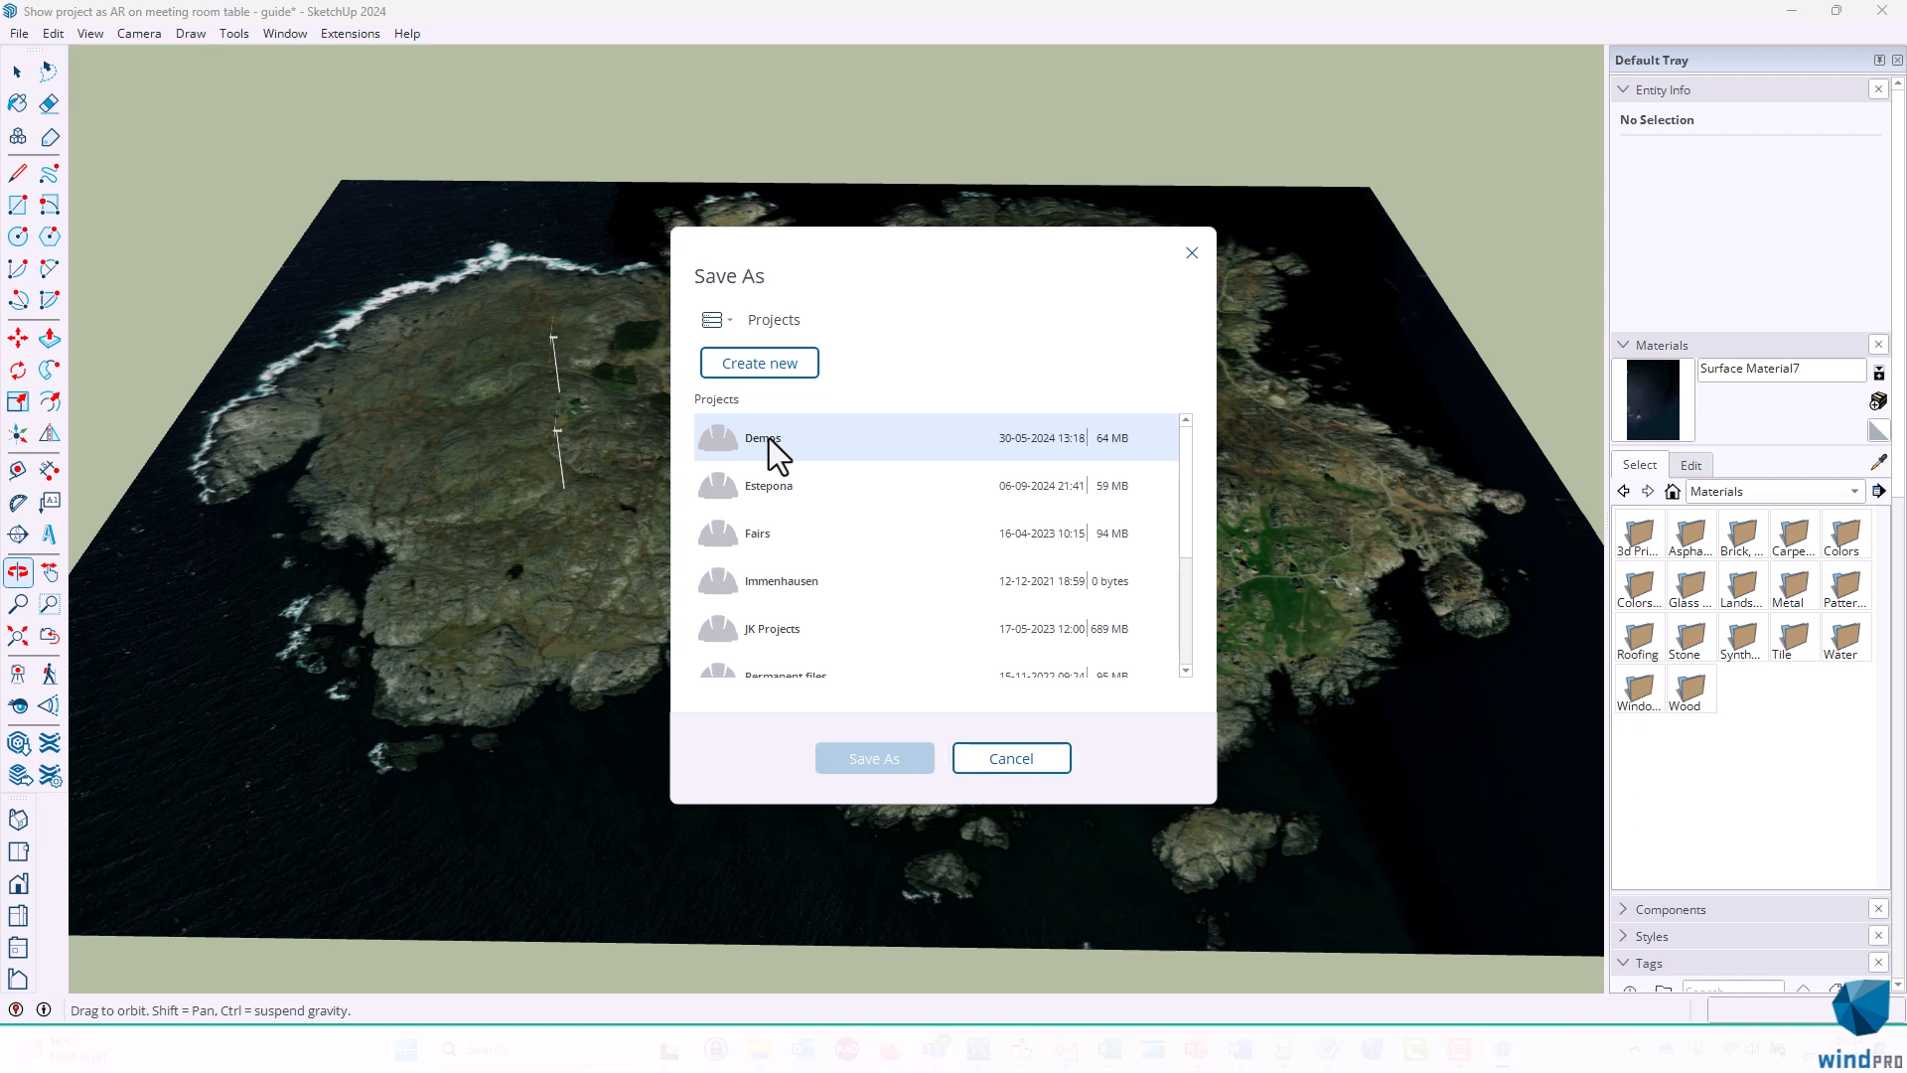
double_click(762, 438)
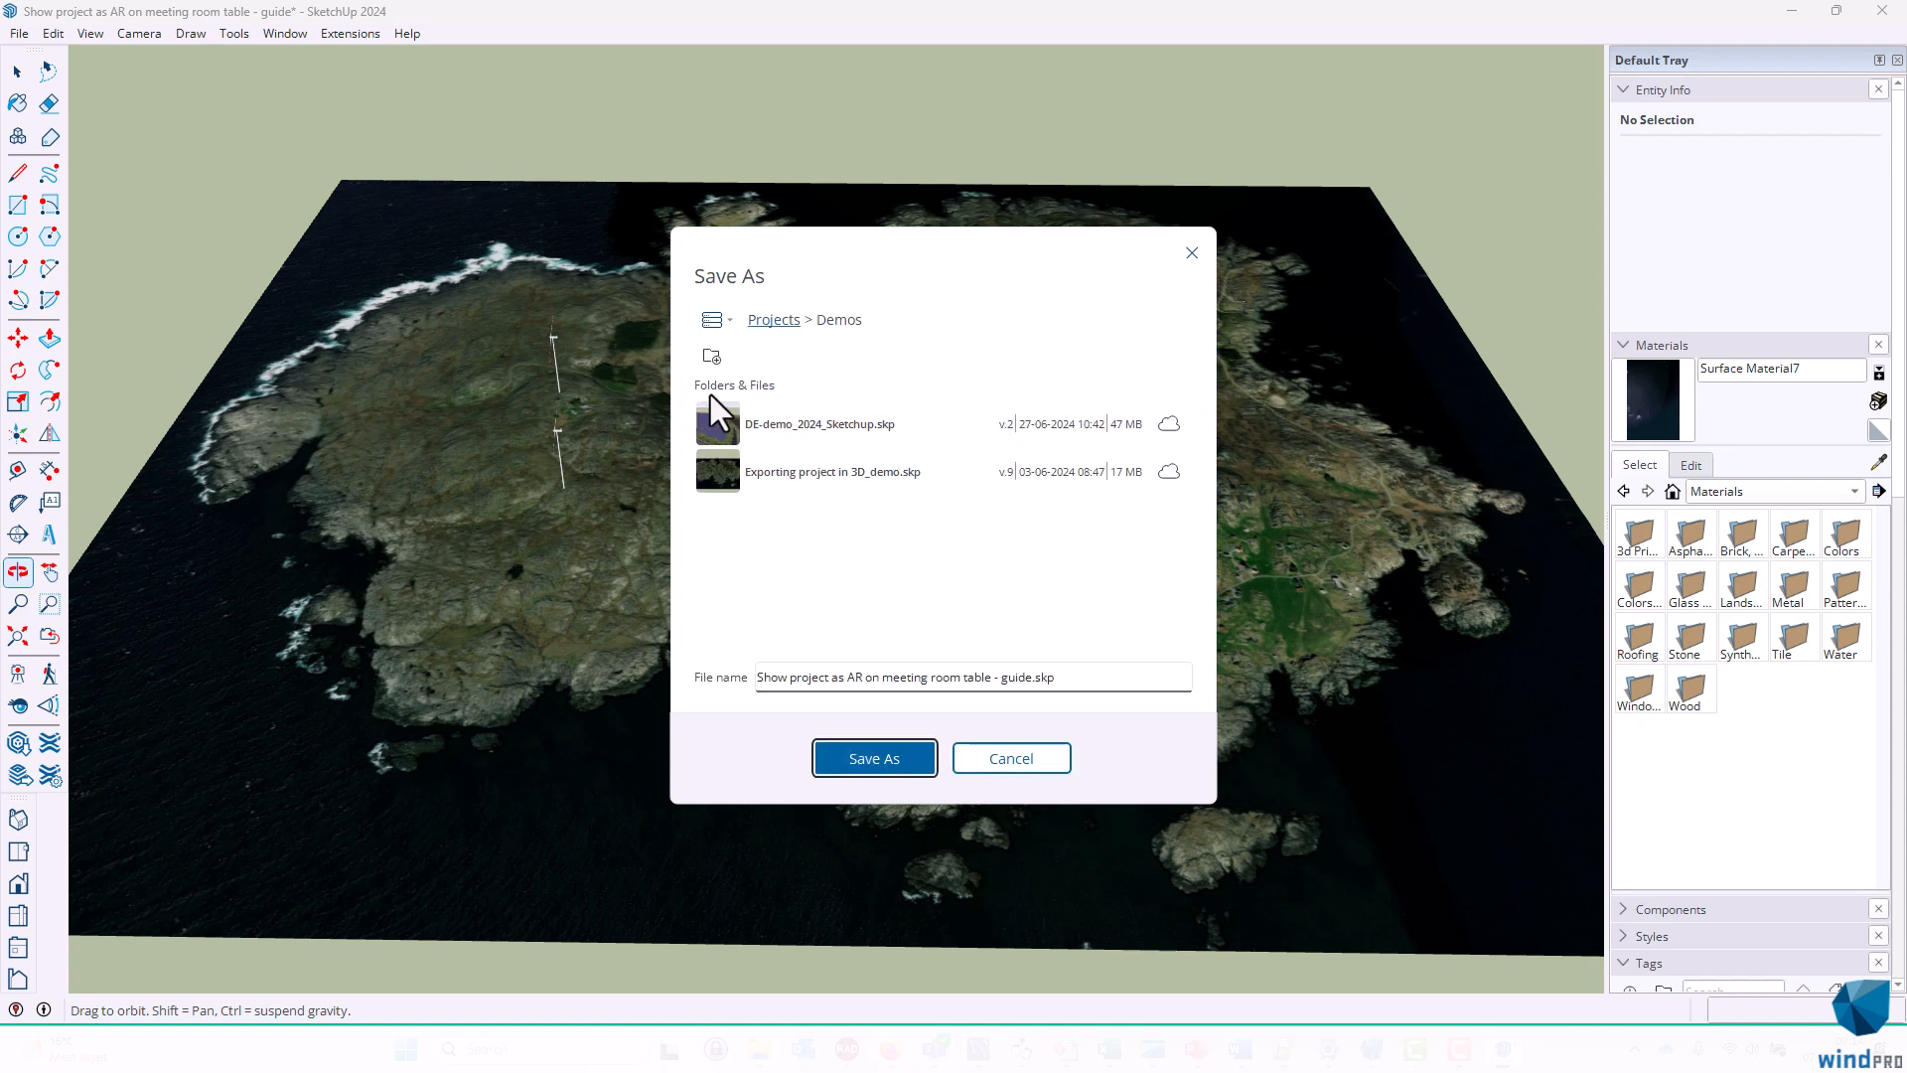
mouse_move(1052, 676)
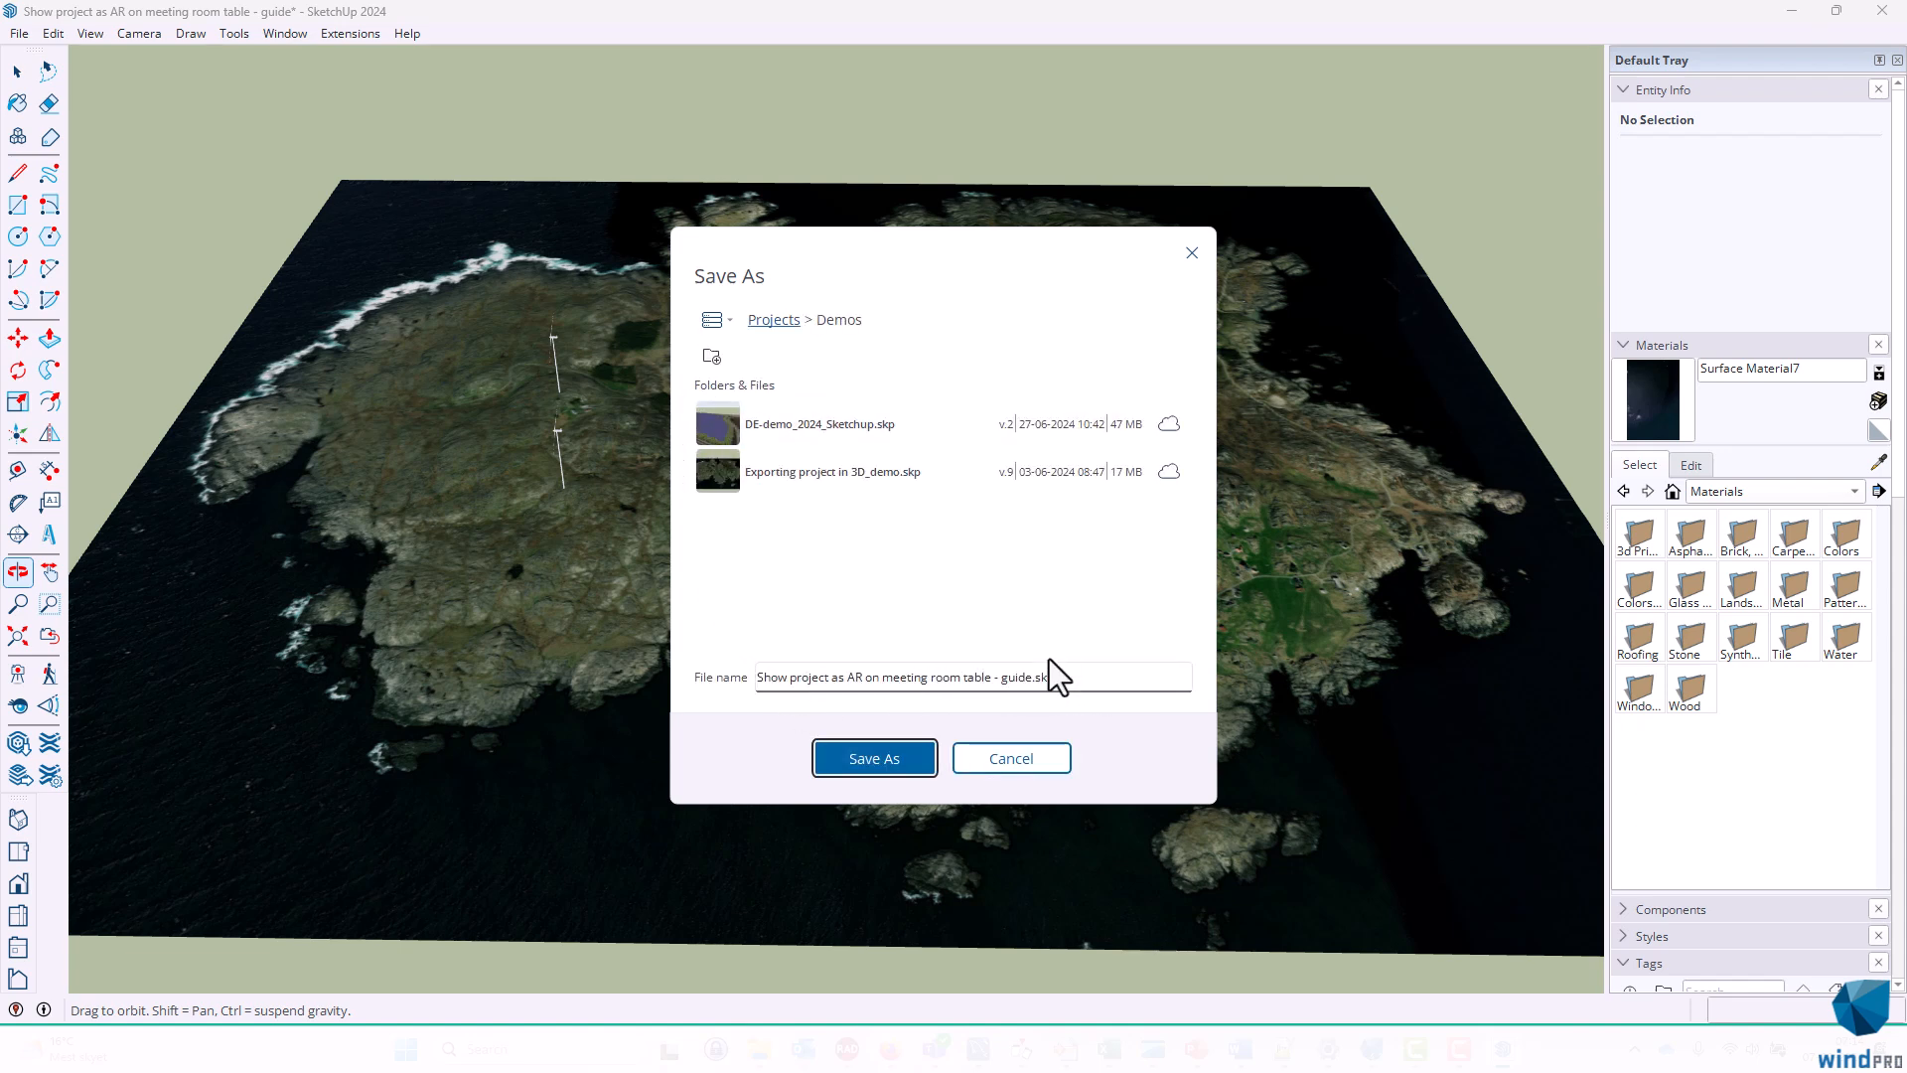
click(873, 758)
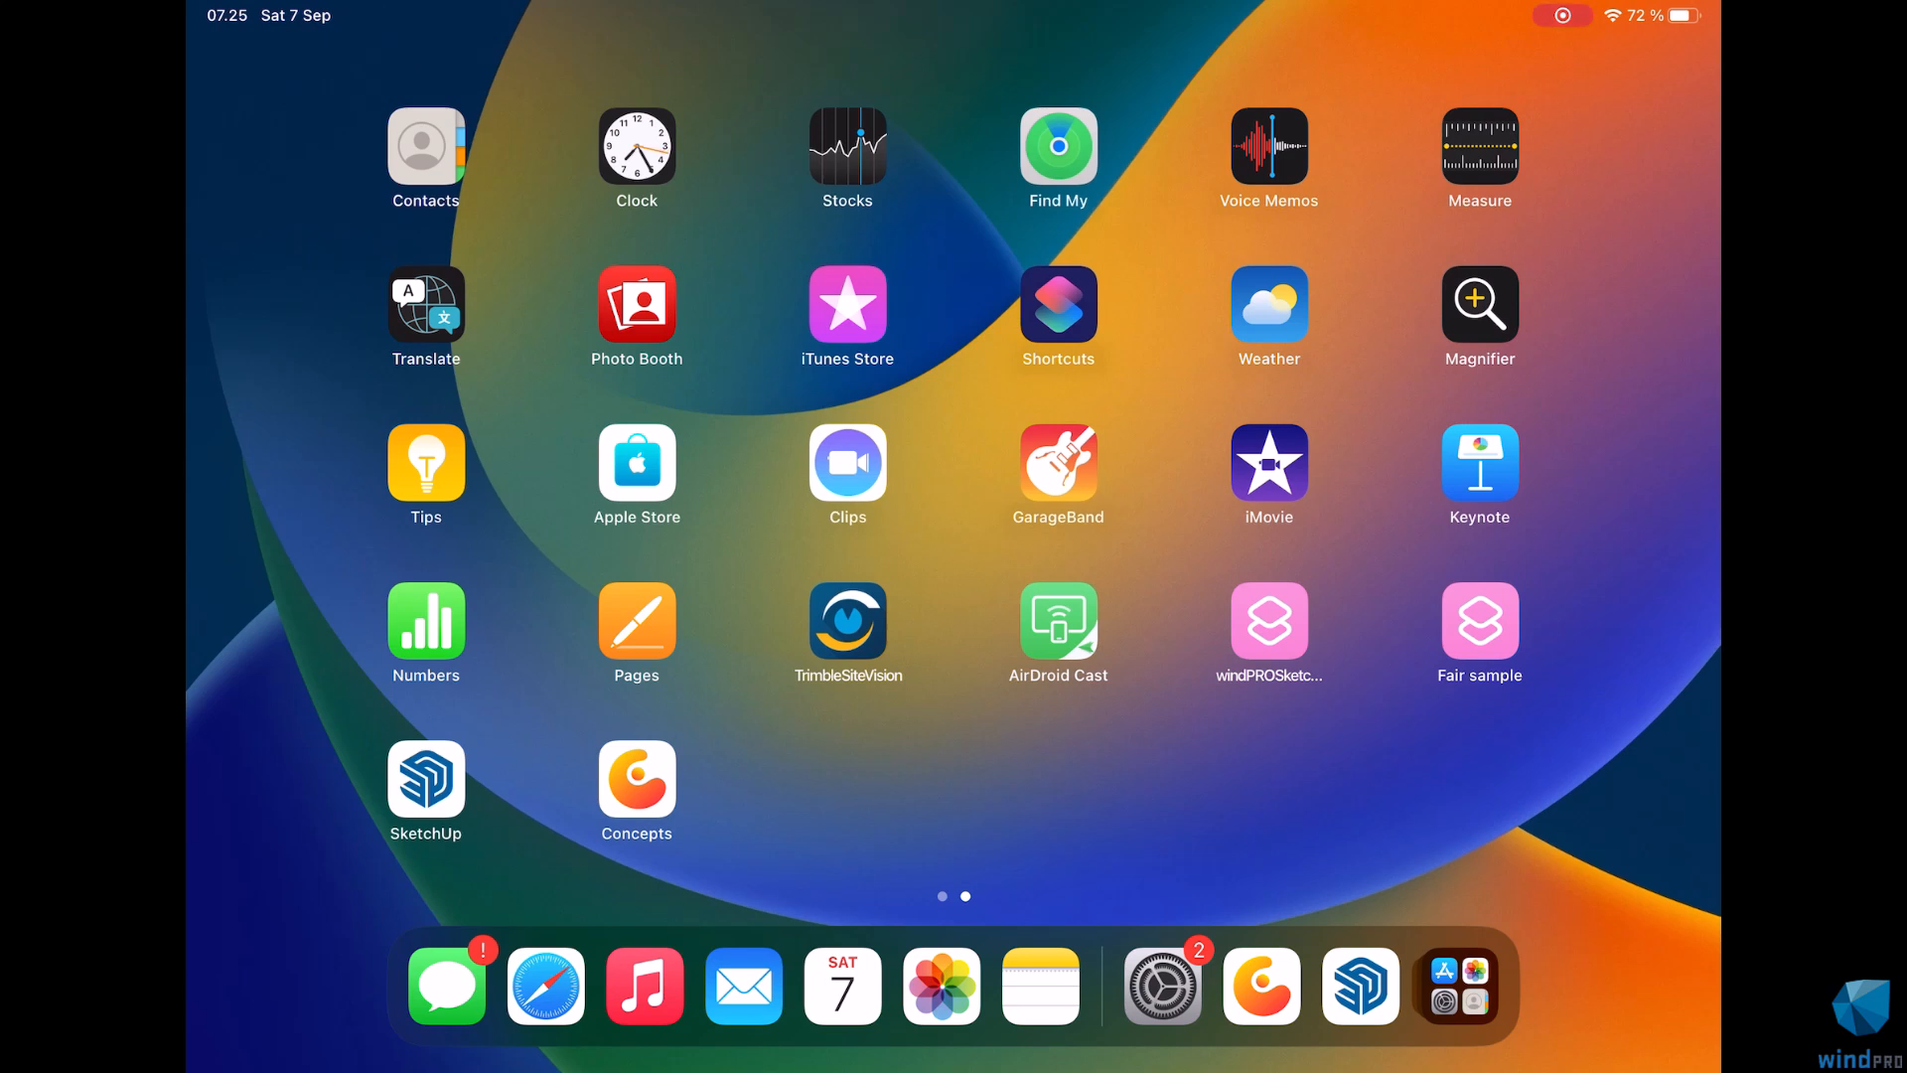
mouse_move(427, 784)
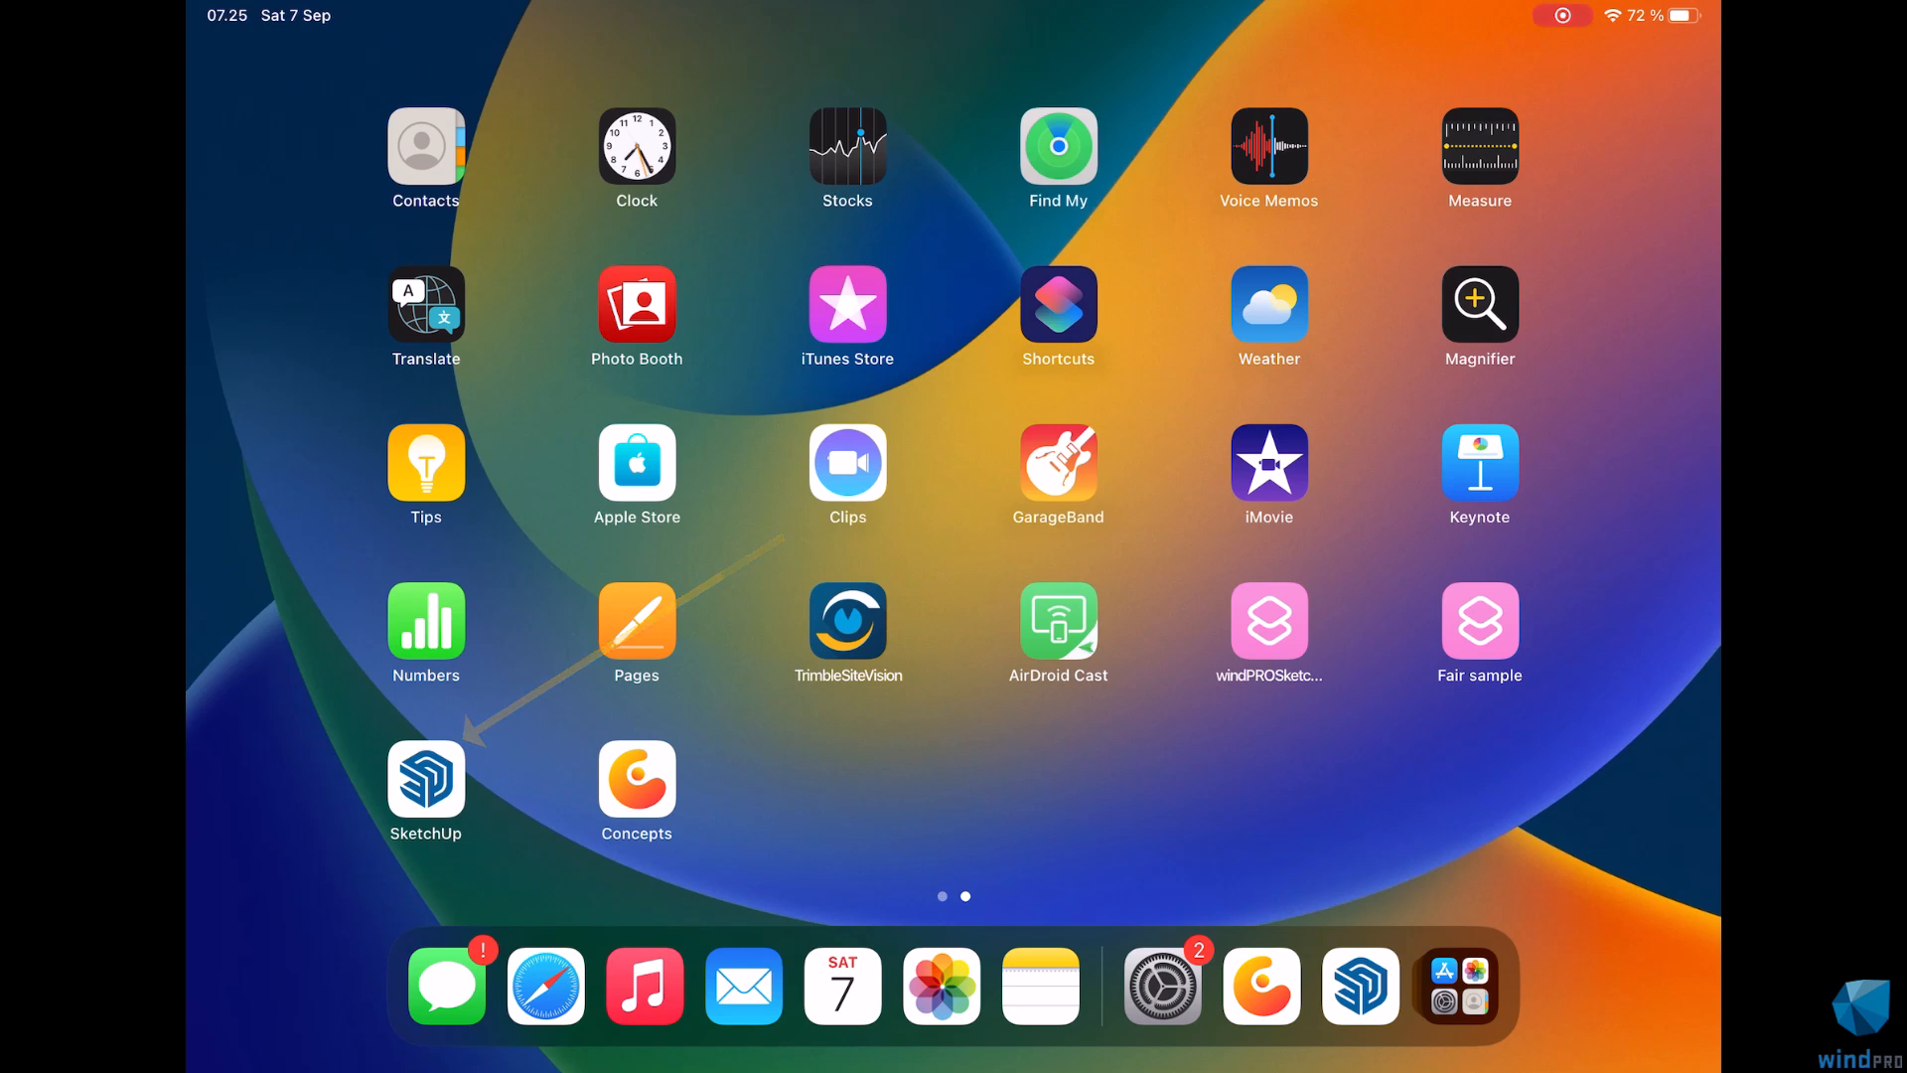
Launch the SketchUp app from the iPad home screen
click(424, 773)
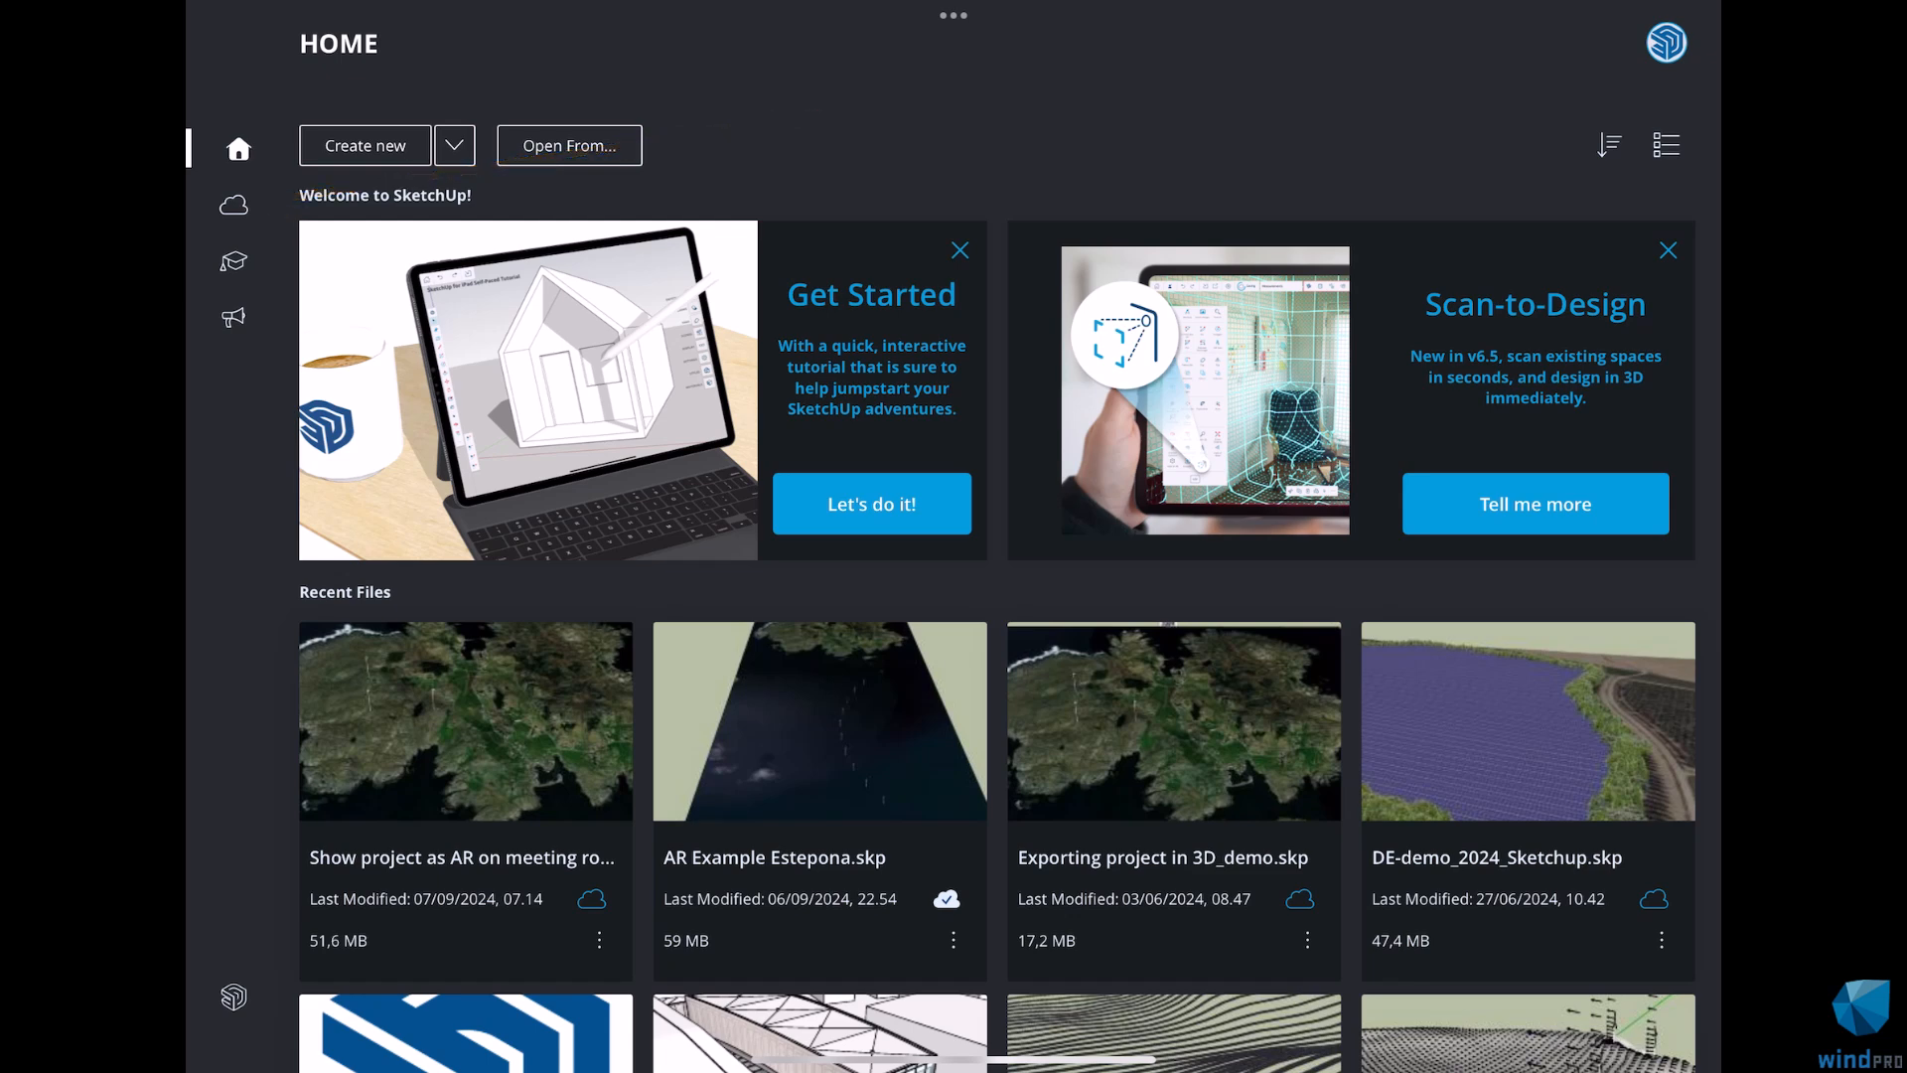
Browse Trimble Connect, enter the Demos project and open the uploaded island model
click(234, 204)
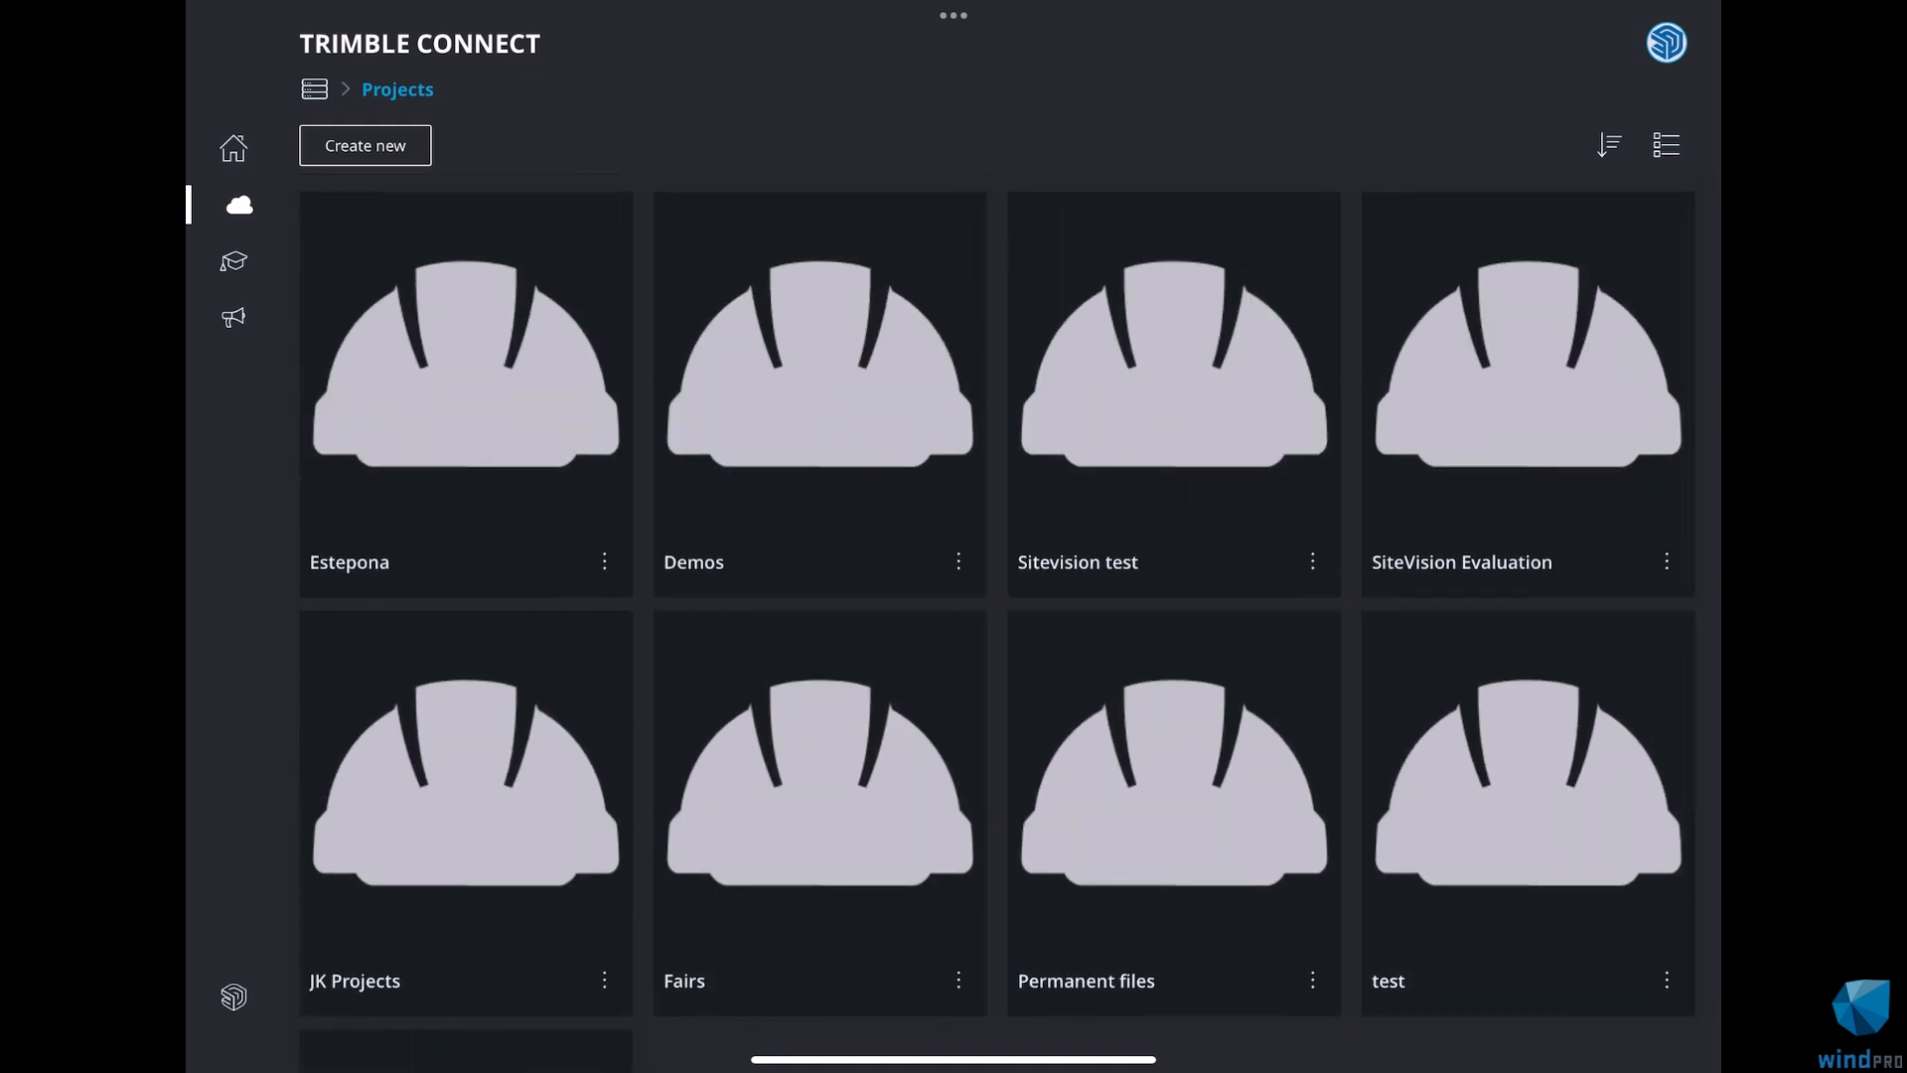
click(819, 395)
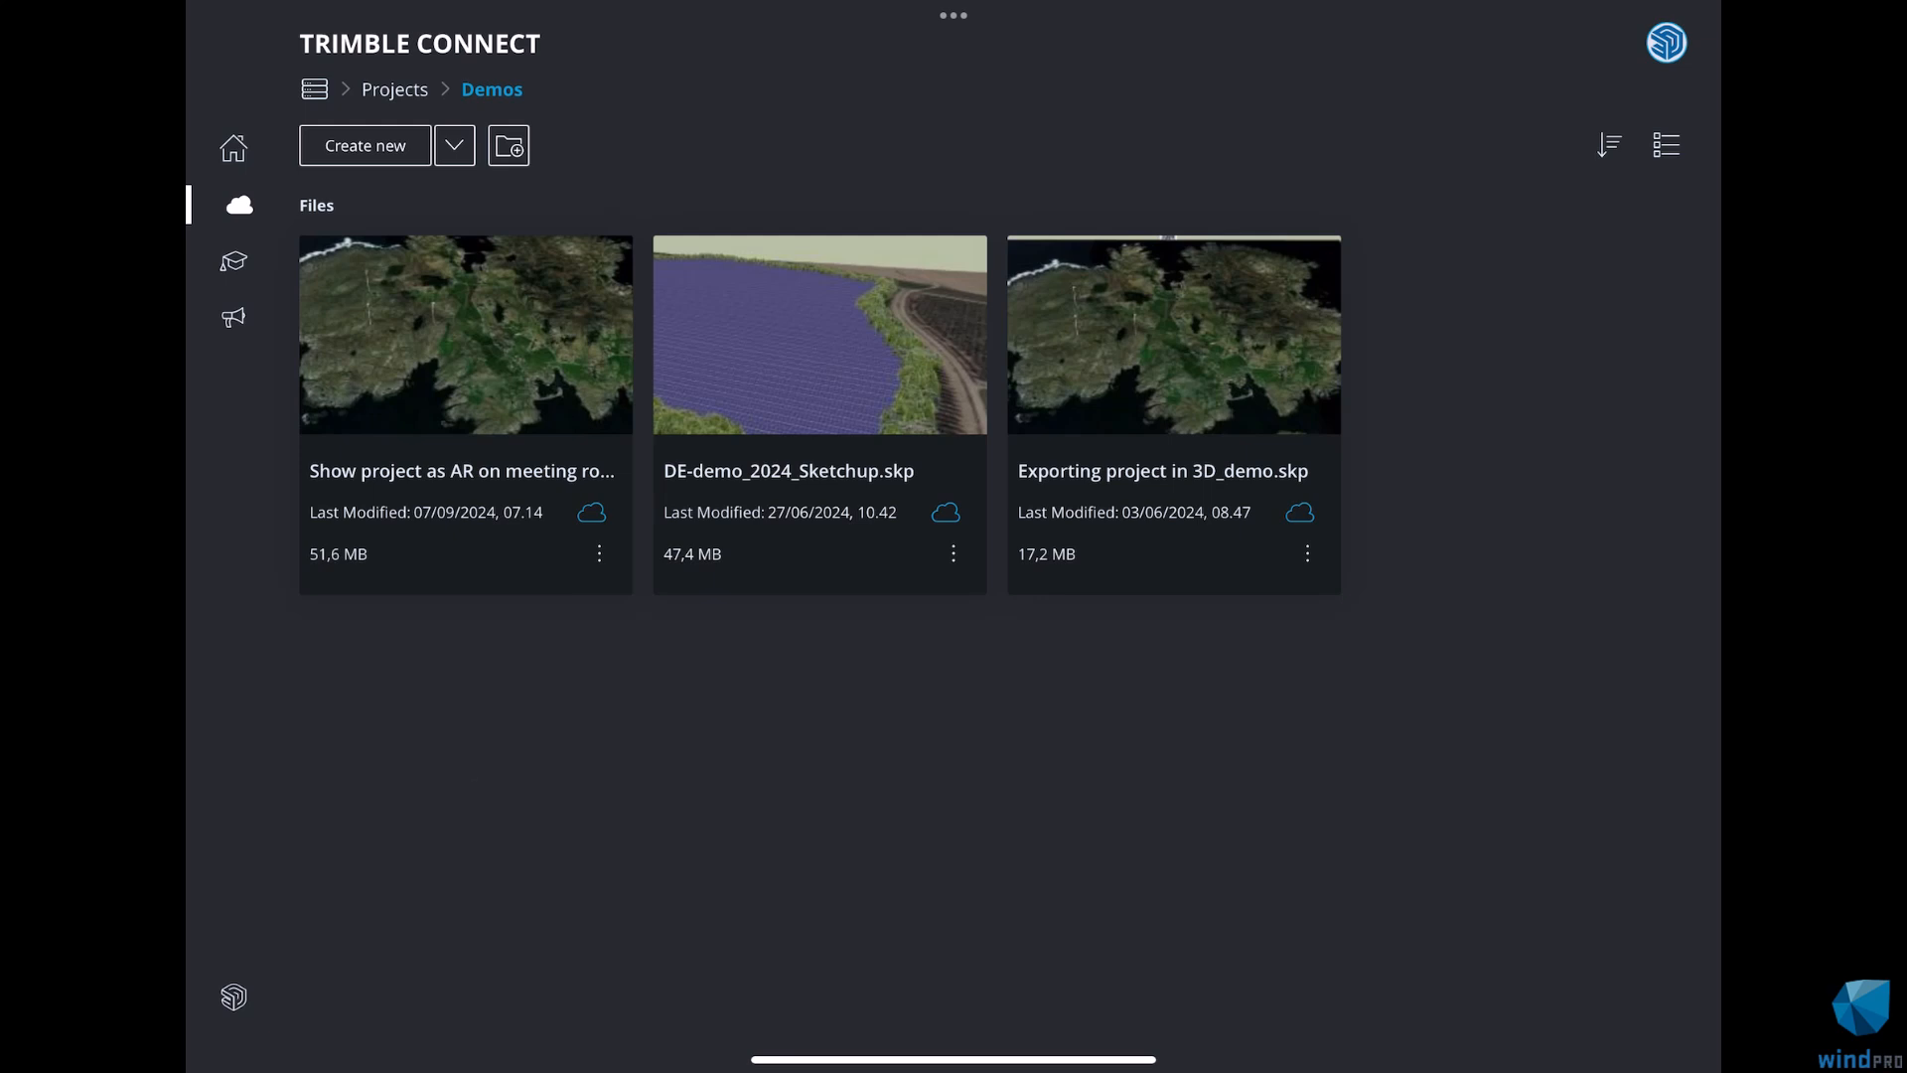
click(945, 512)
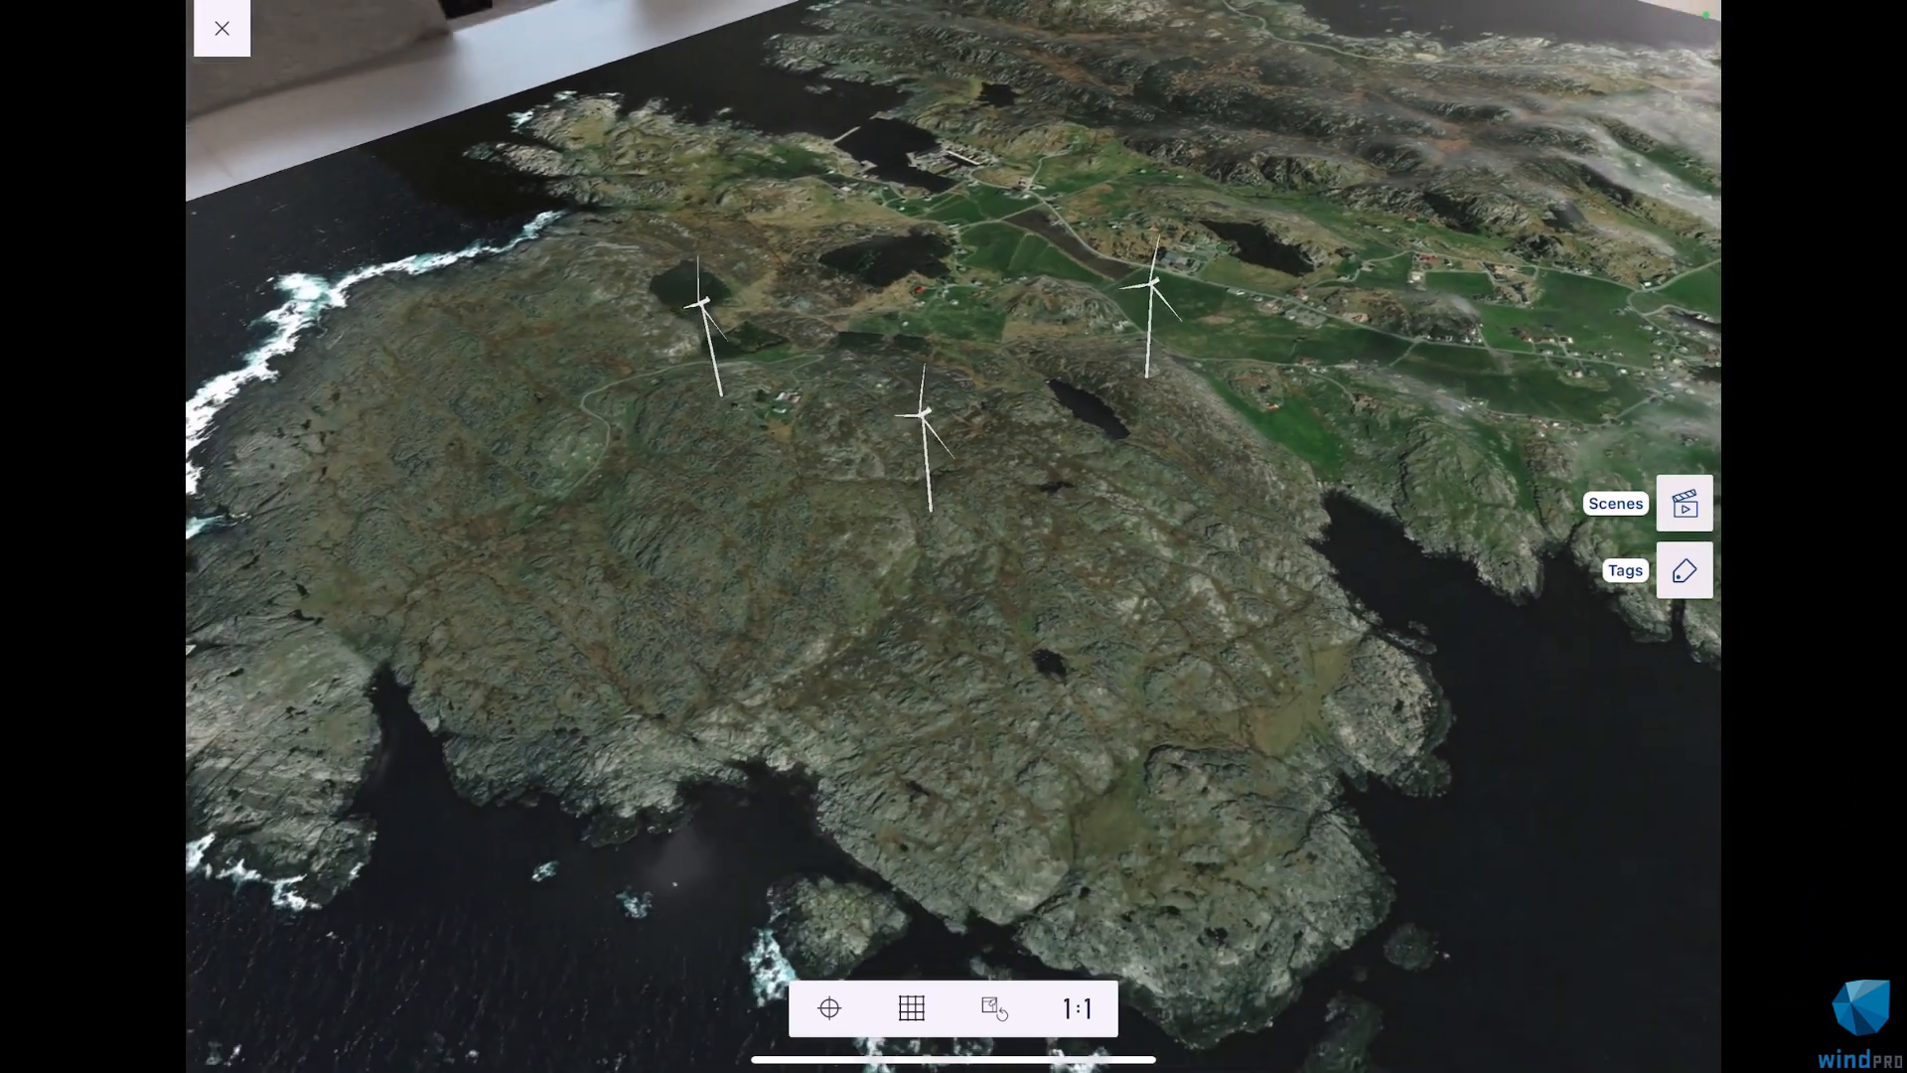
Place the island model and turbines on the meeting-room table in AR
scroll(down, 3)
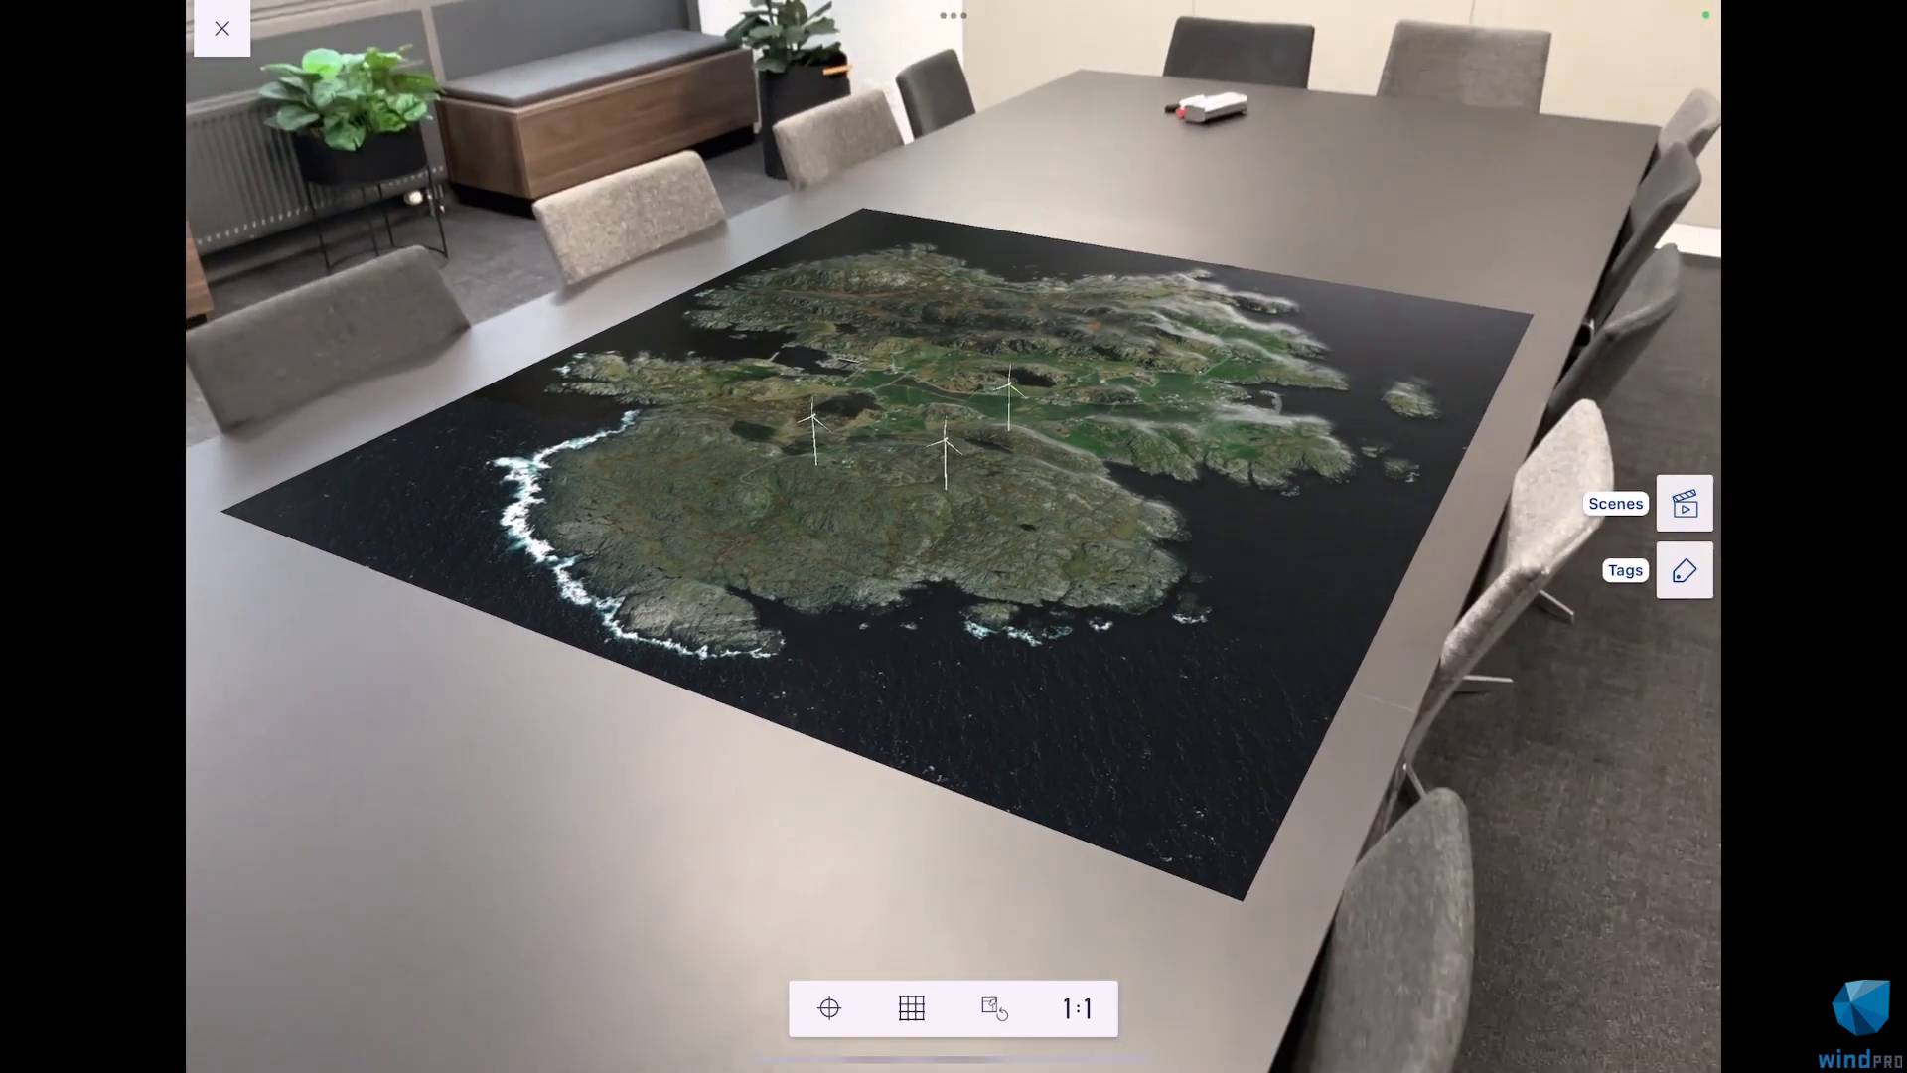